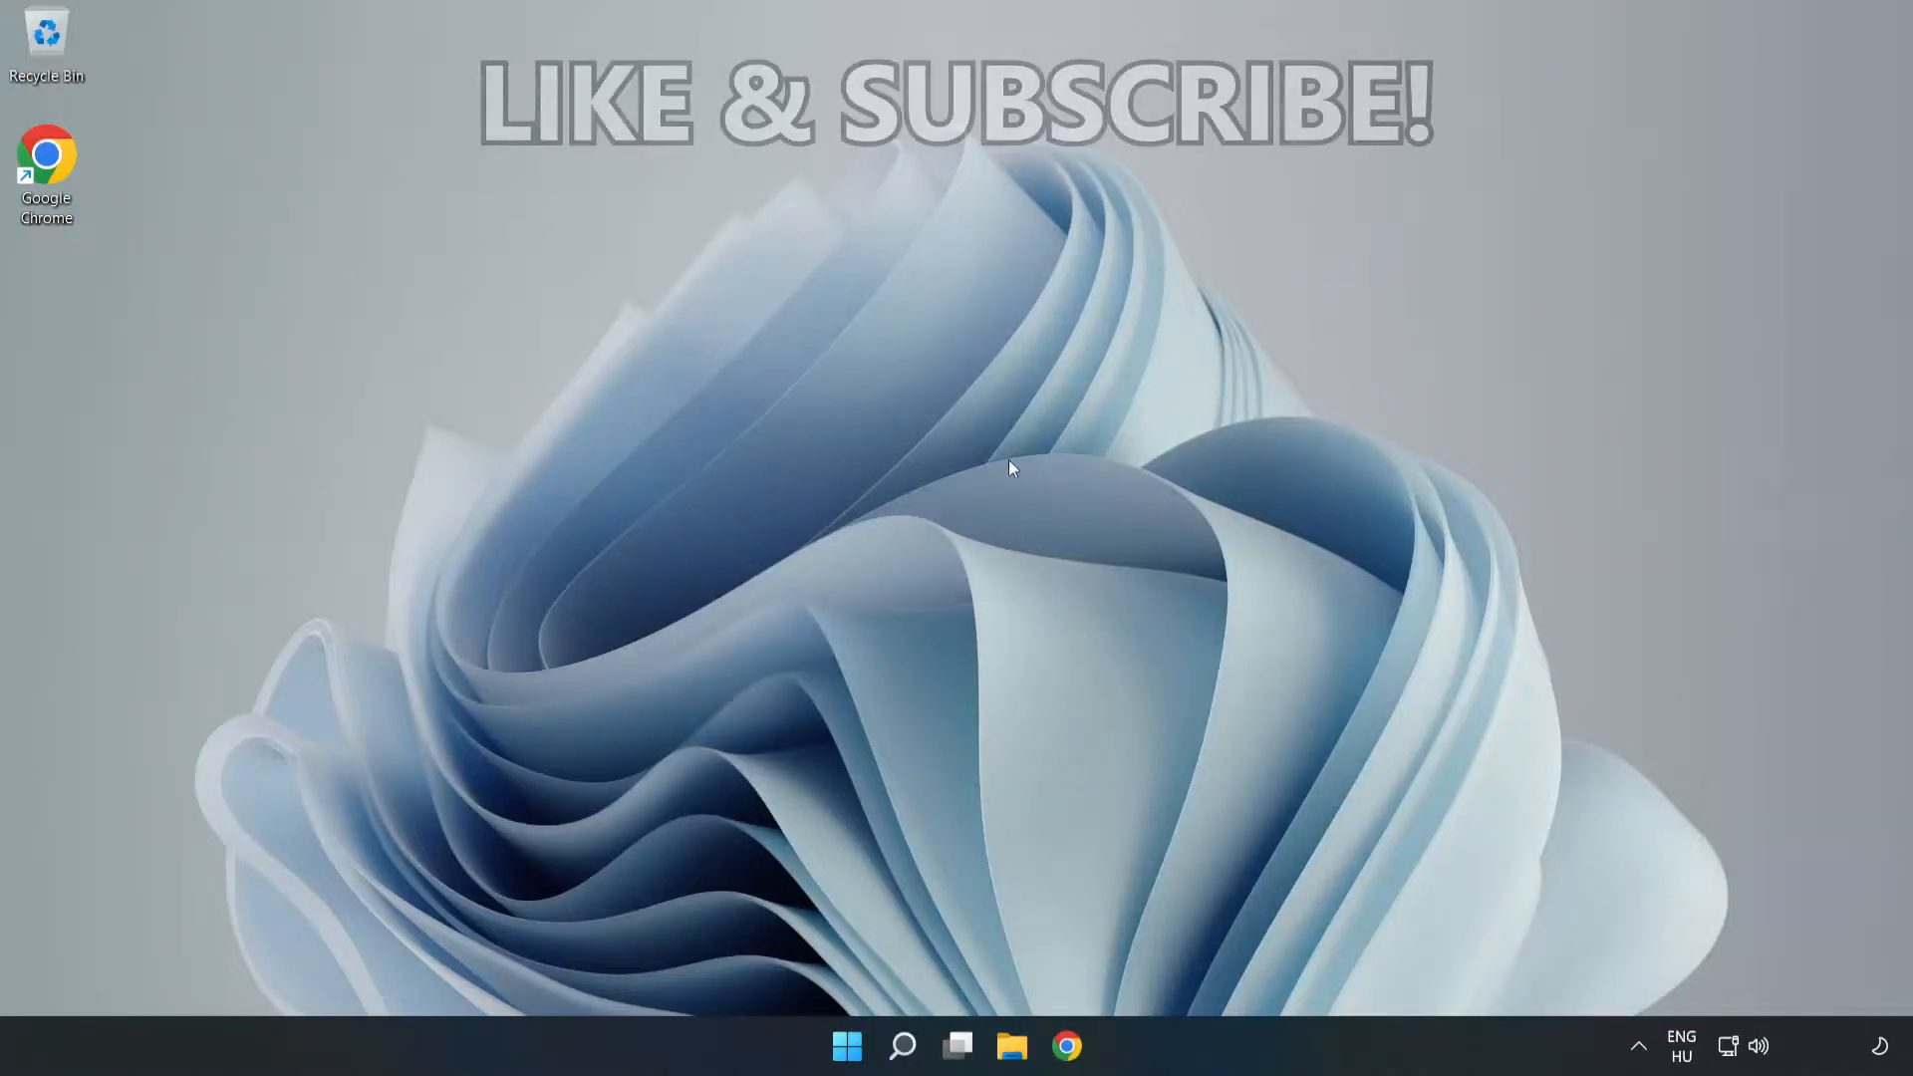
{"action": "mouse_move", "coordinate": [953, 520]}
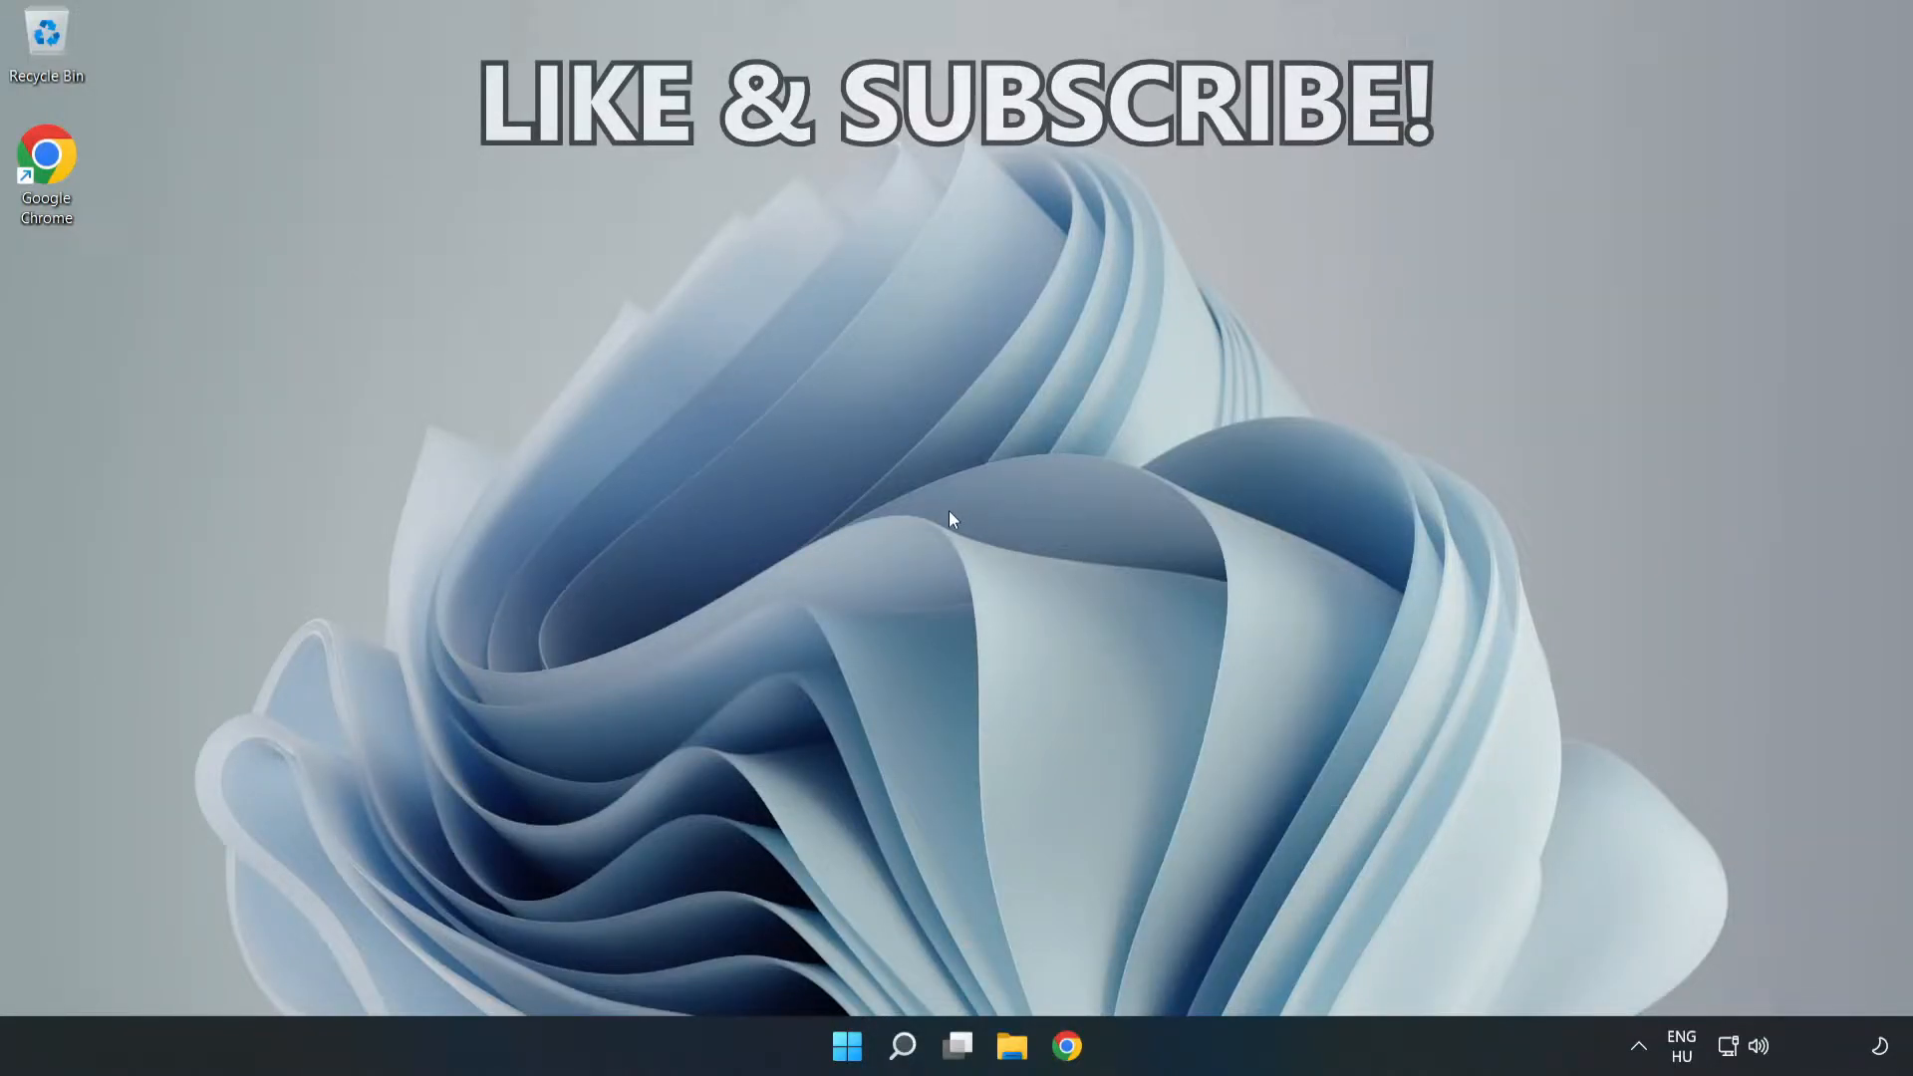
Search for 'cmd' and launch Command Prompt as administrator.
{"action": "left_click", "coordinate": [904, 1040]}
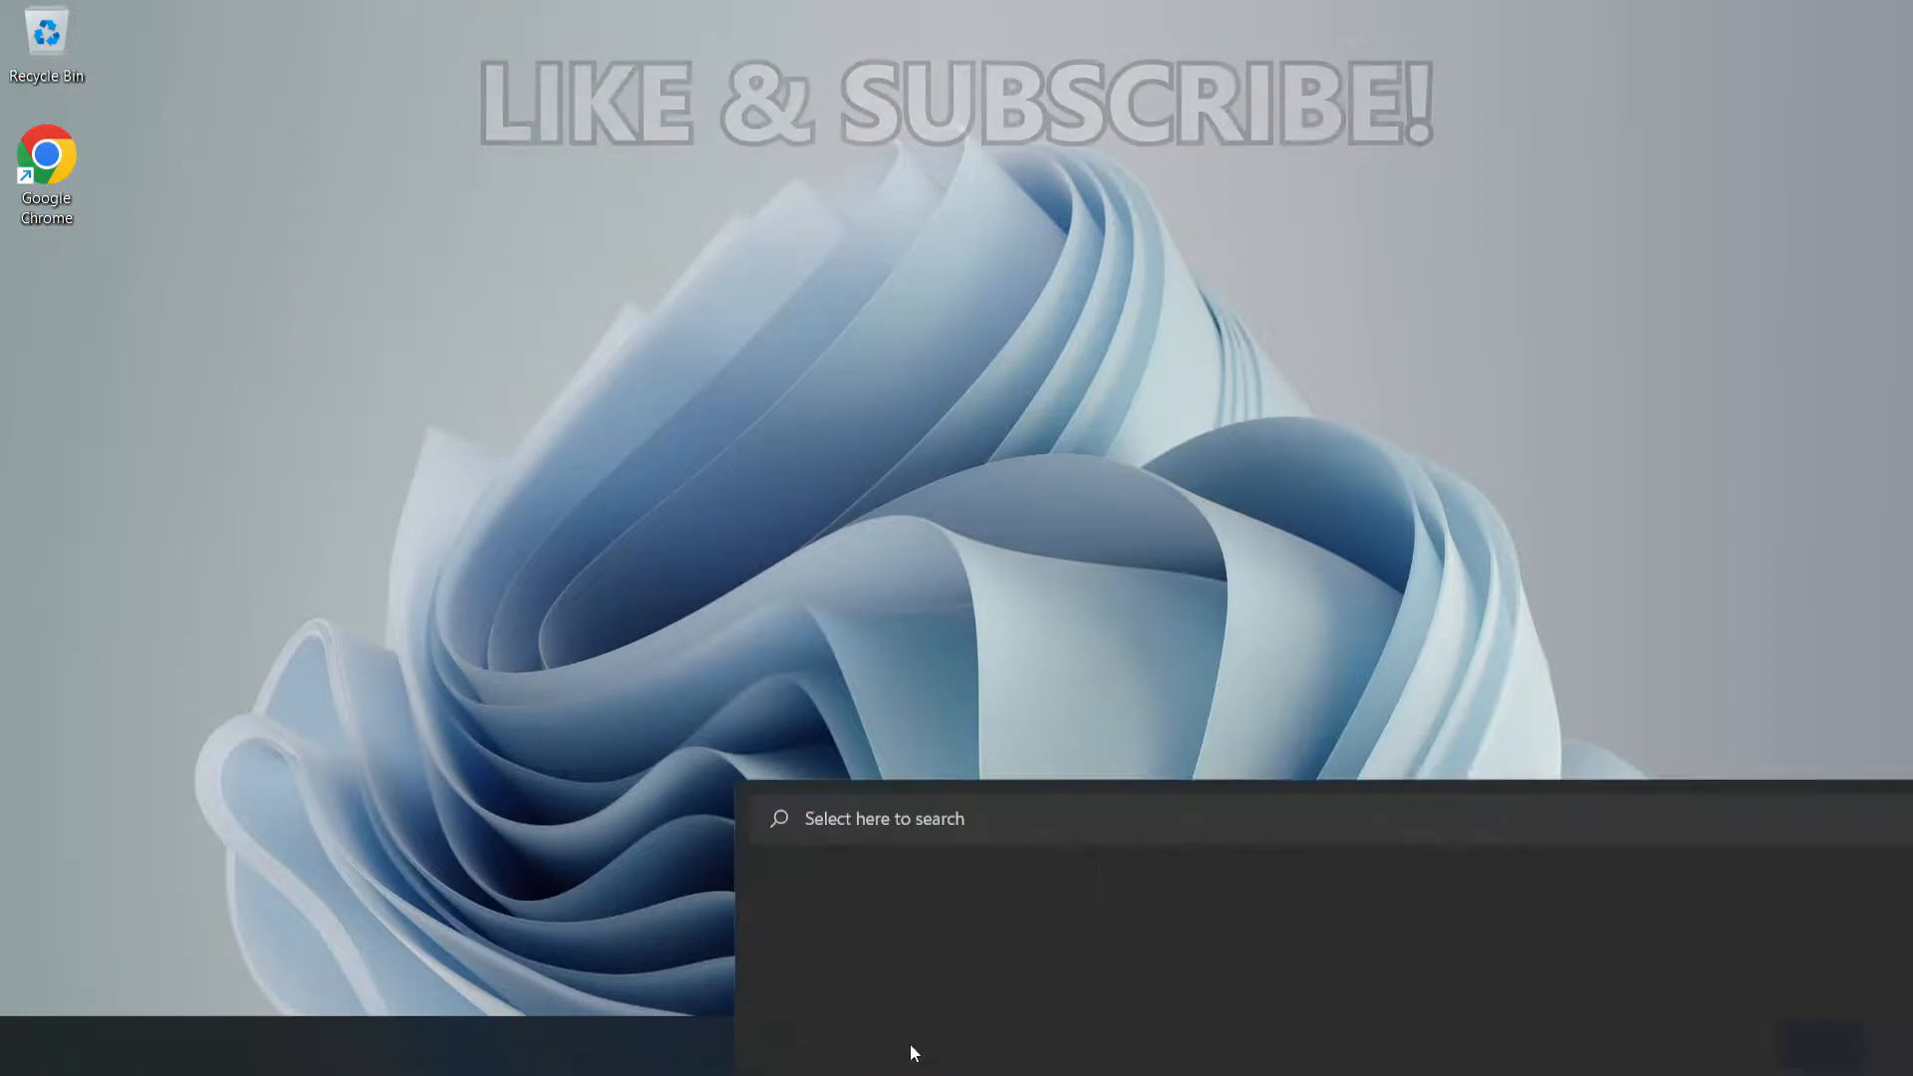
{"action": "left_click", "coordinate": [903, 1072]}
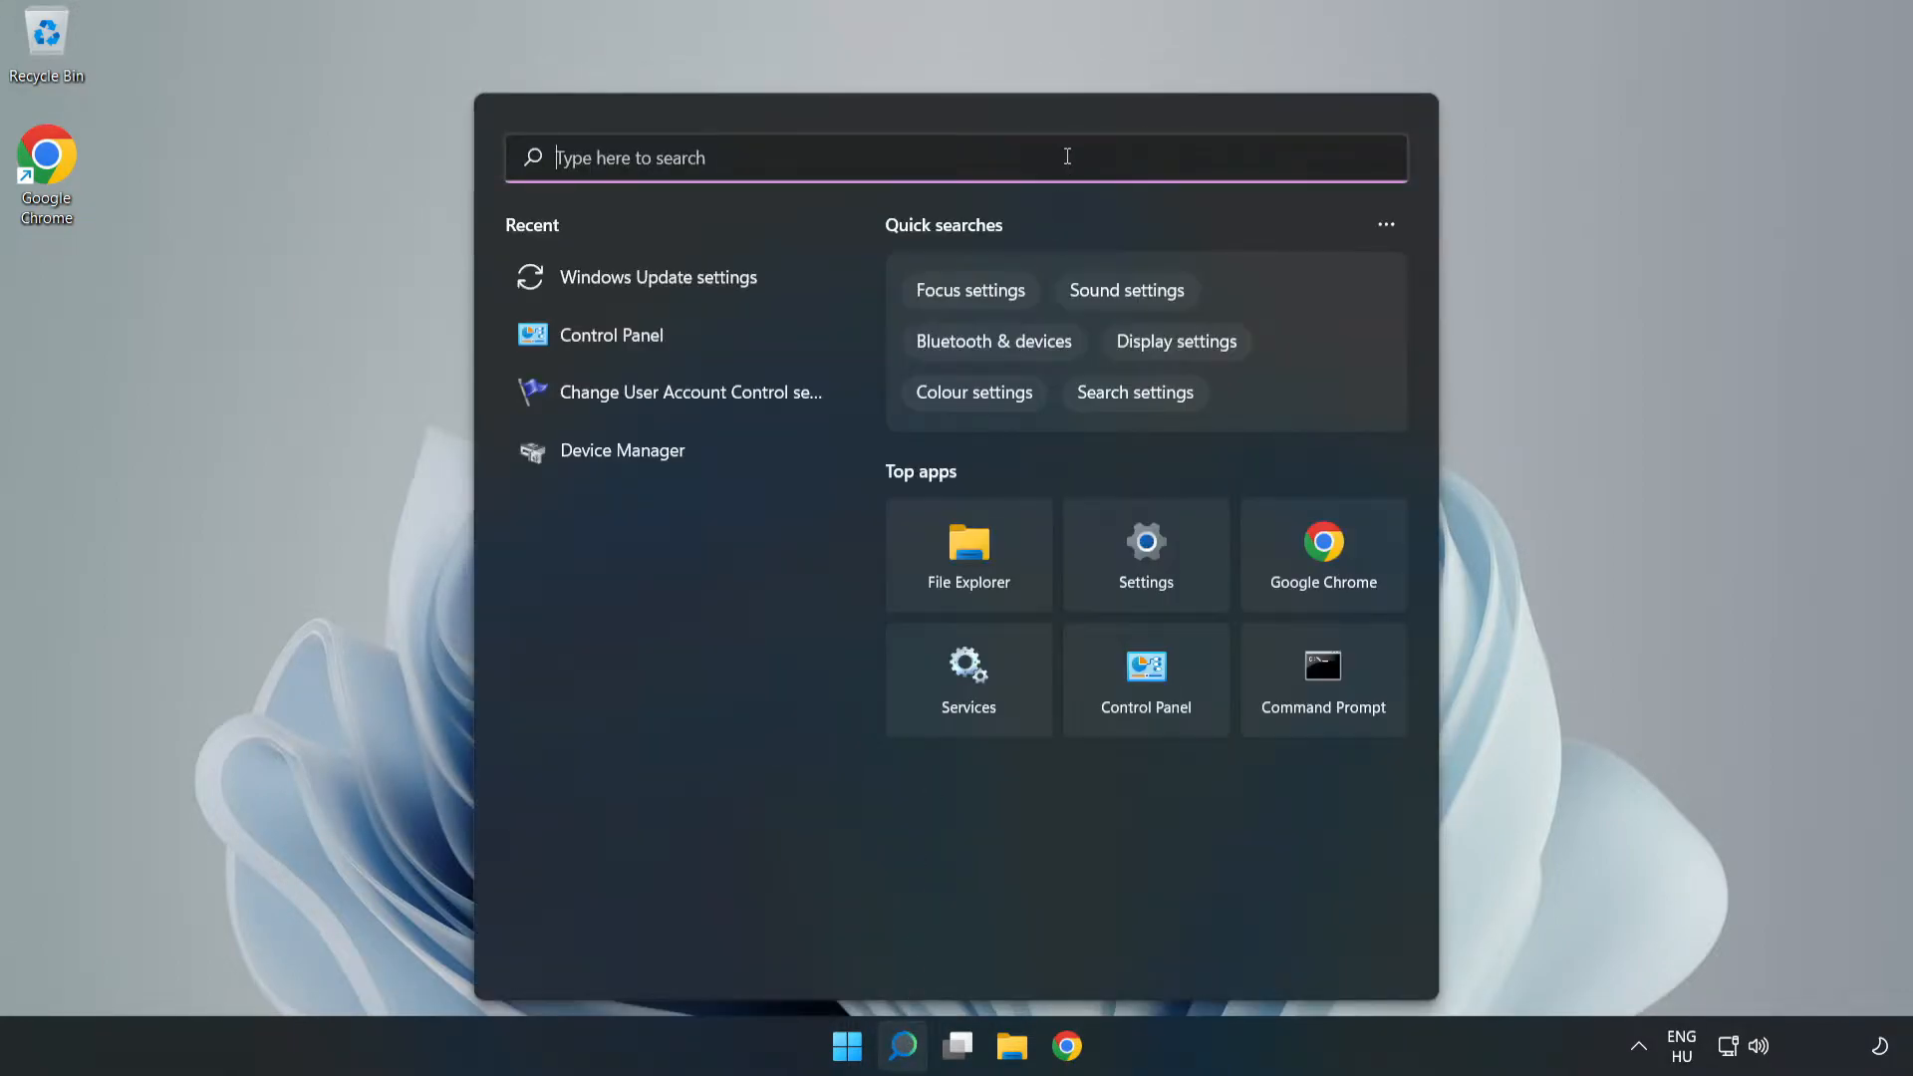
{"action": "type", "text": "cmd"}
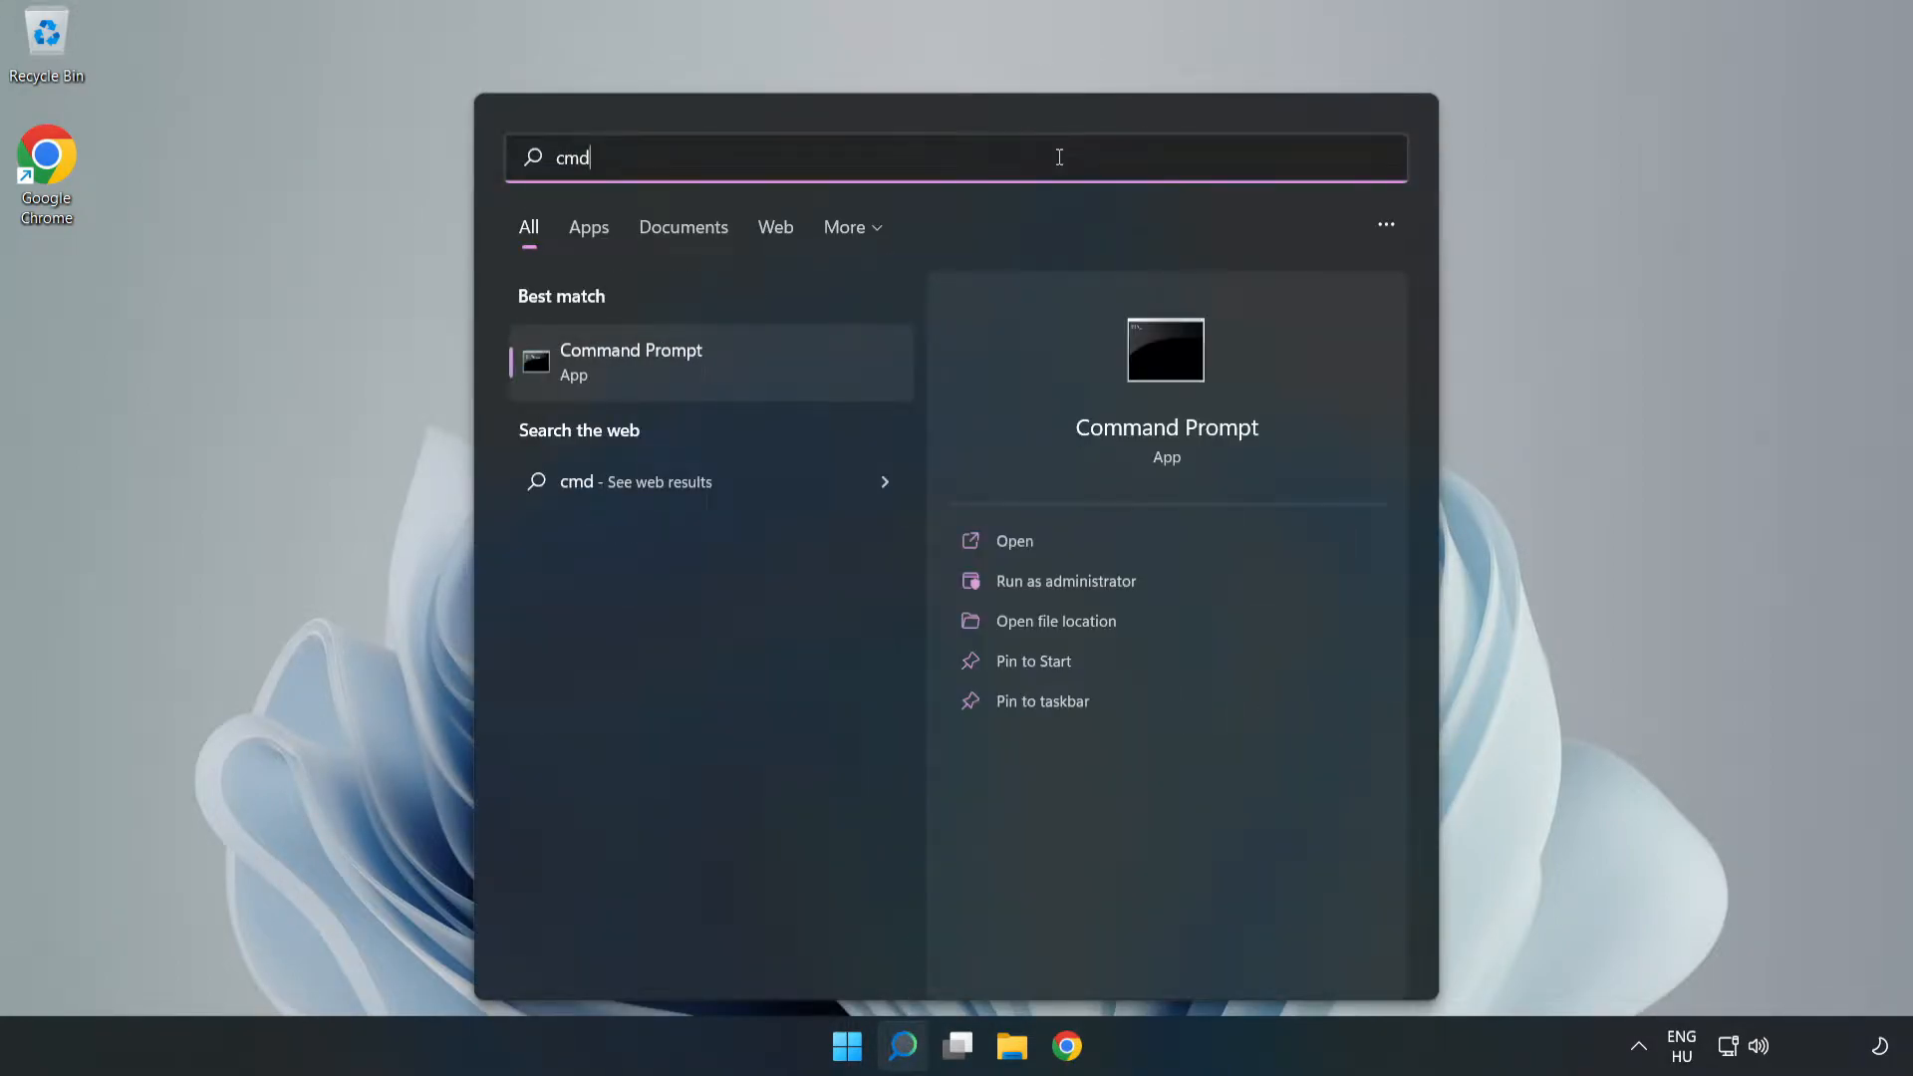
{"action": "mouse_move", "coordinate": [779, 366]}
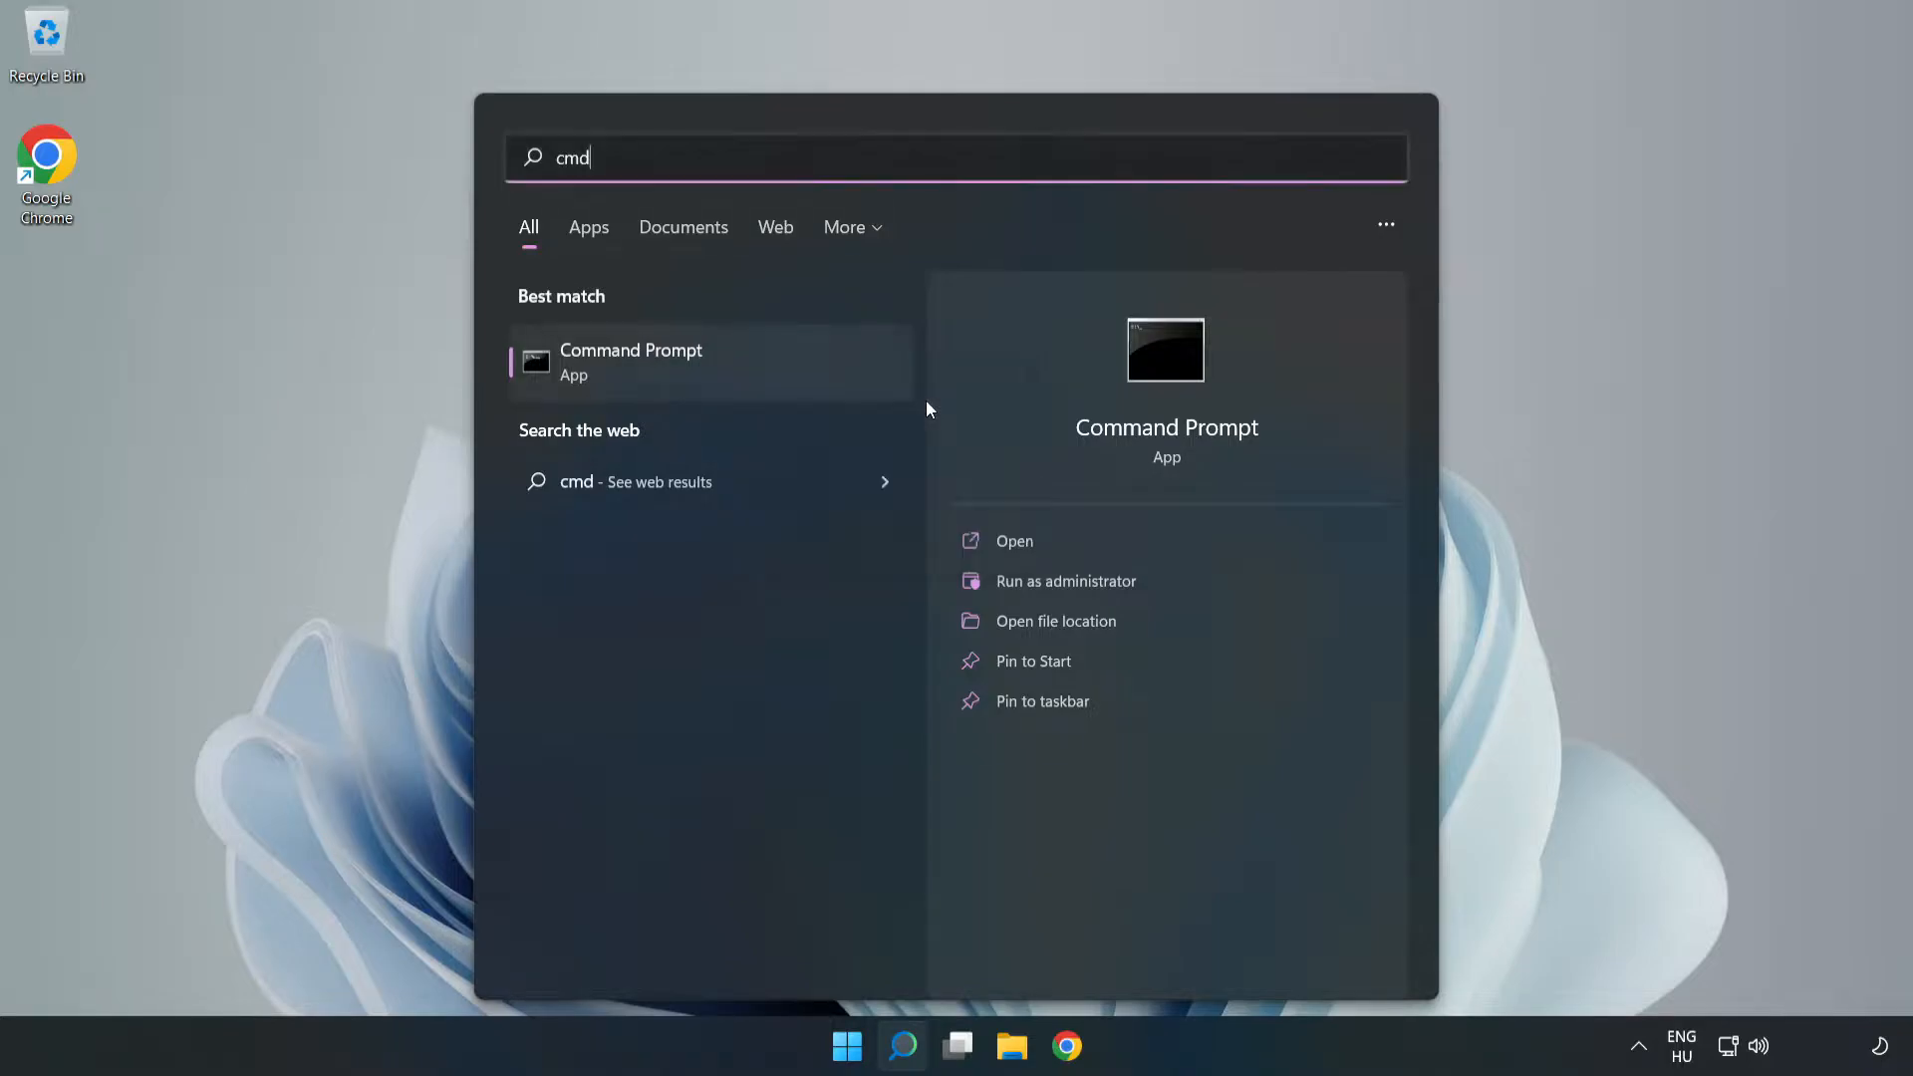
{"action": "left_click", "coordinate": [1066, 582]}
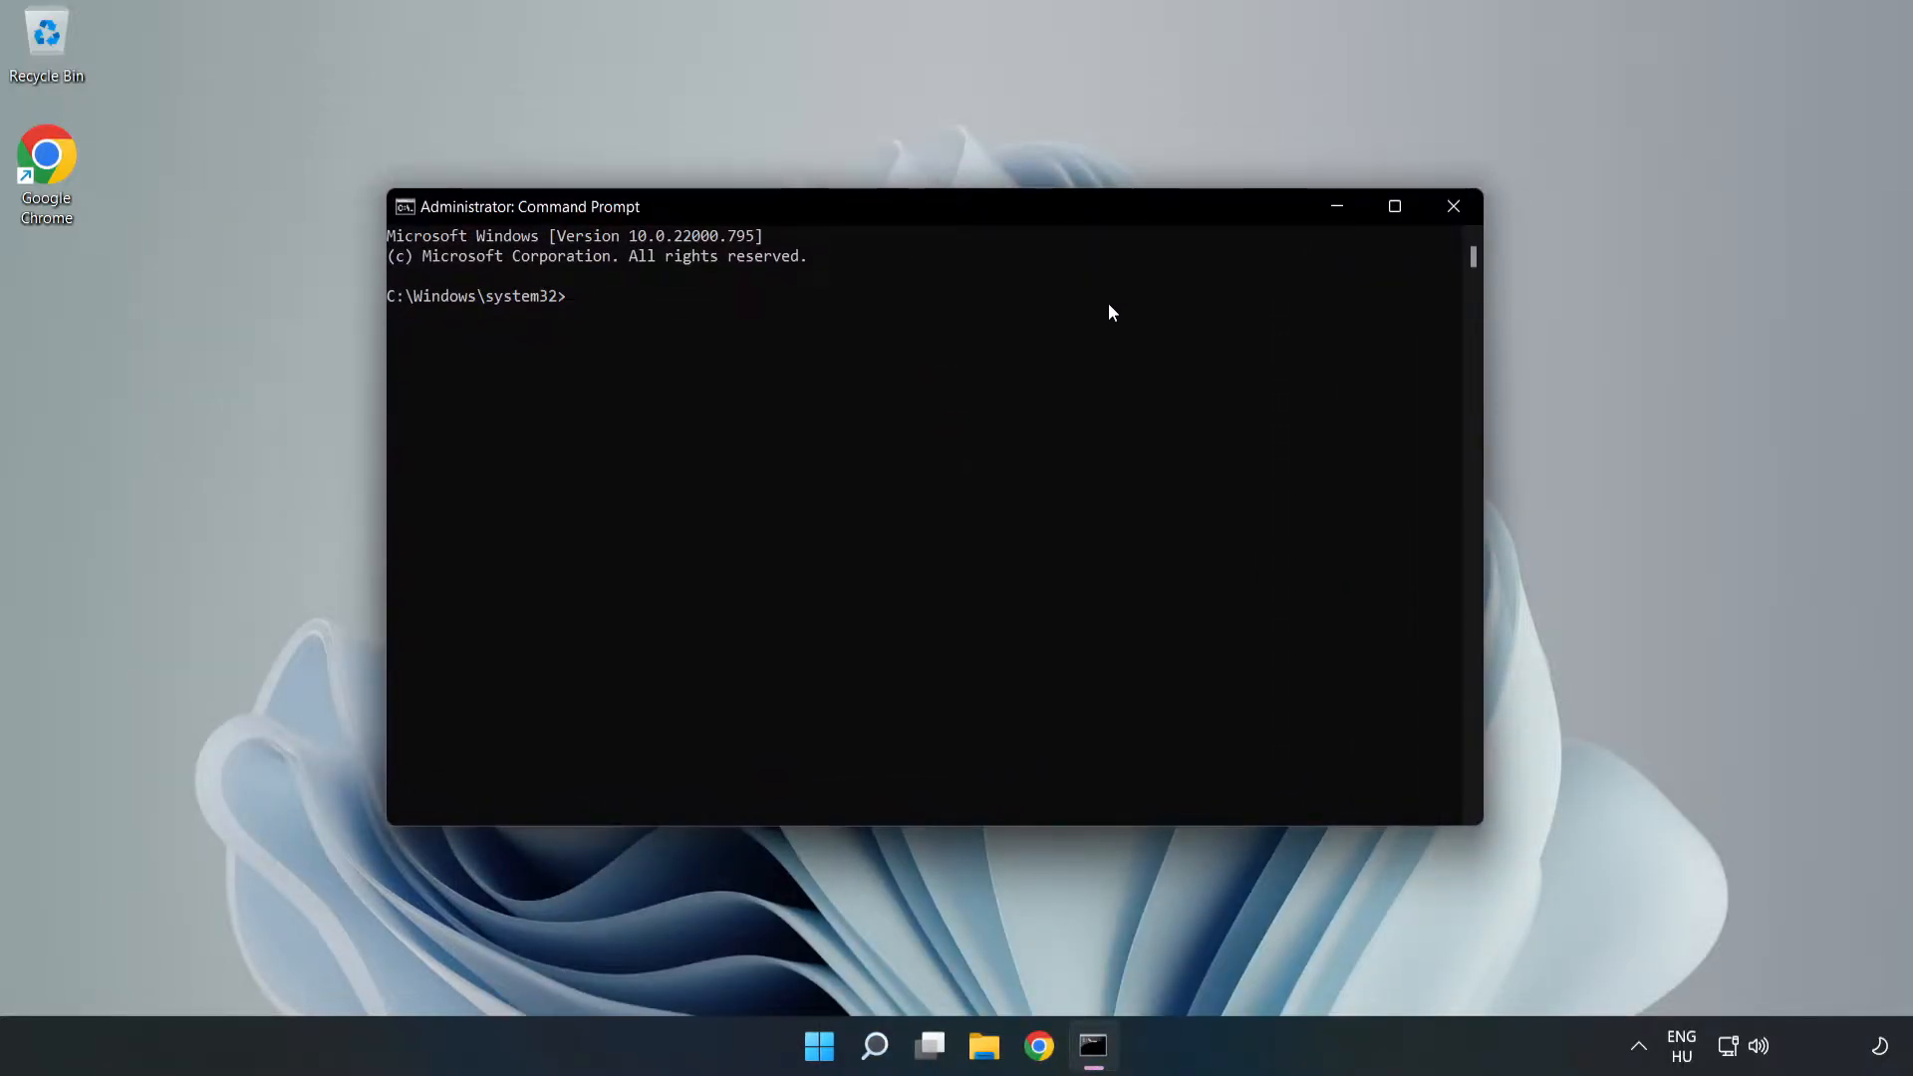
Run ipconfig /flushdns and netsh winsock reset in the elevated console.
{"action": "type", "text": "ipconfig /"}
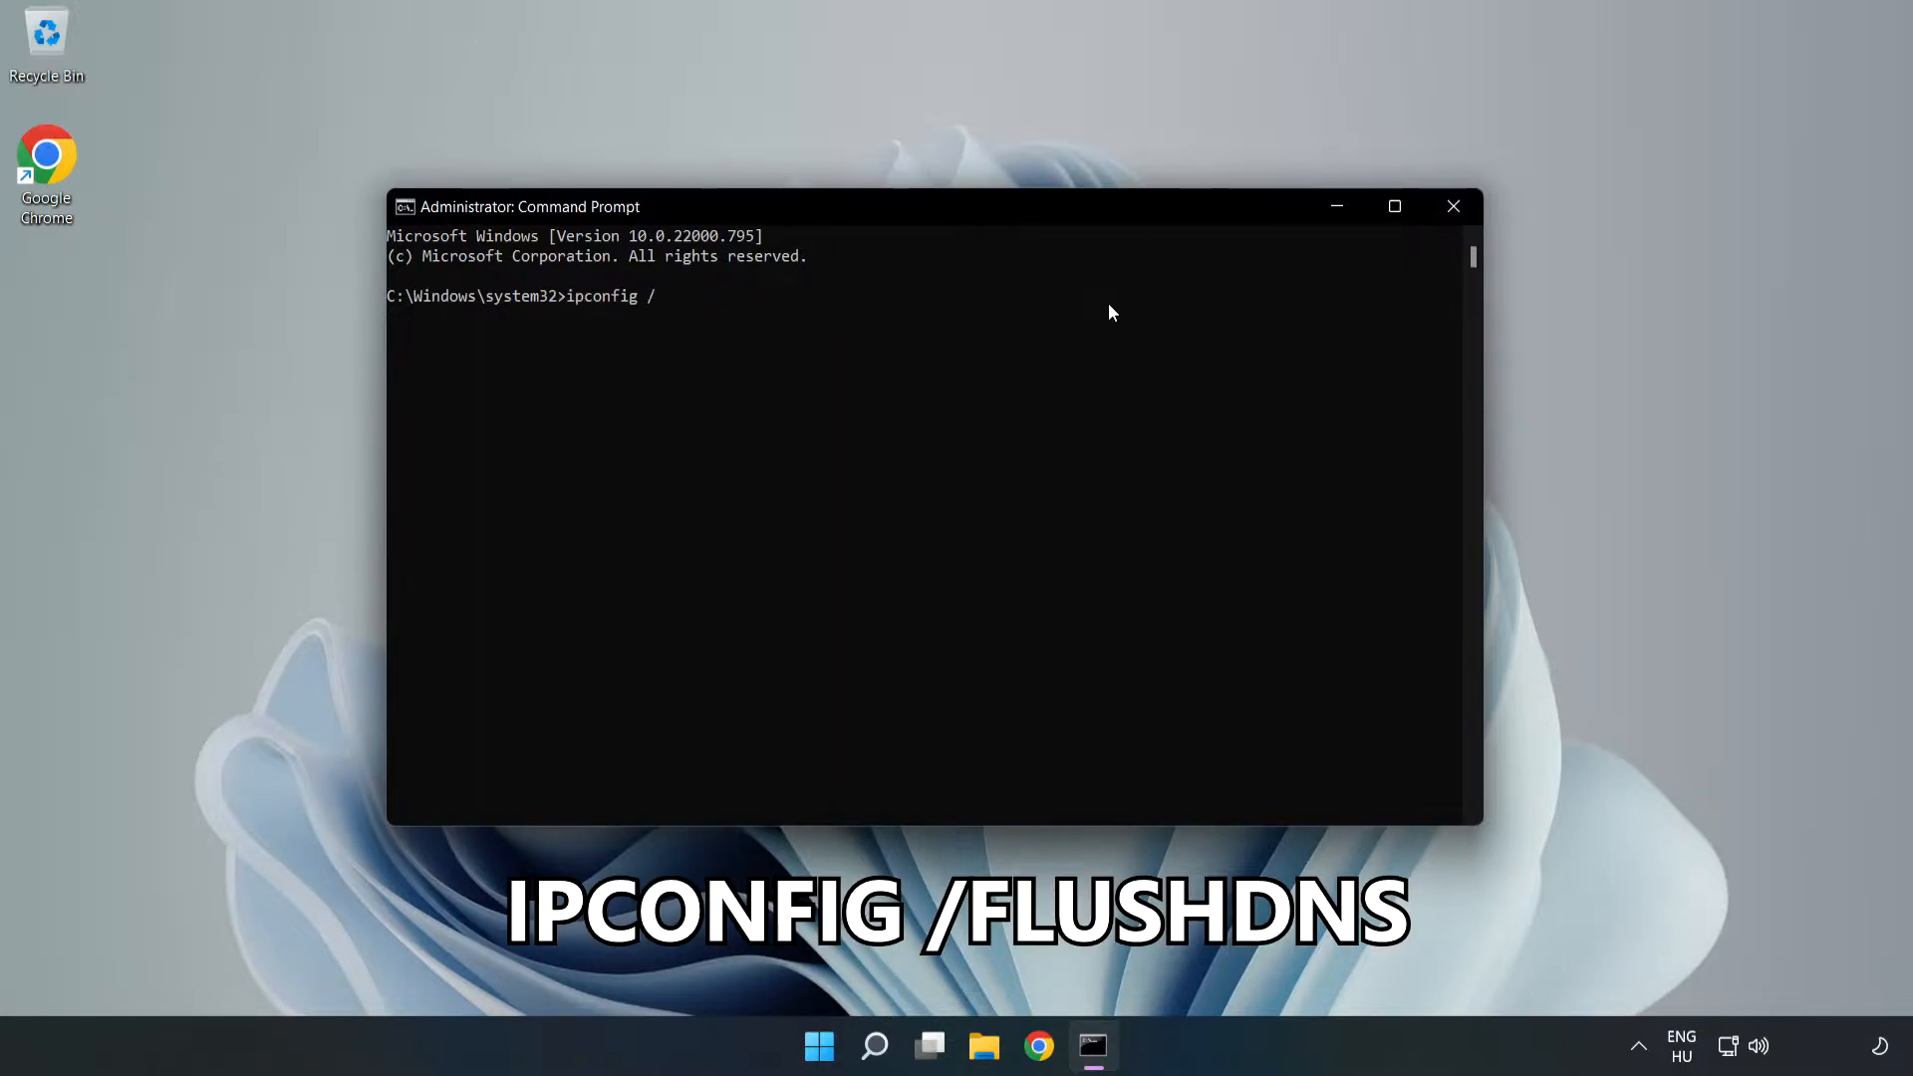
{"action": "type", "text": "flushdns"}
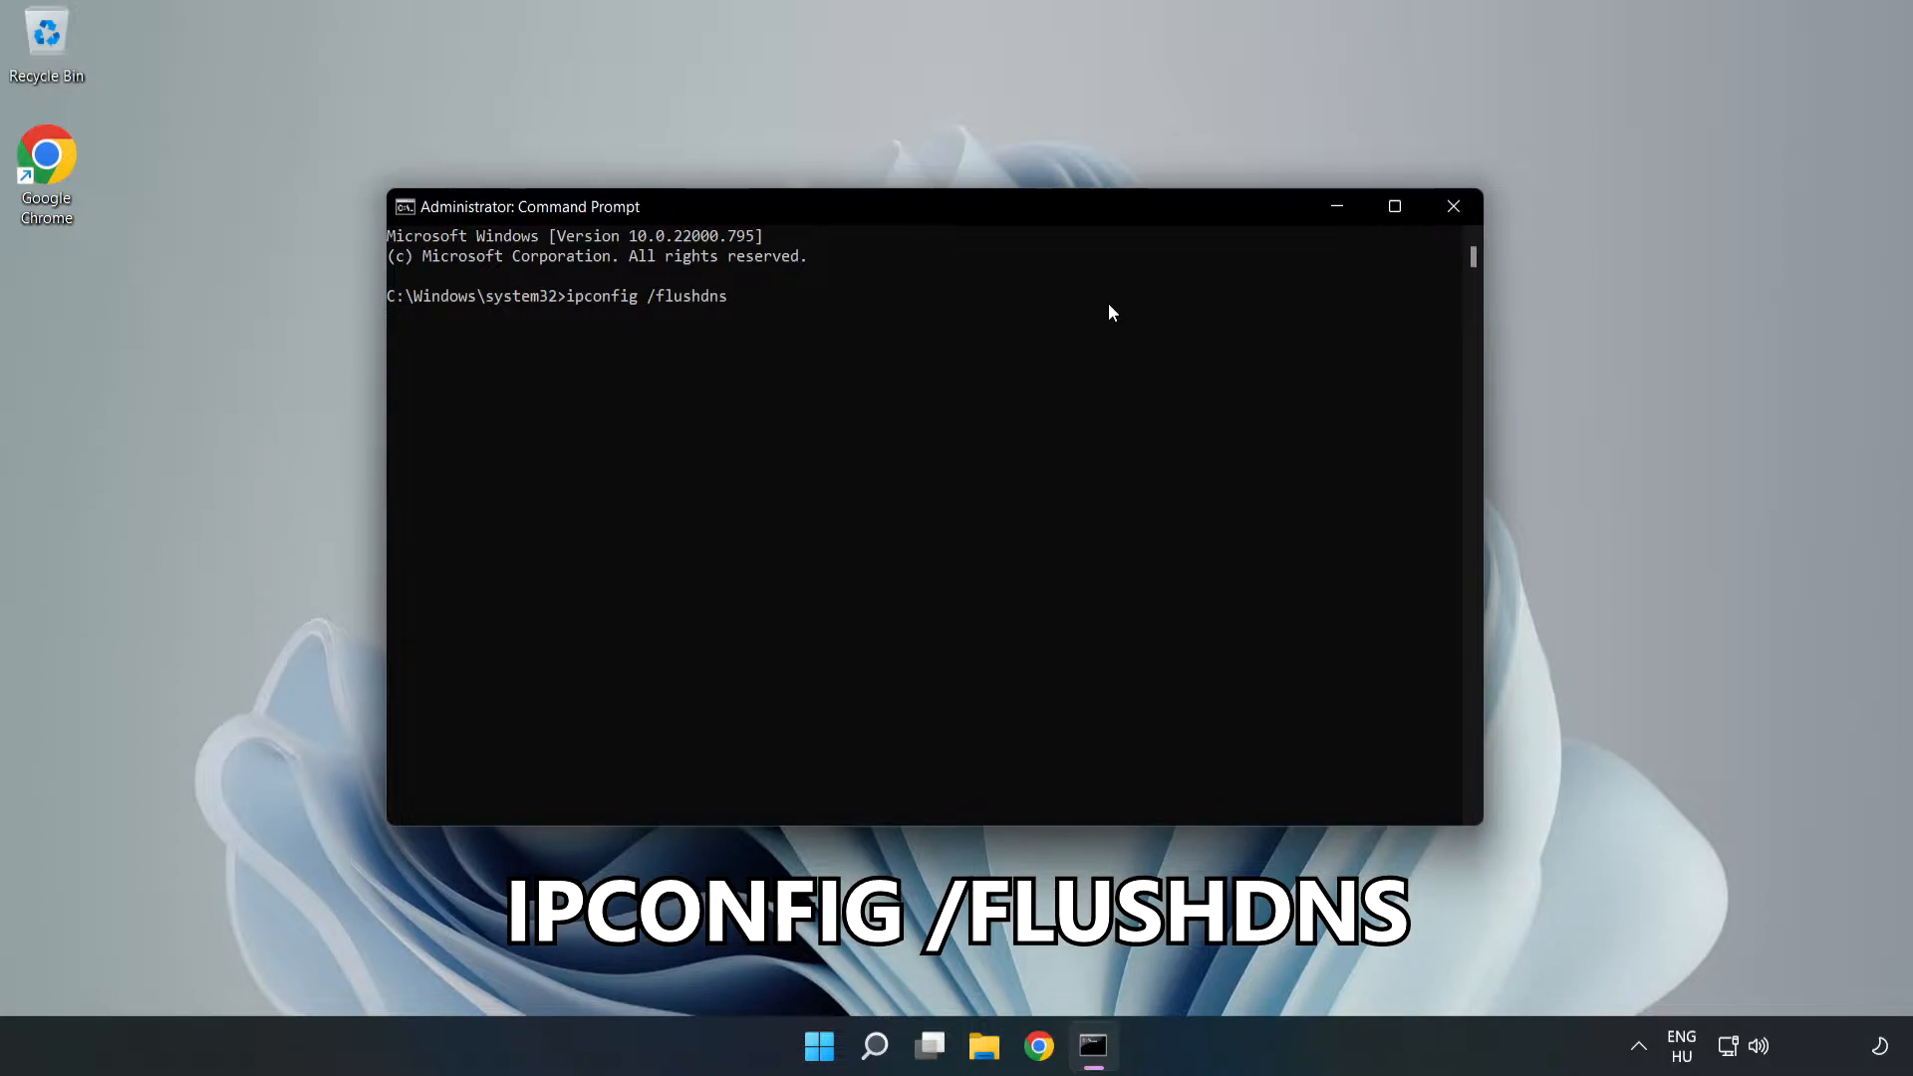
{"action": "key", "text": "Enter"}
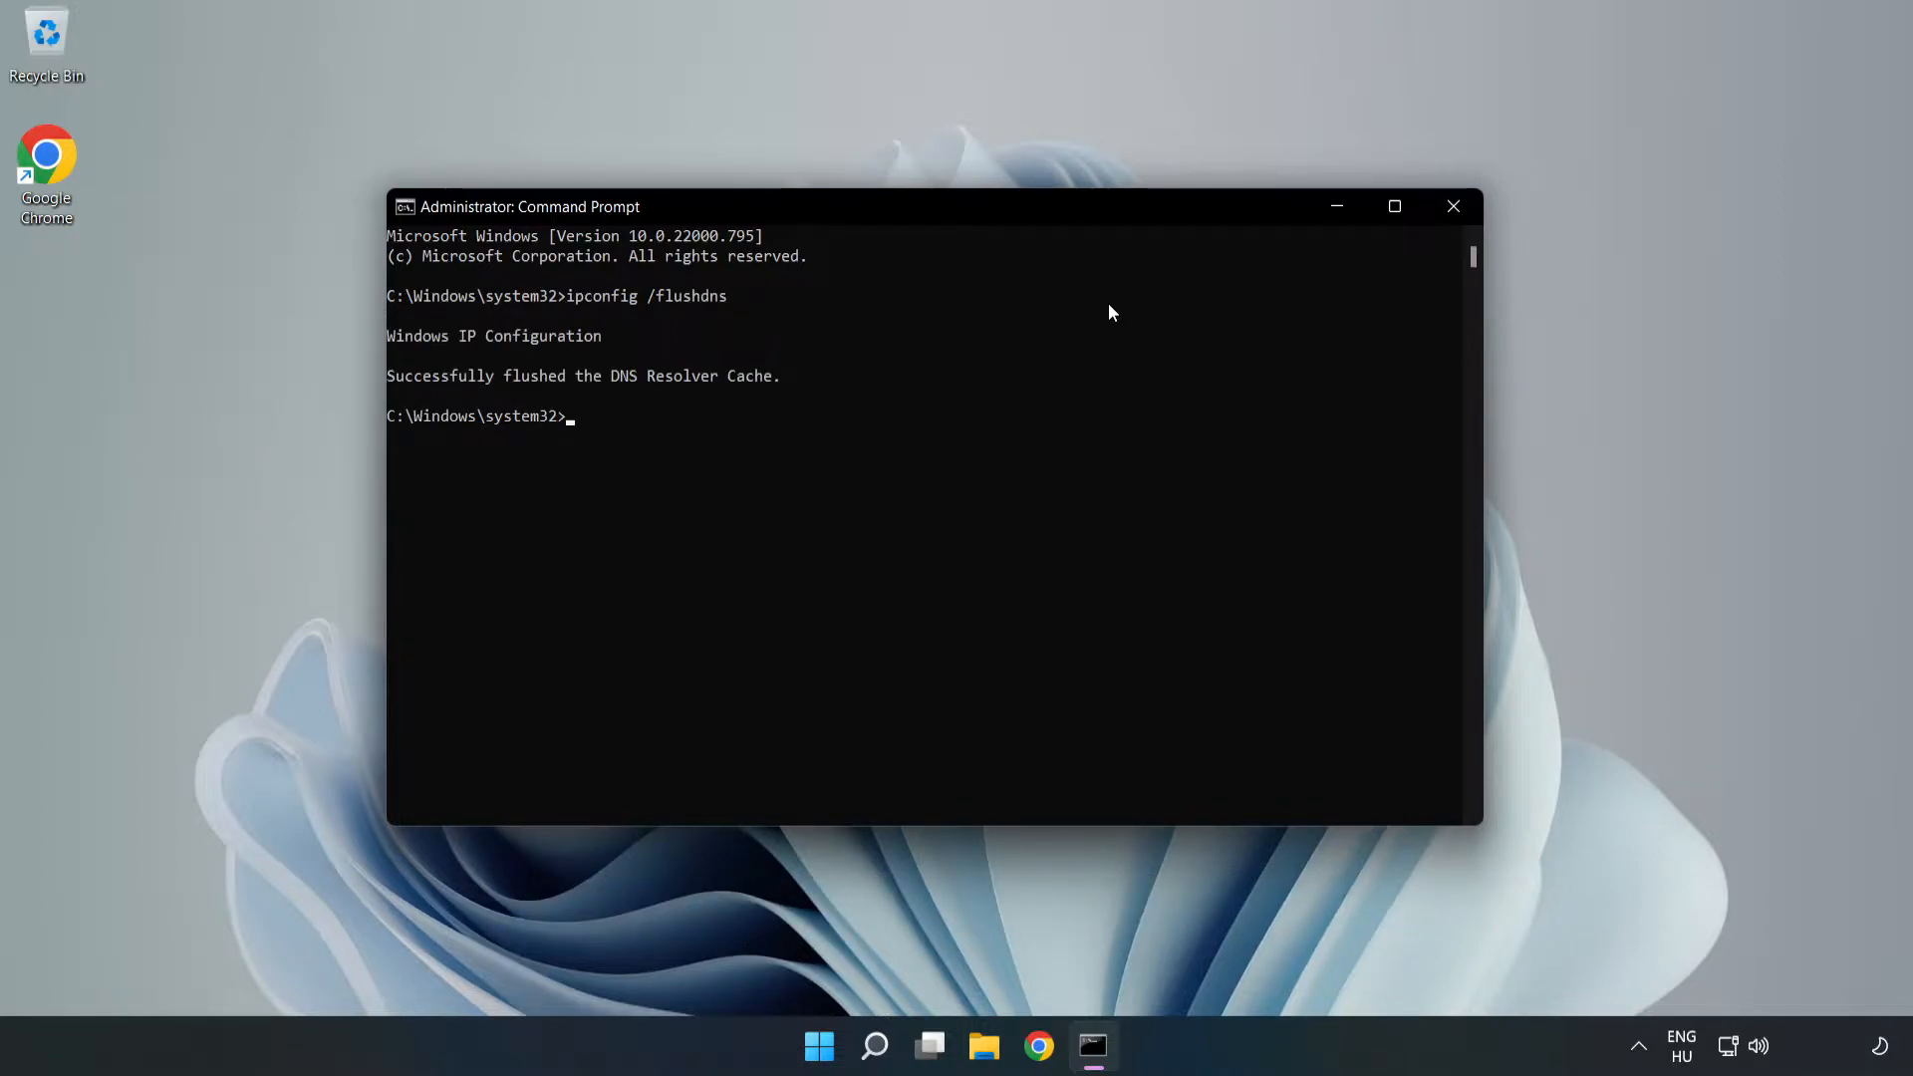
{"action": "type", "text": "netsh winsock reset"}
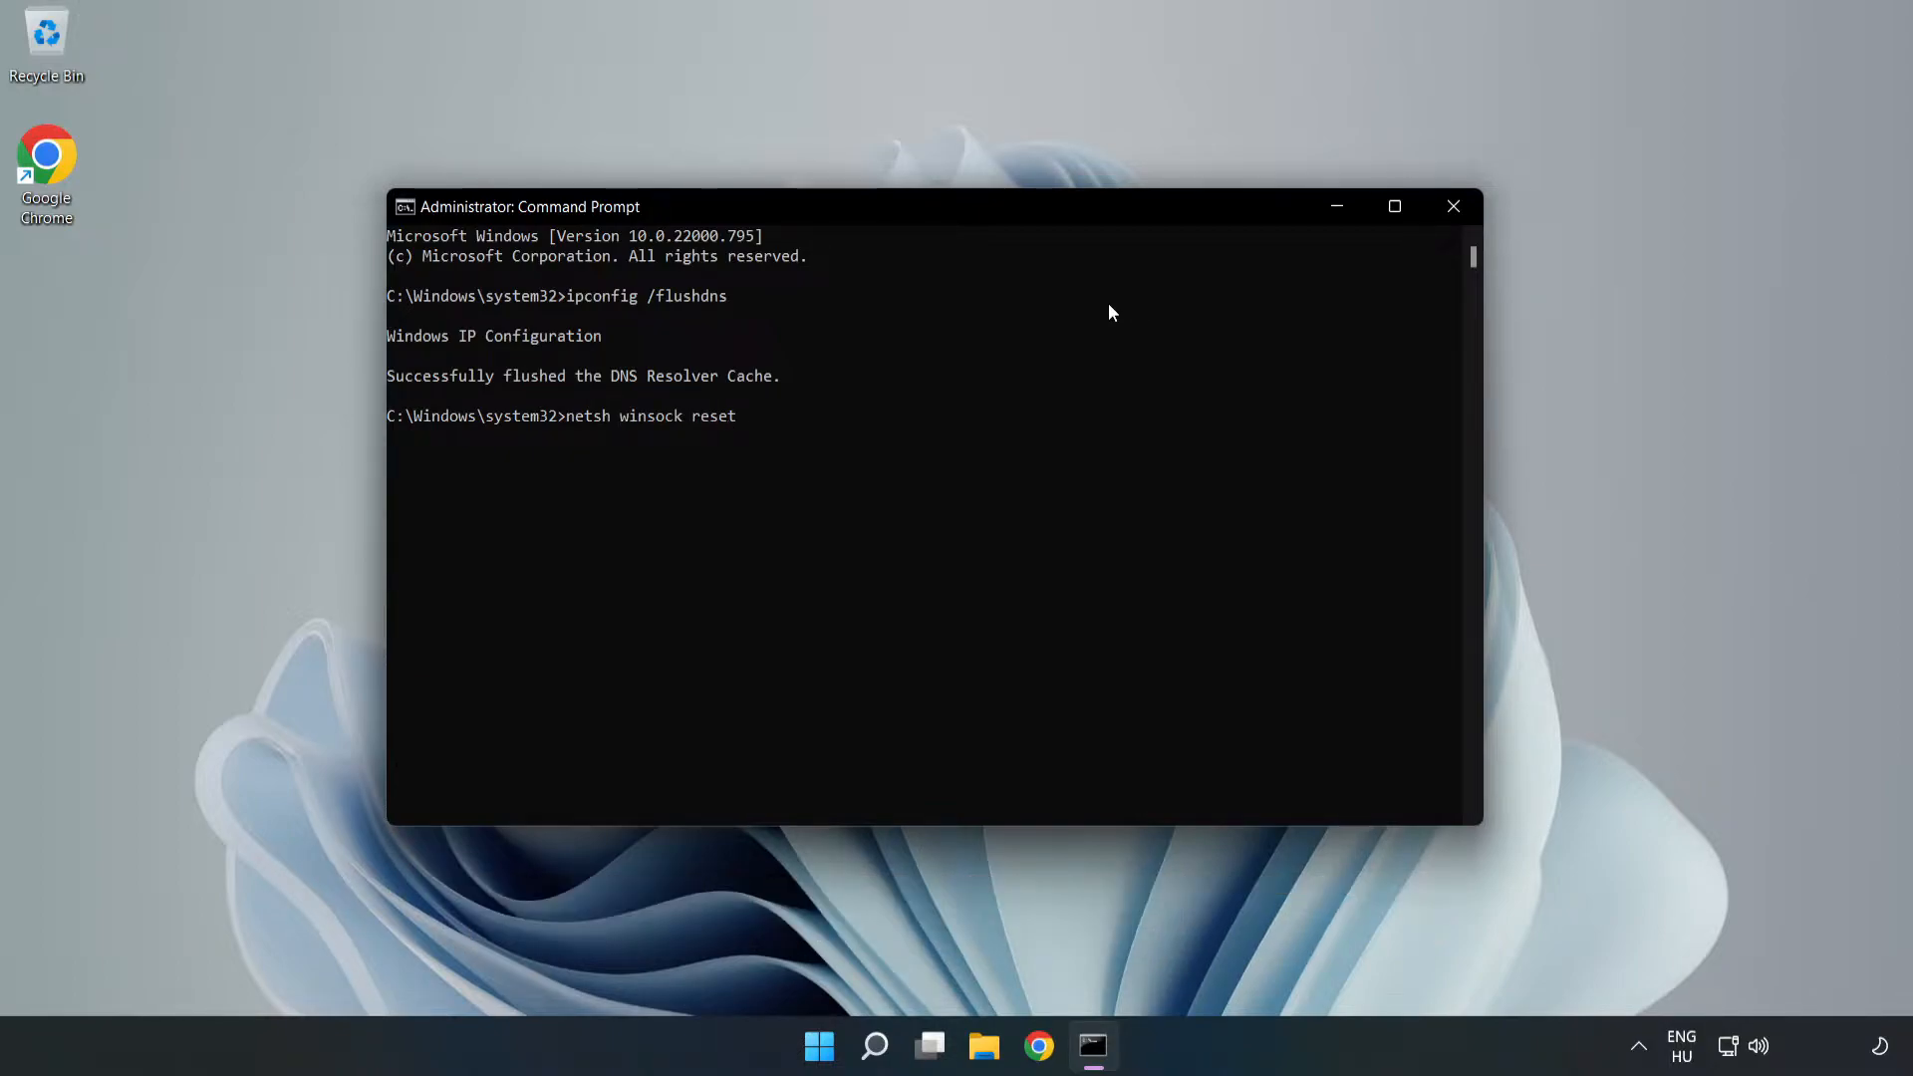
{"action": "key", "text": "Enter"}
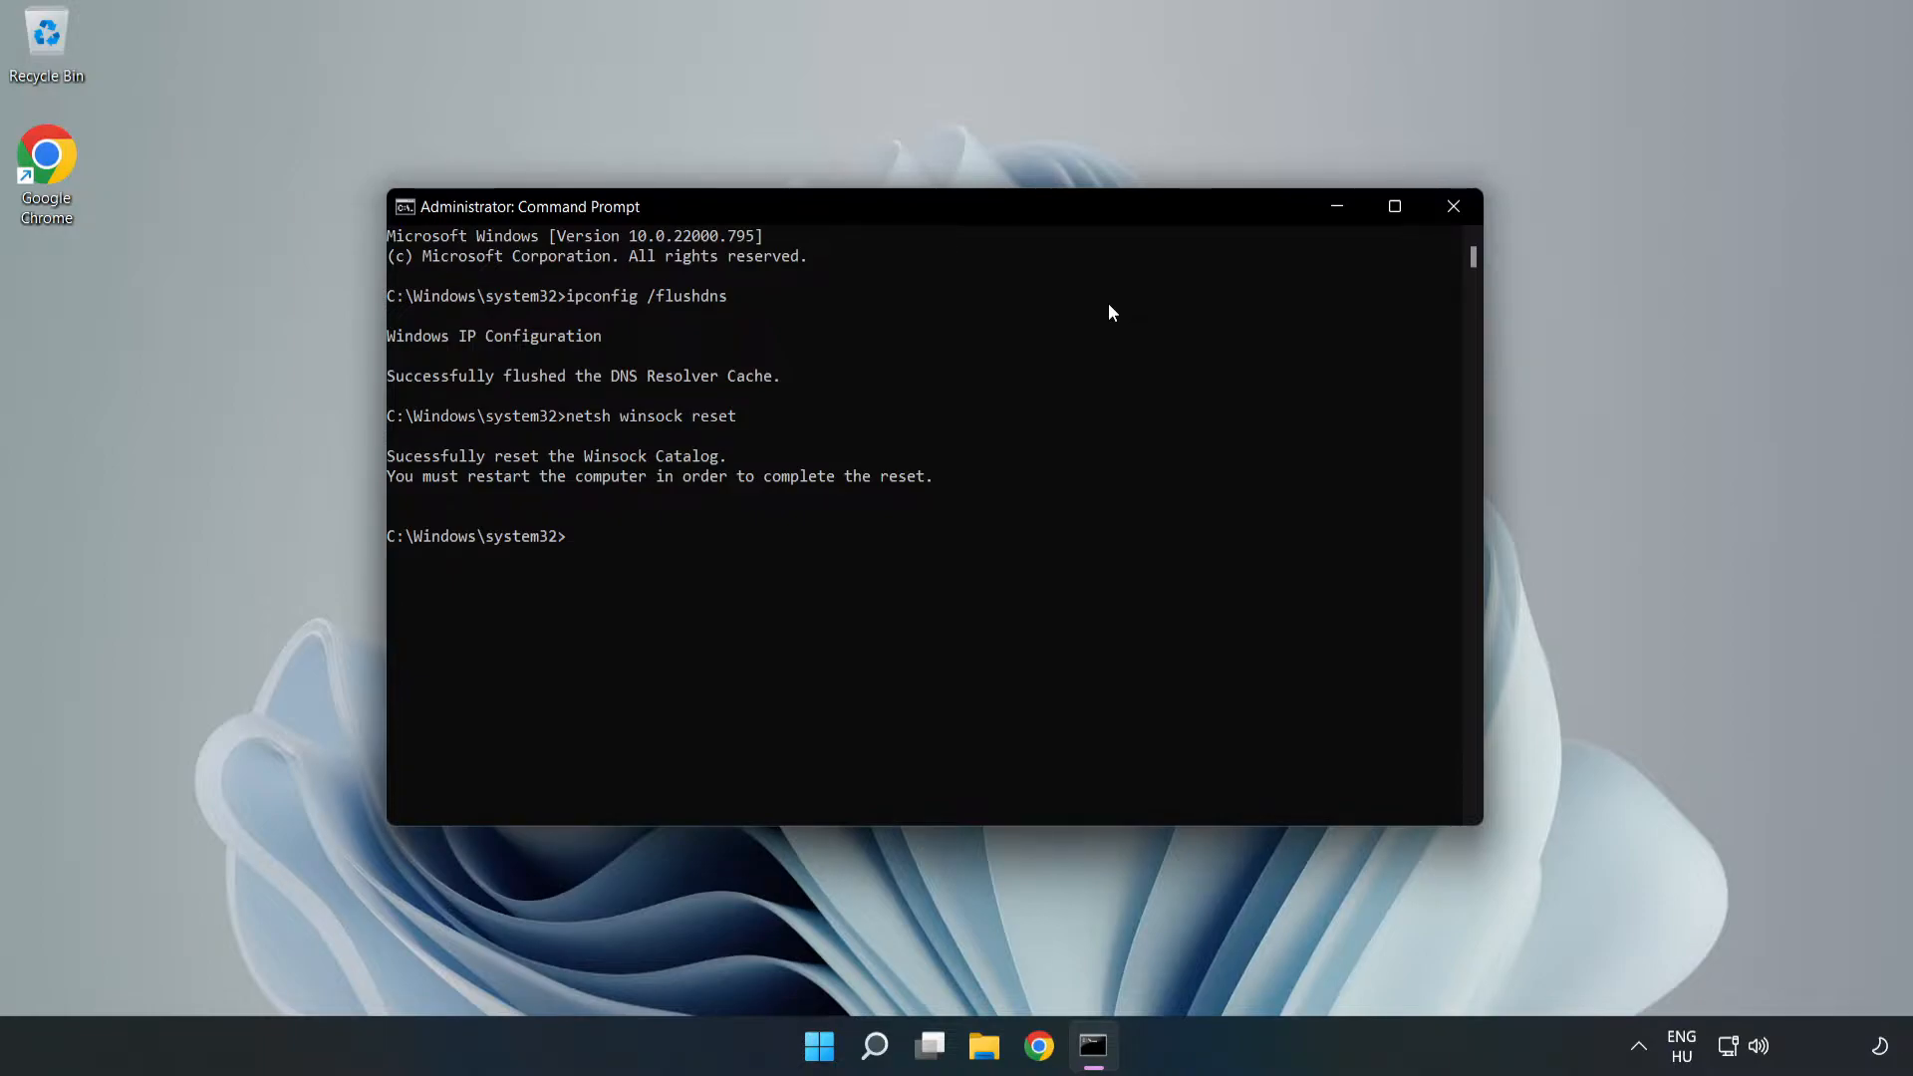
Exit the Command Prompt, returning to the desktop.
{"action": "type", "text": "exit"}
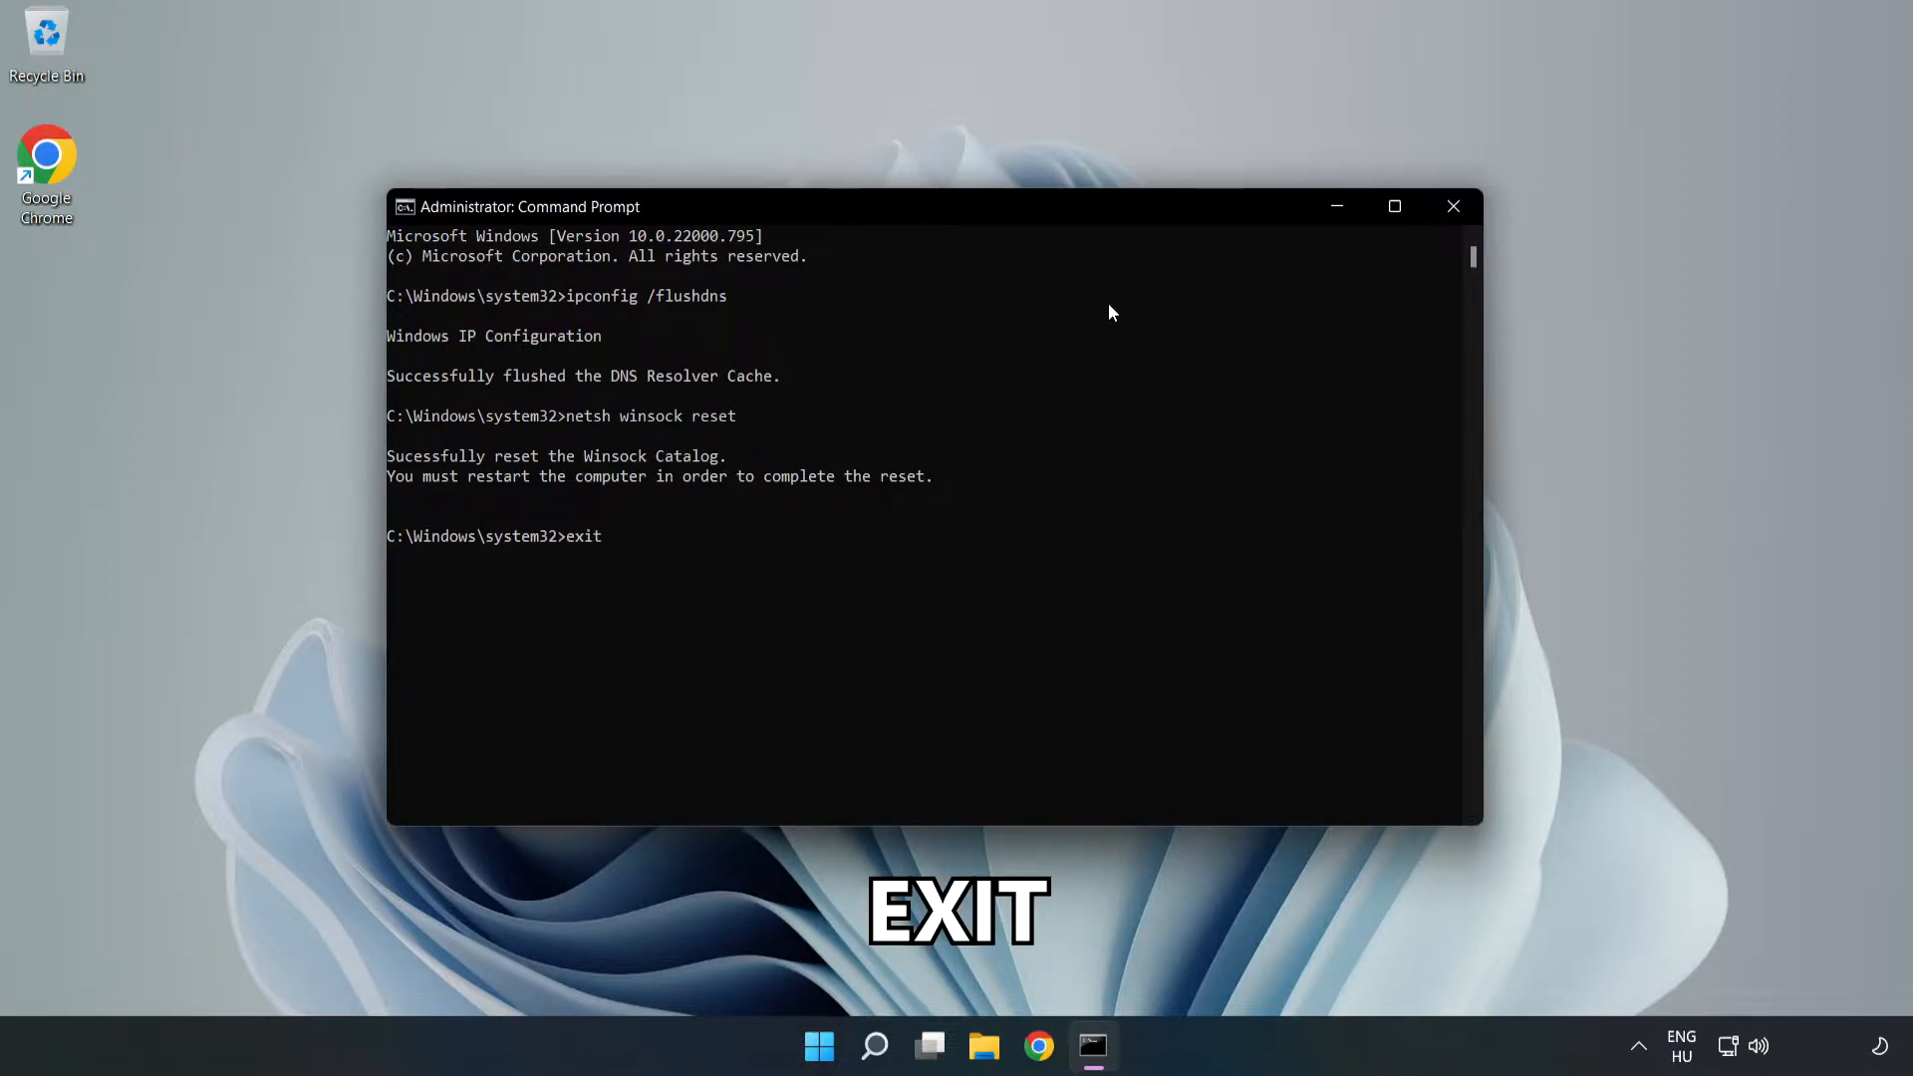
{"action": "key", "text": "Enter"}
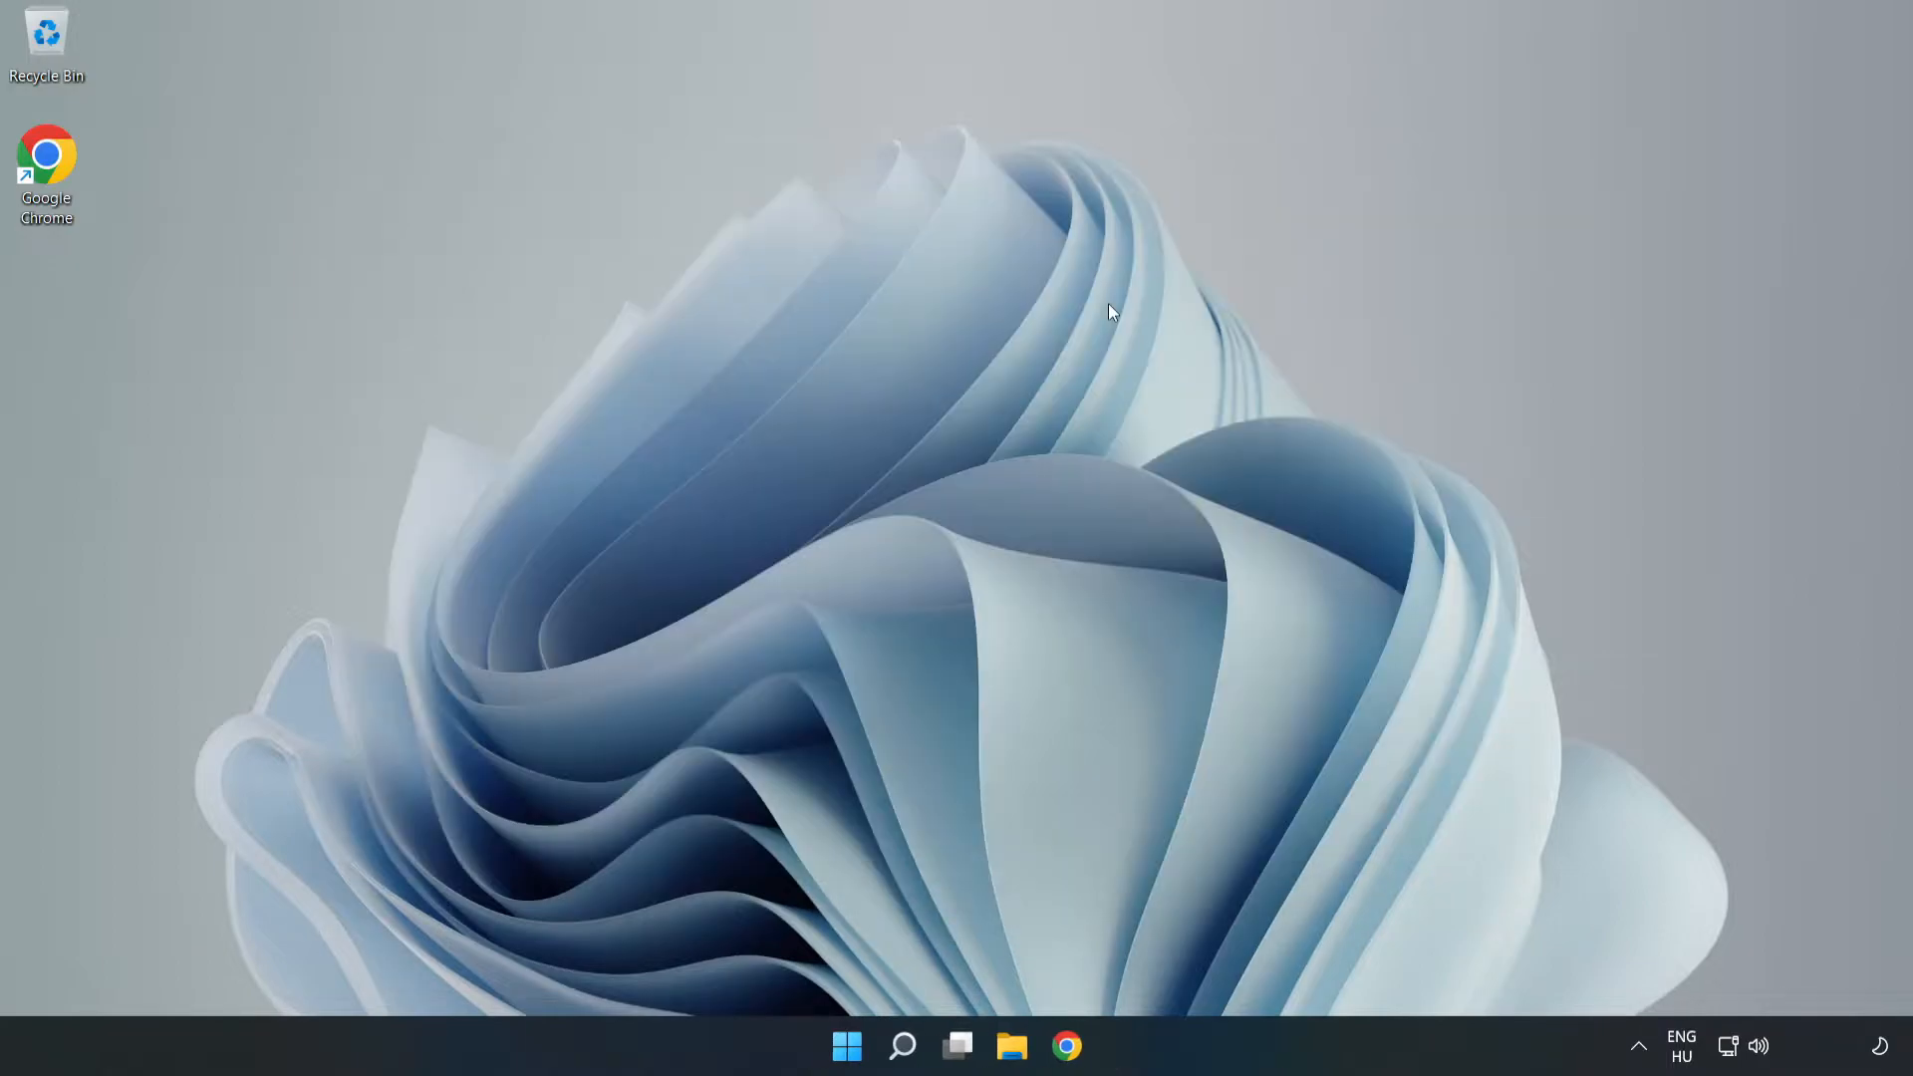
{"action": "mouse_move", "coordinate": [1602, 921]}
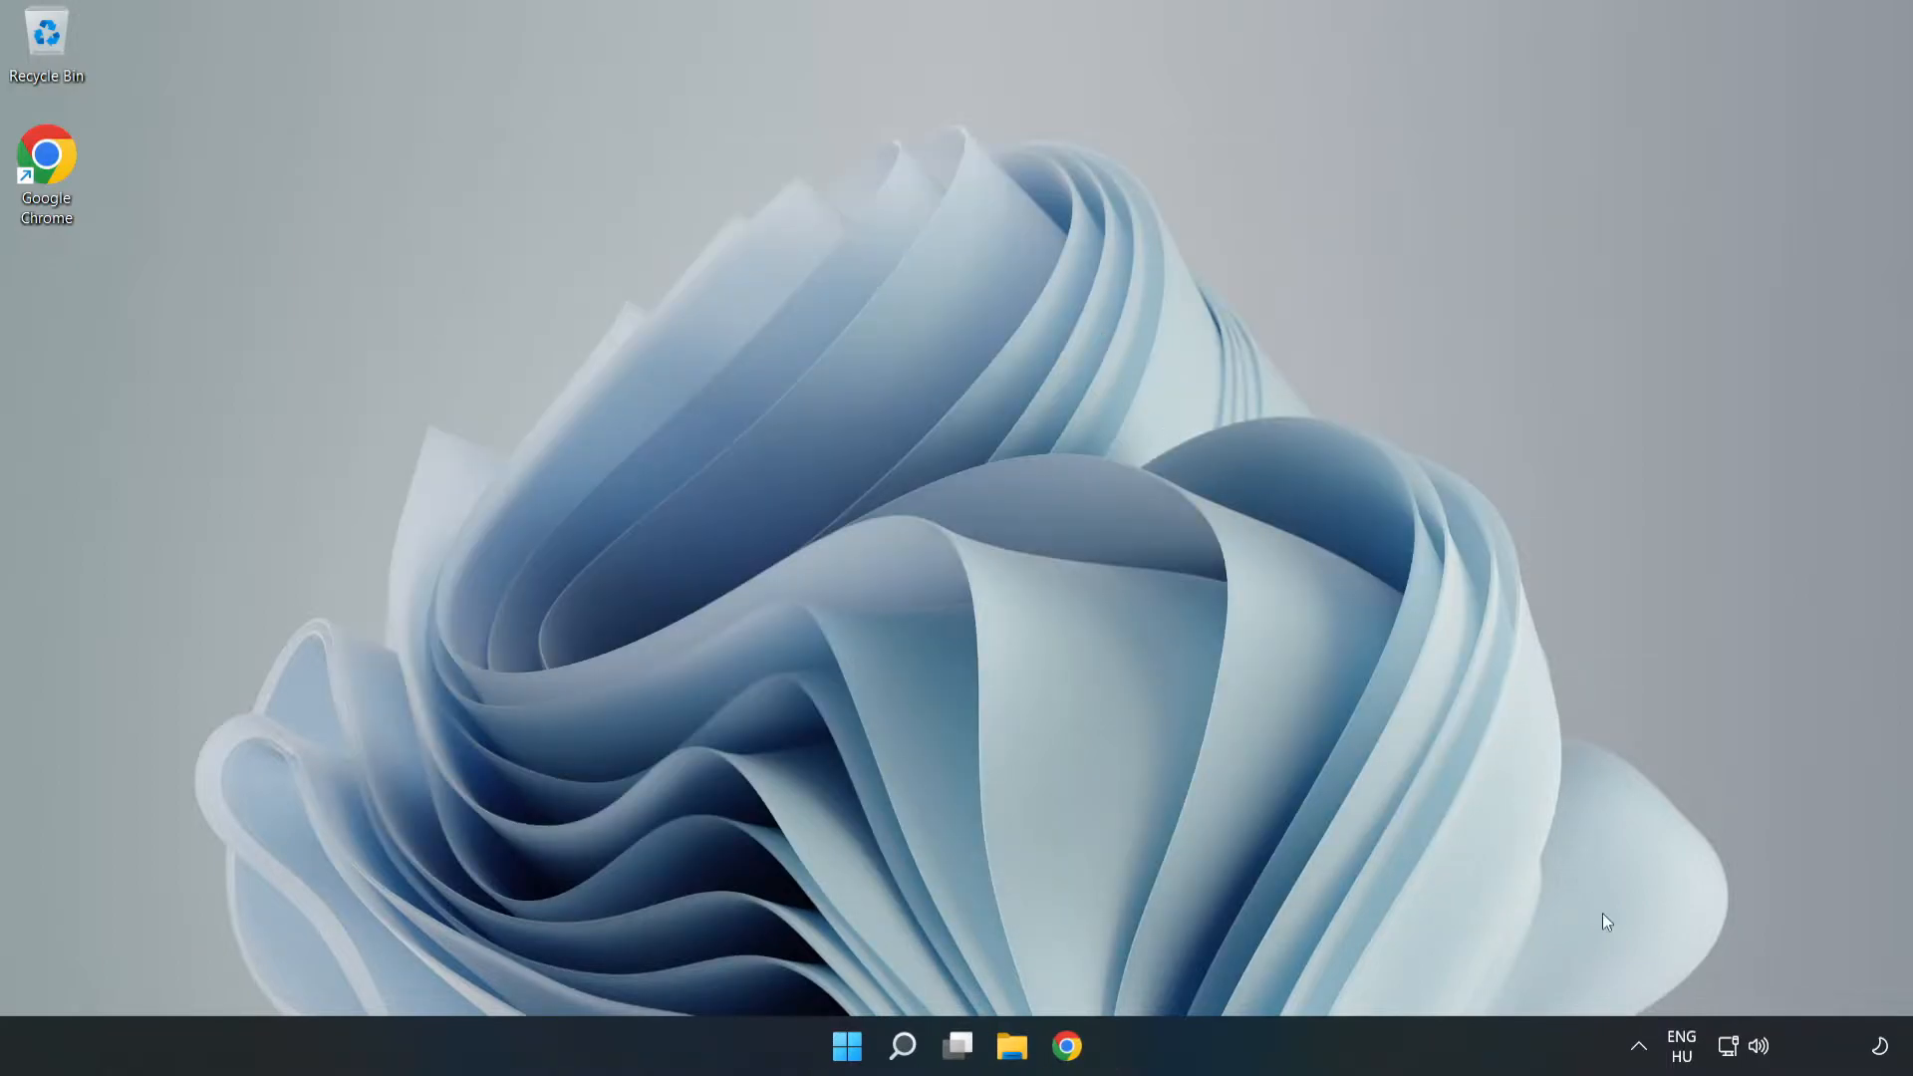
{"action": "mouse_move", "coordinate": [1729, 1046]}
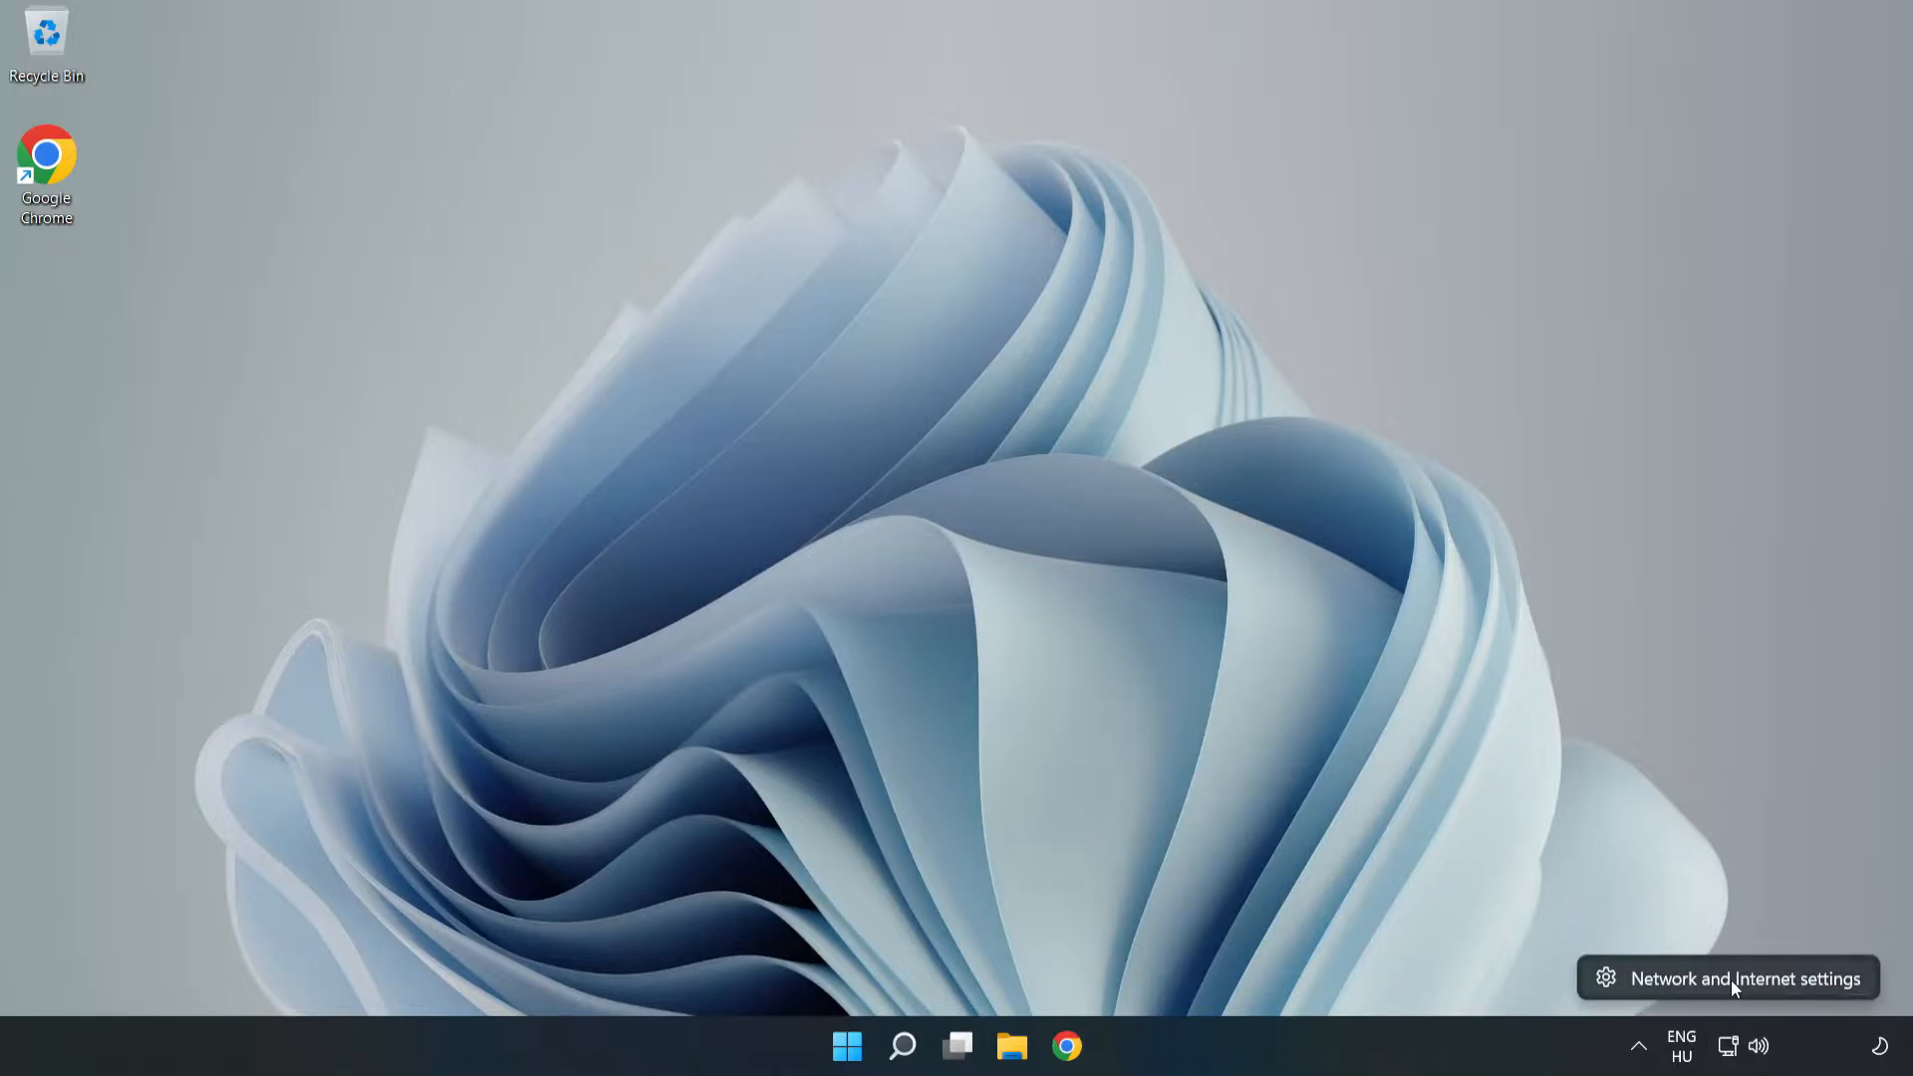
Open Network & internet settings from the taskbar network icon.
{"action": "left_click", "coordinate": [1734, 978]}
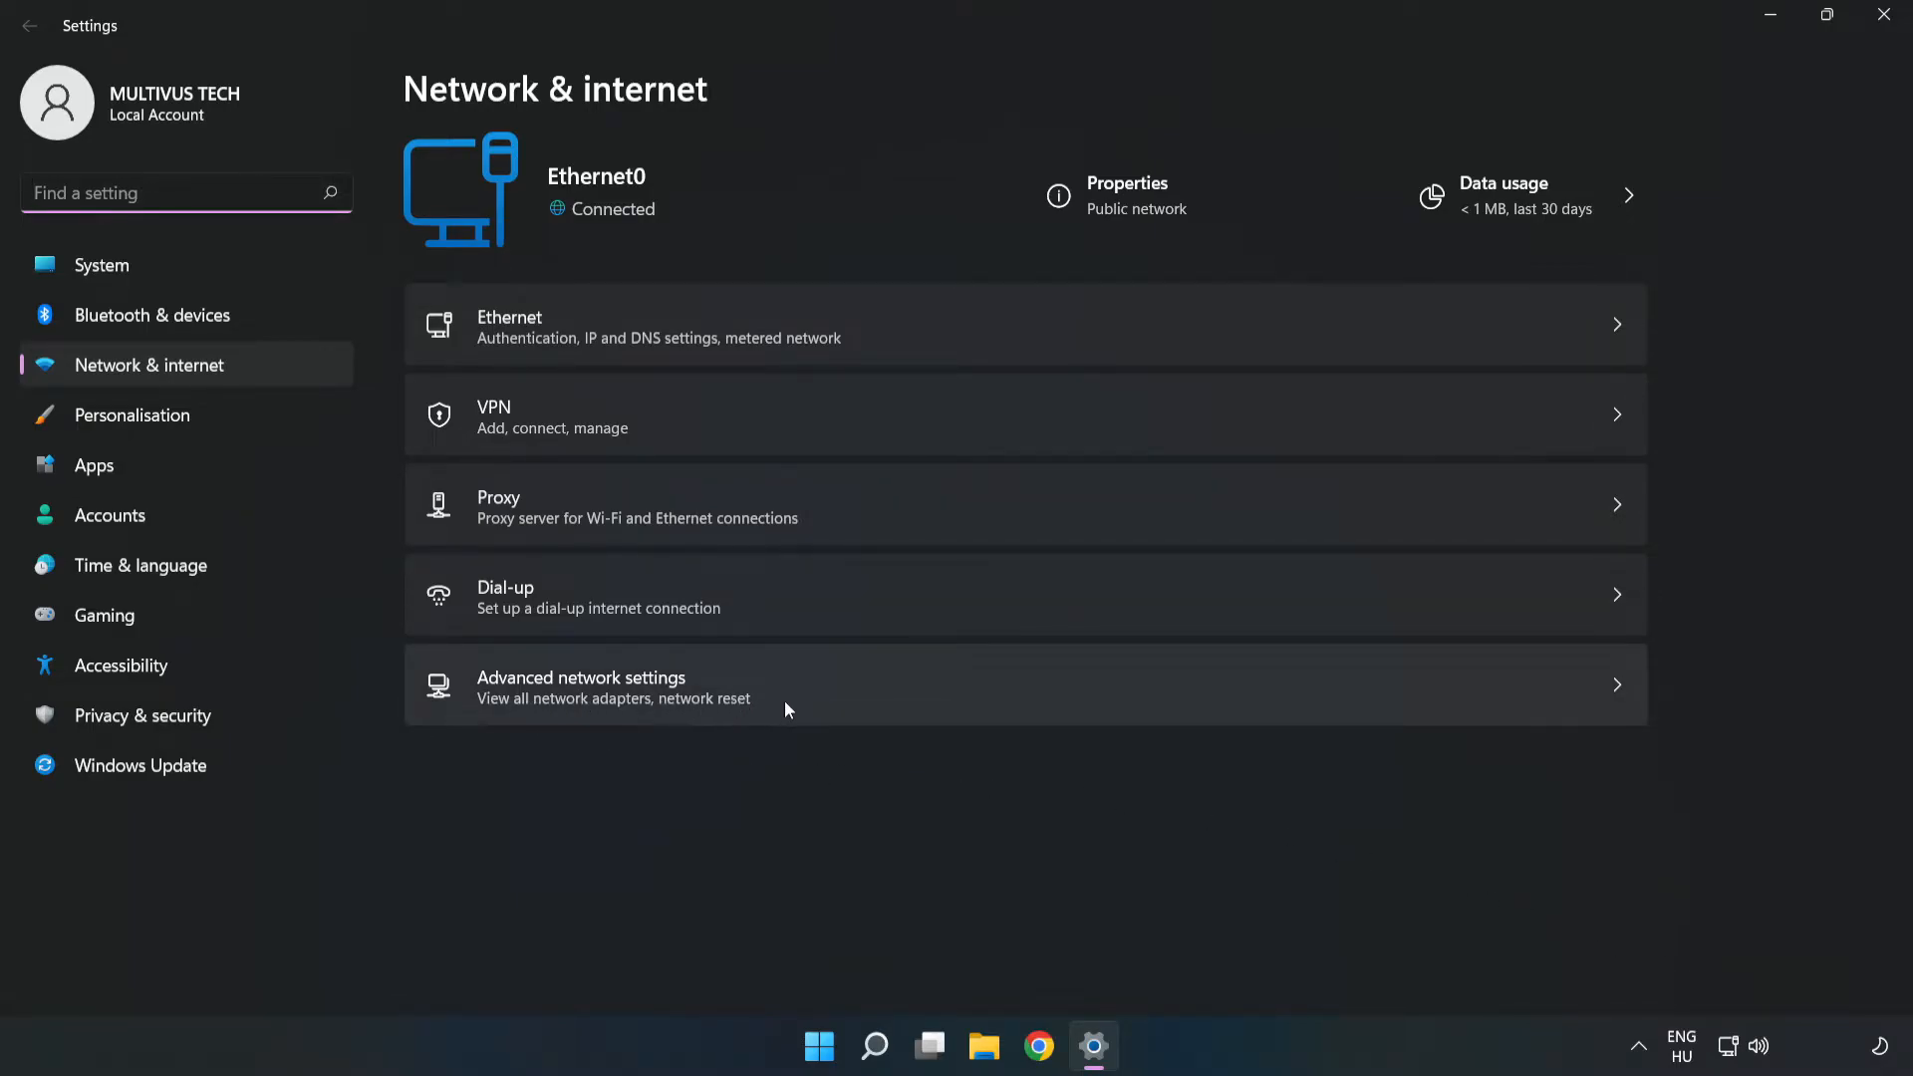
Go to the Advanced network settings page.
{"action": "left_click", "coordinate": [614, 686]}
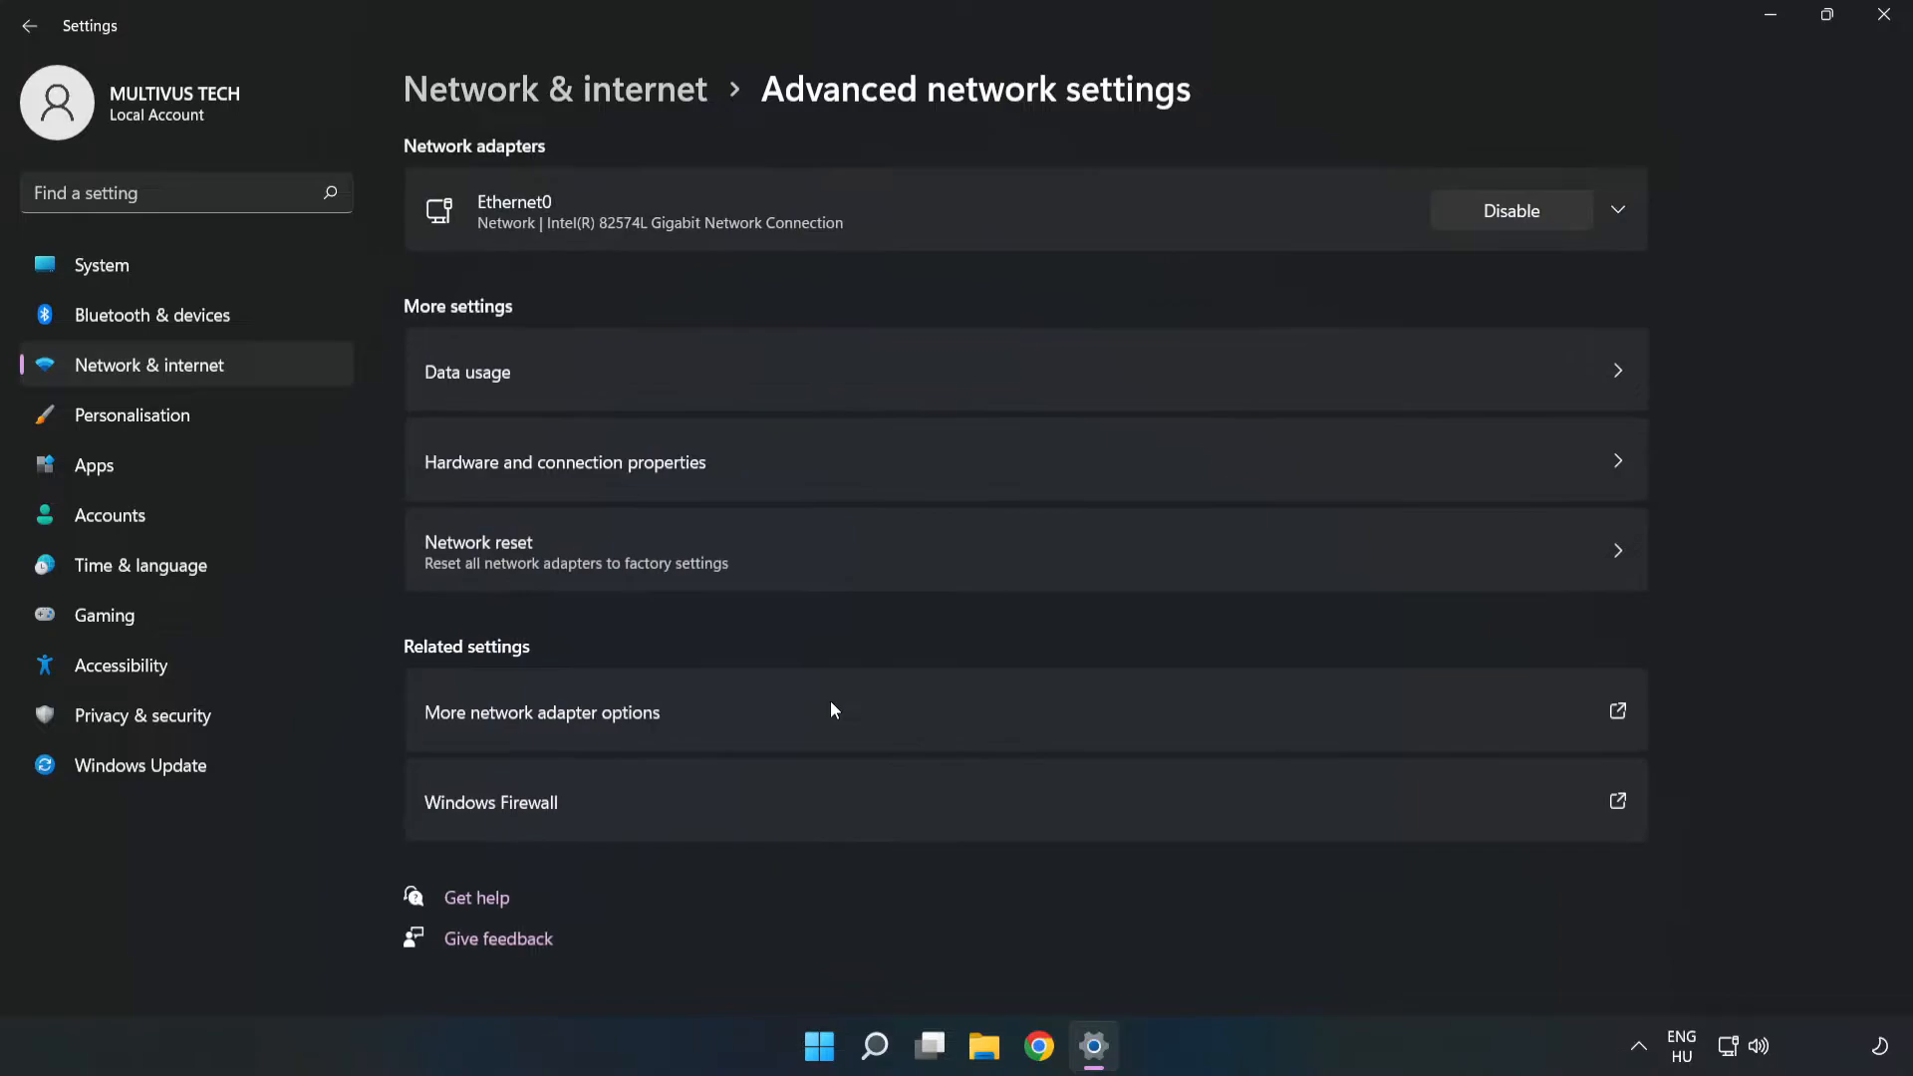
{"action": "mouse_move", "coordinate": [666, 729]}
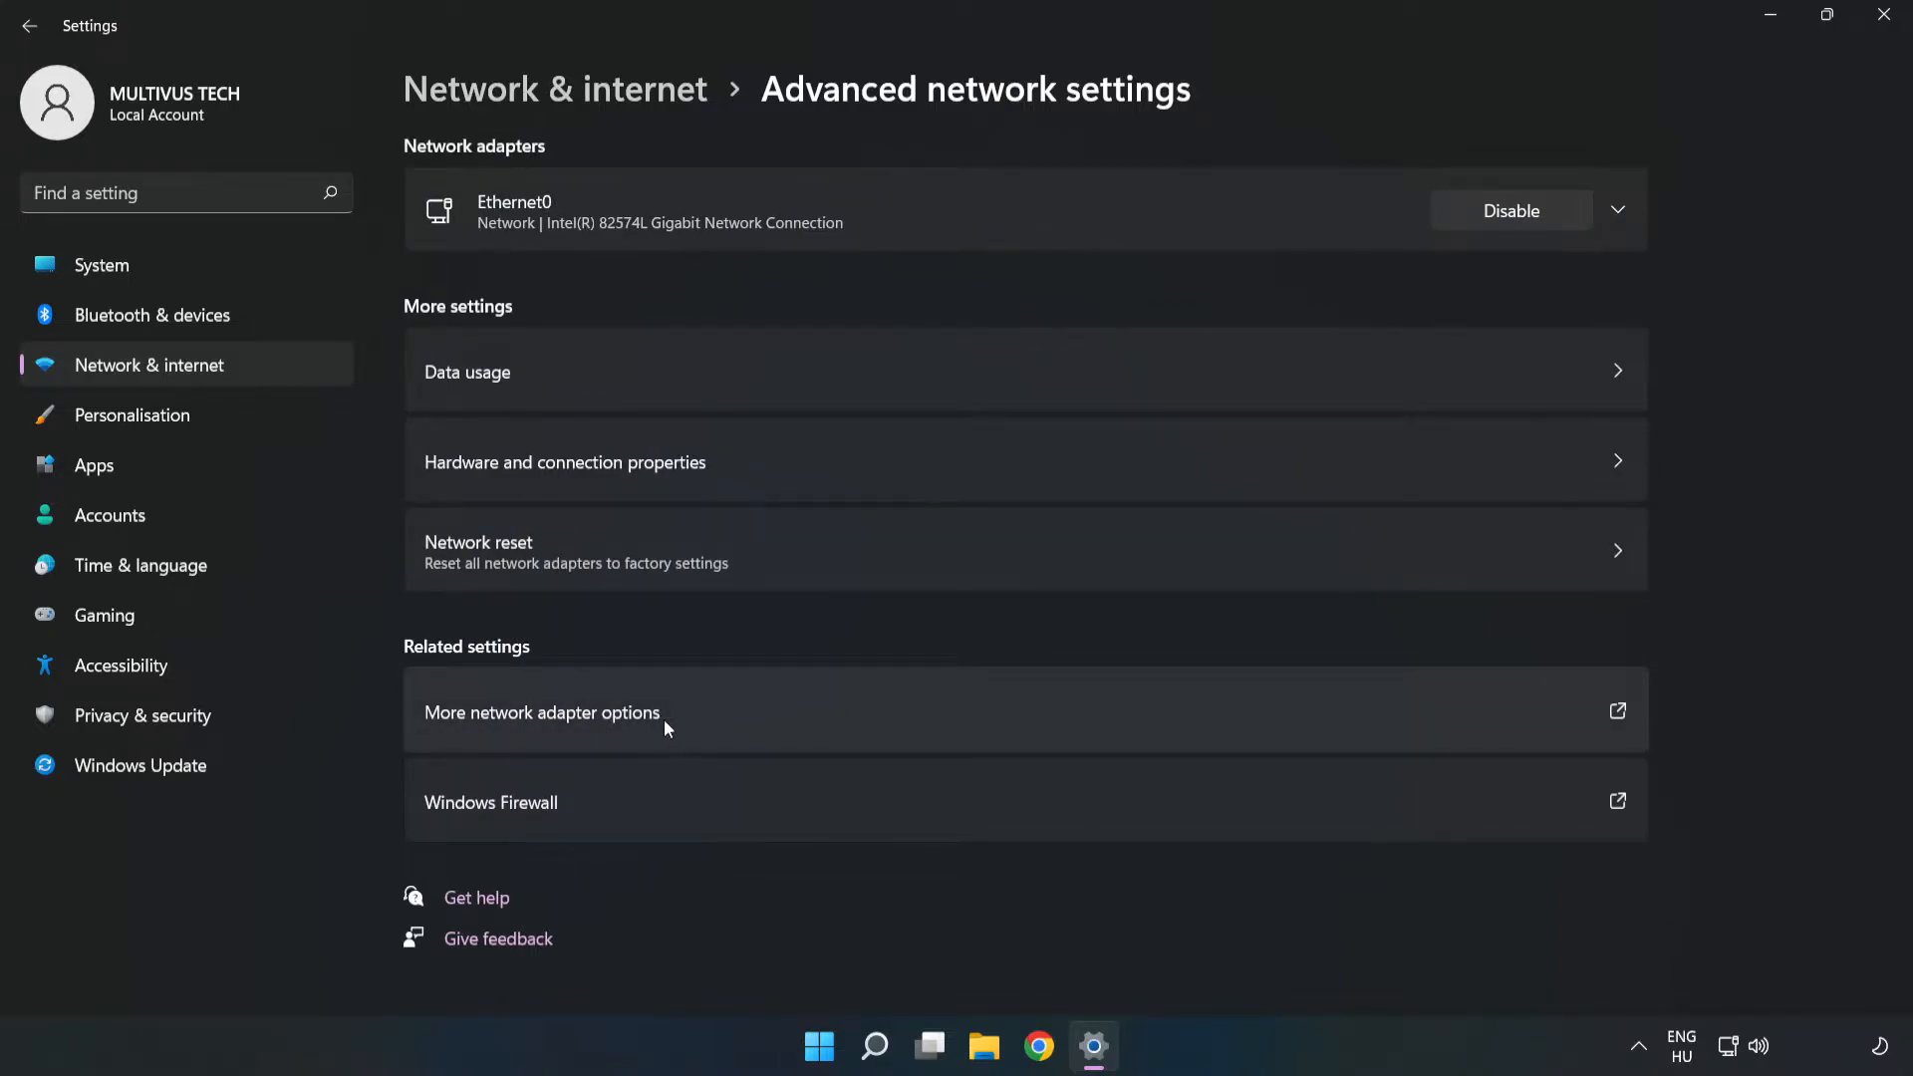
{"action": "mouse_move", "coordinate": [789, 721]}
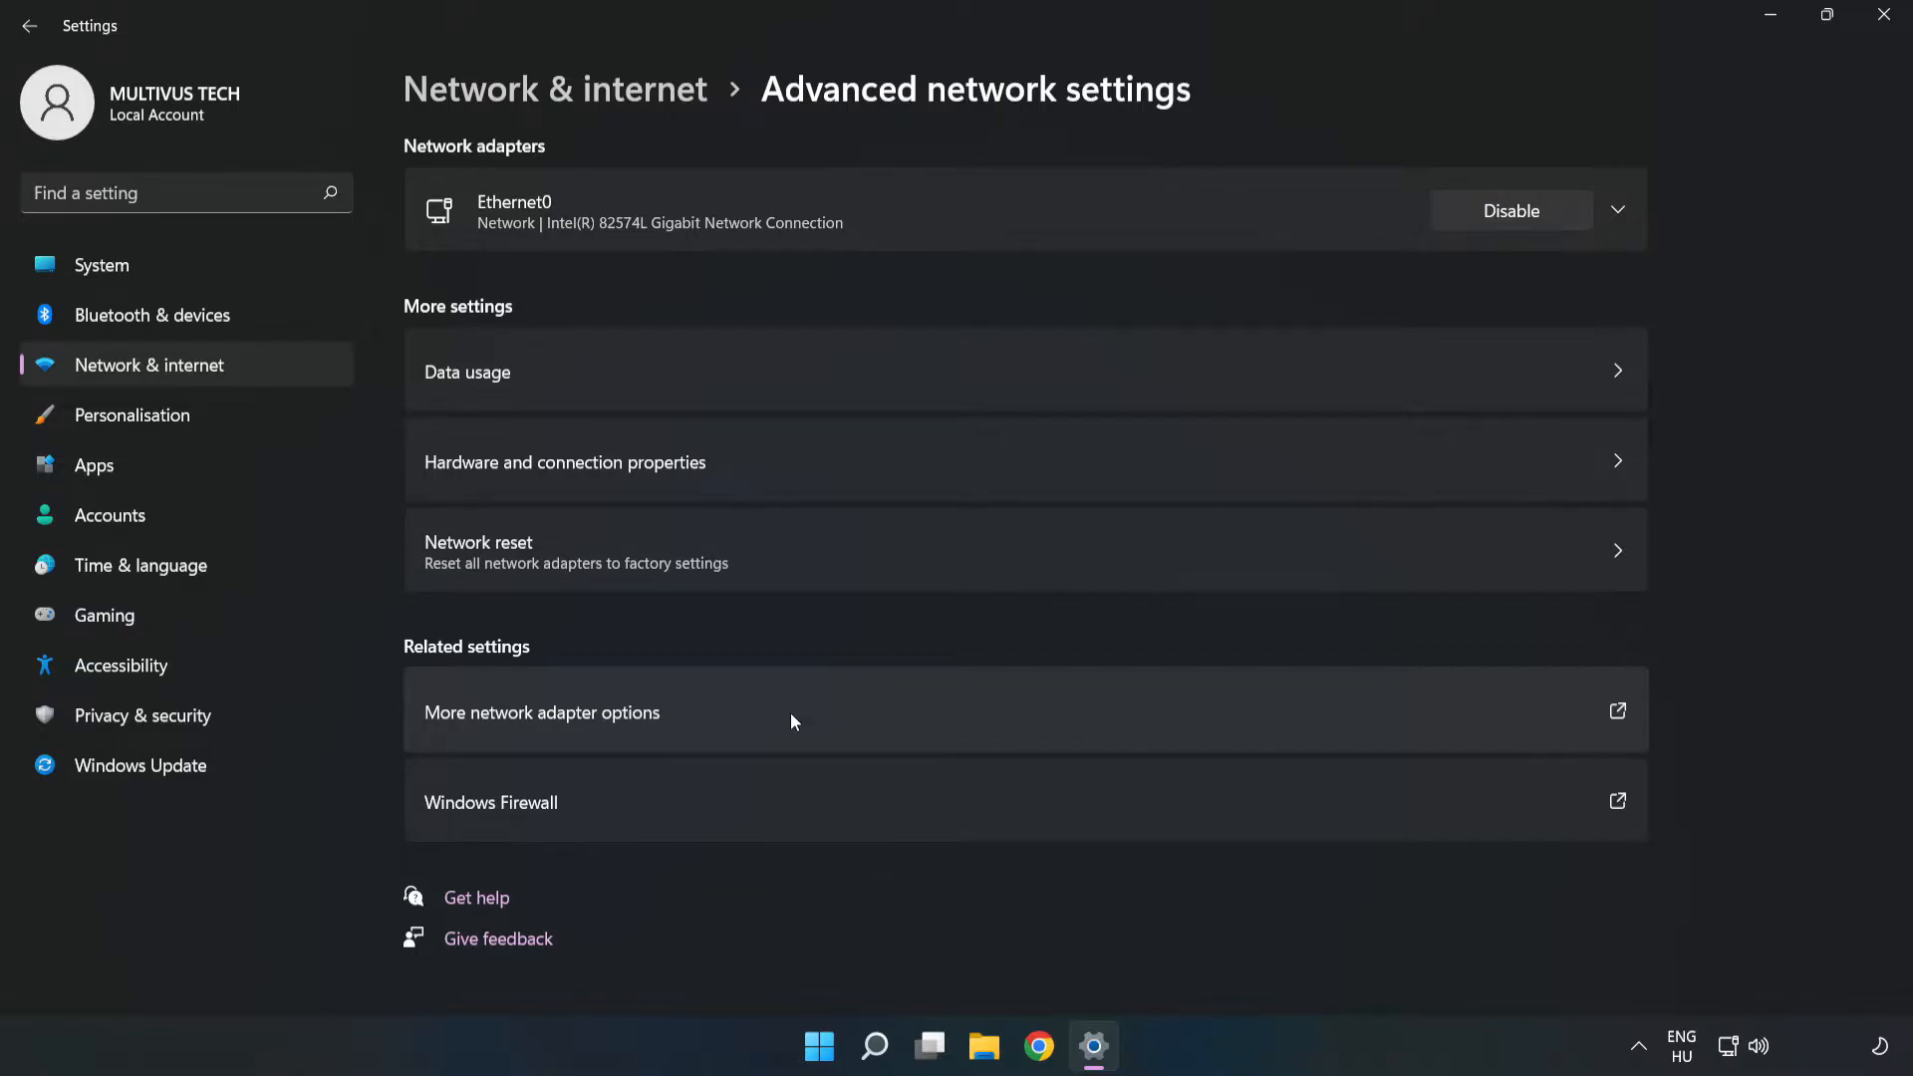
Open More network adapter options and choose Properties for the Ethernet0 connection.
{"action": "left_click", "coordinate": [542, 711]}
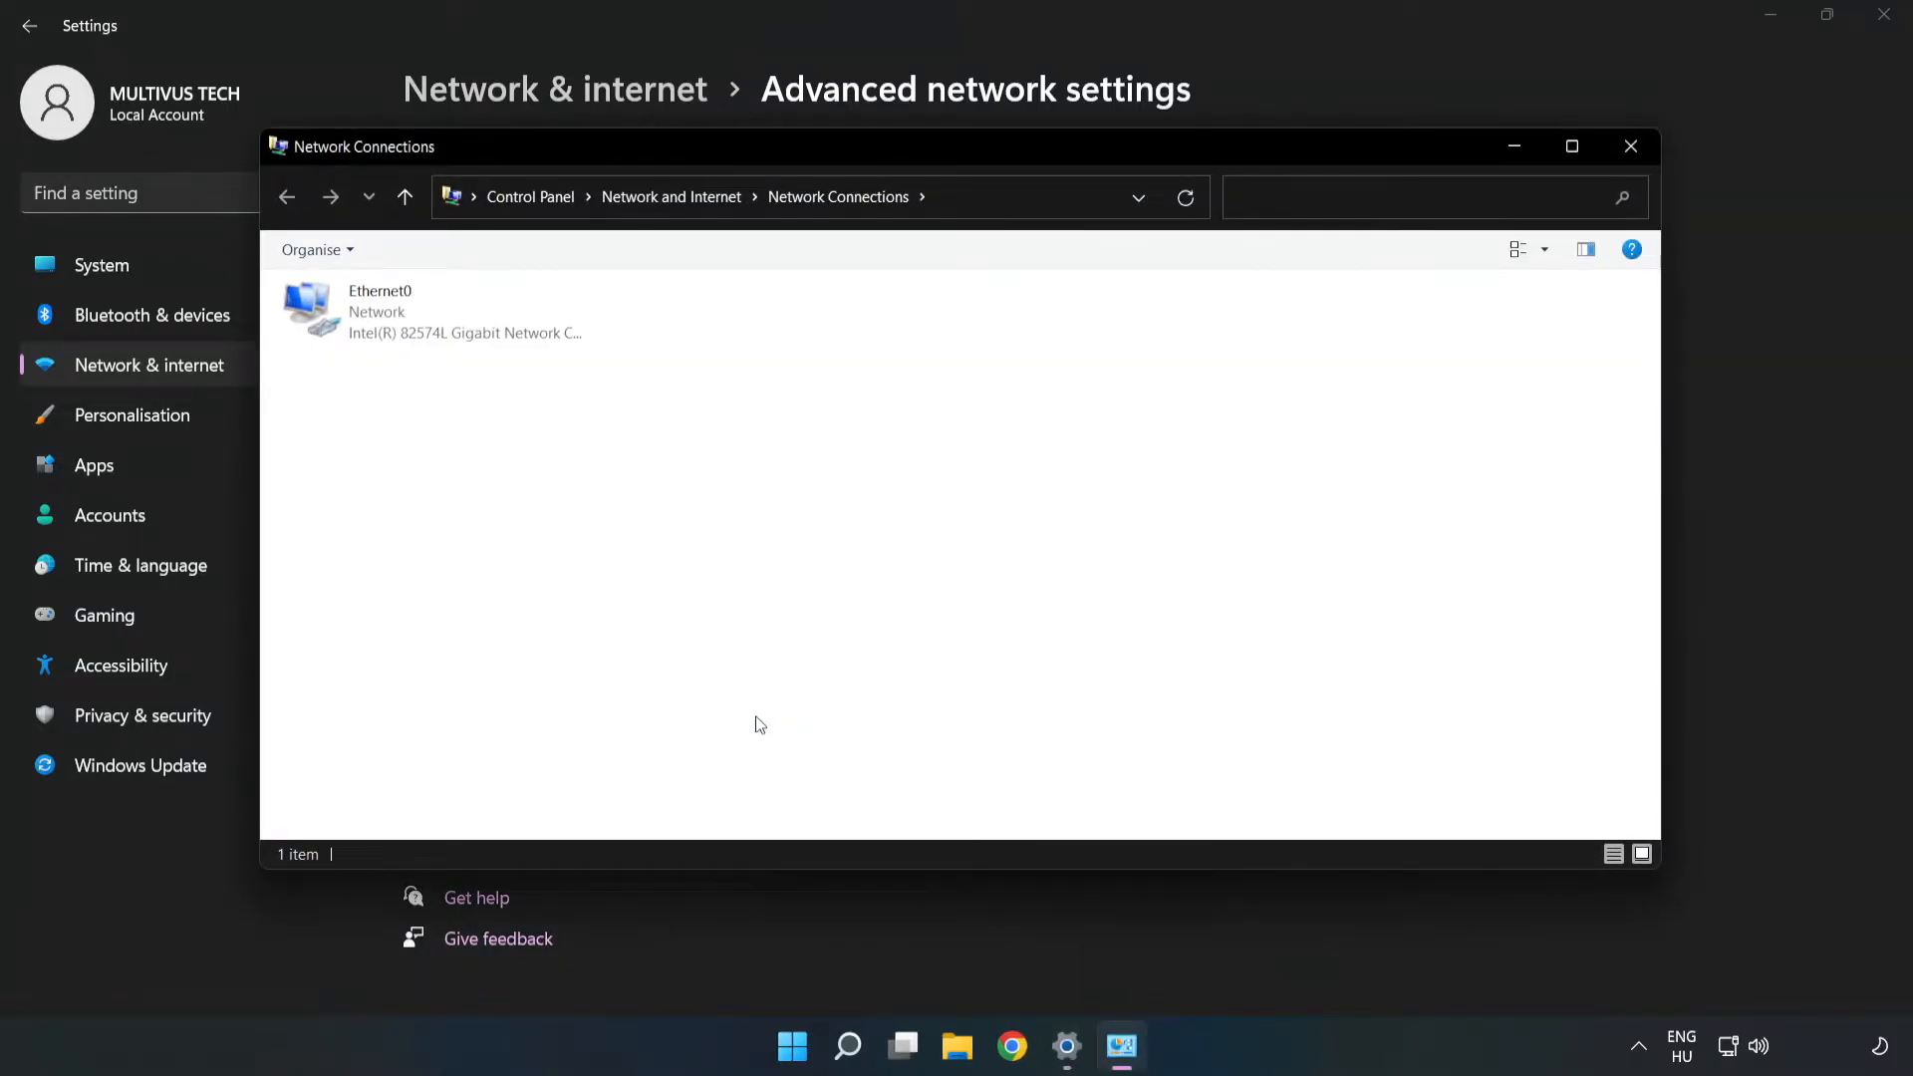
{"action": "left_click", "coordinate": [411, 310]}
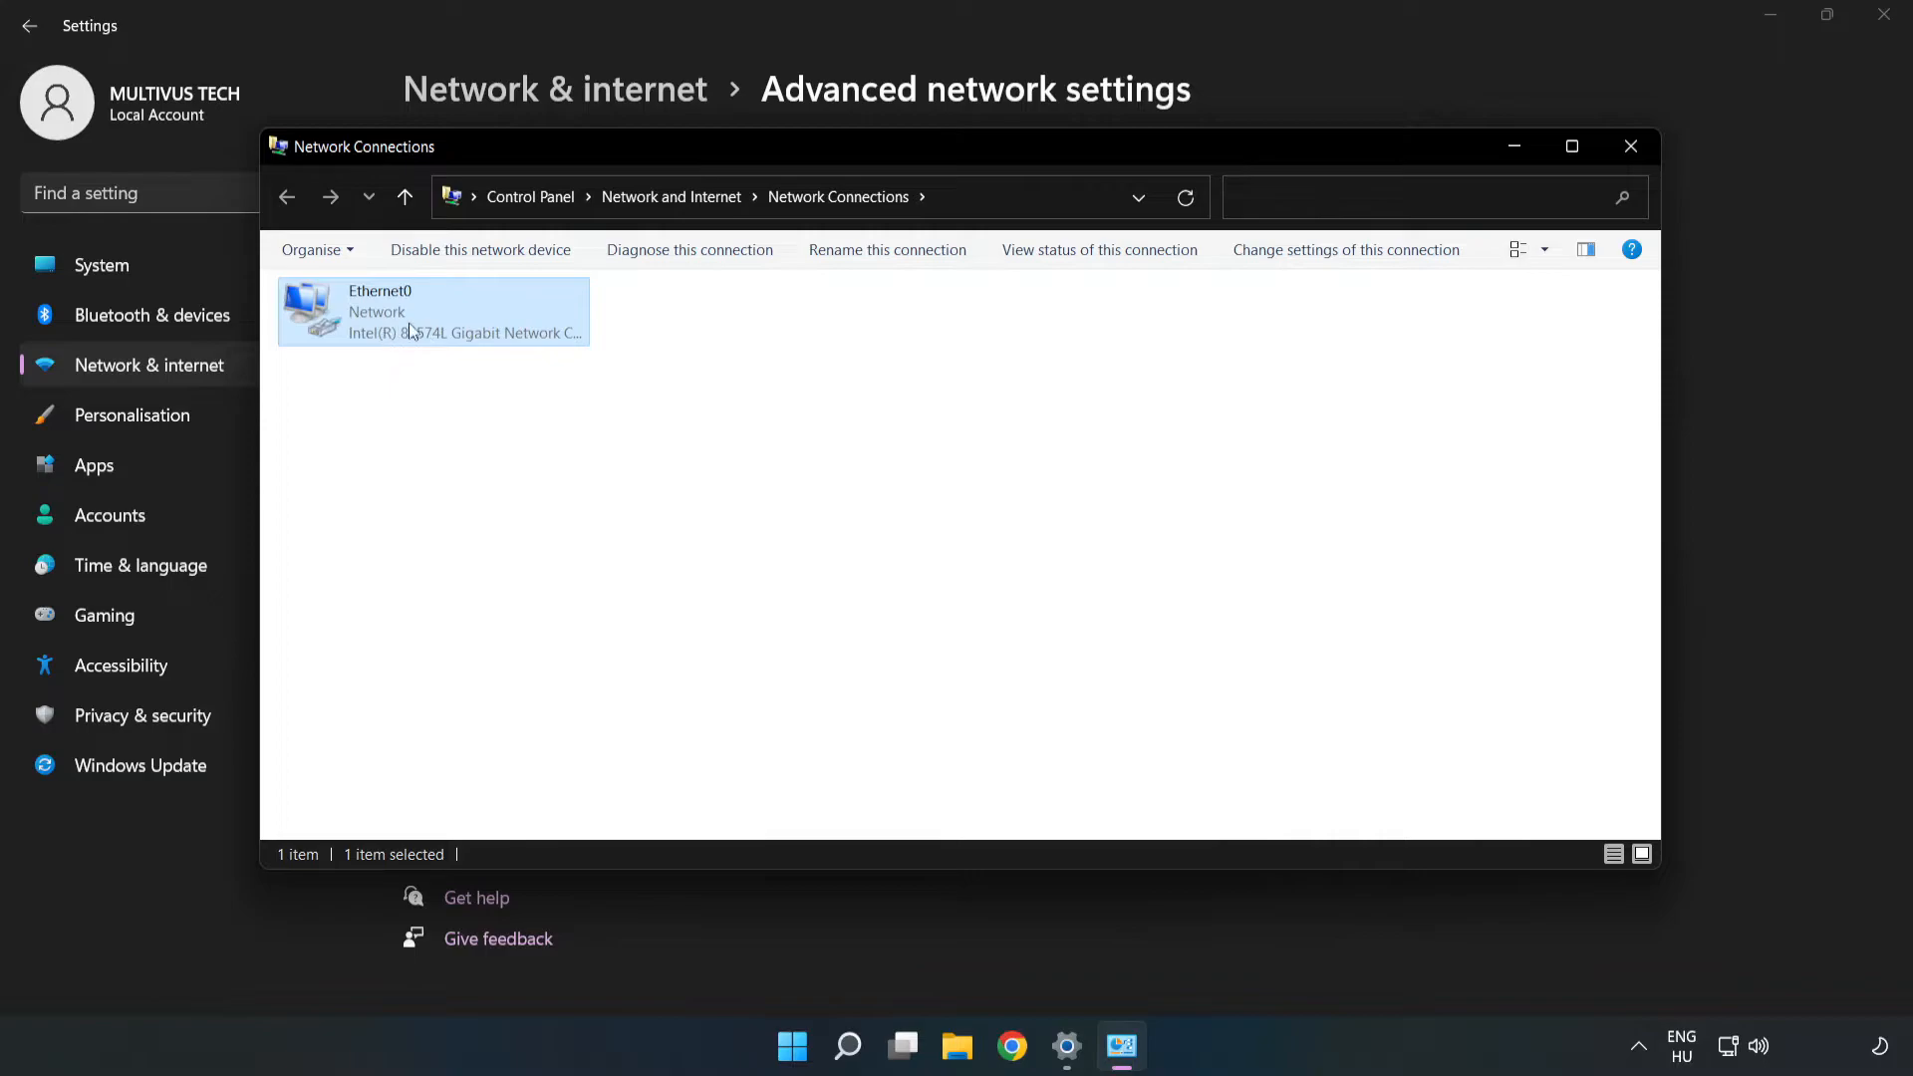
{"action": "right_click", "coordinate": [430, 319]}
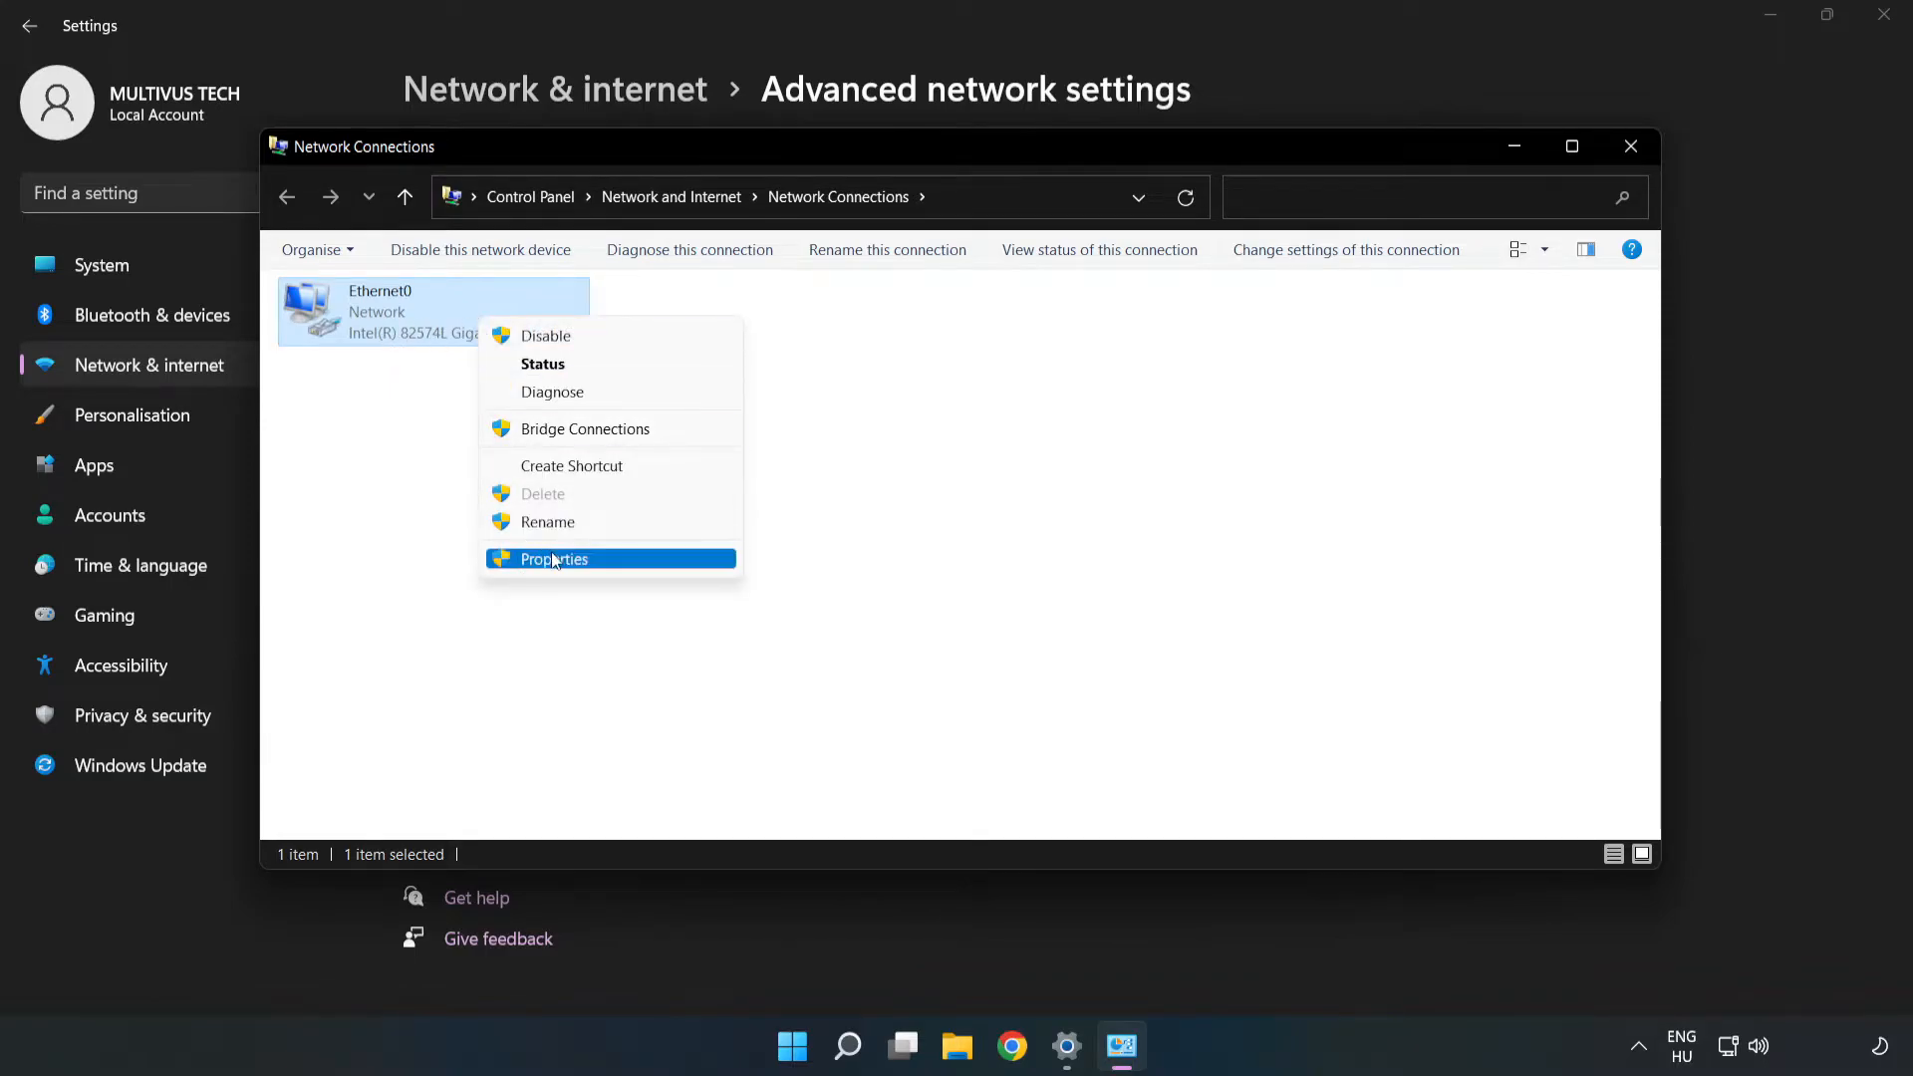
{"action": "left_click", "coordinate": [554, 558]}
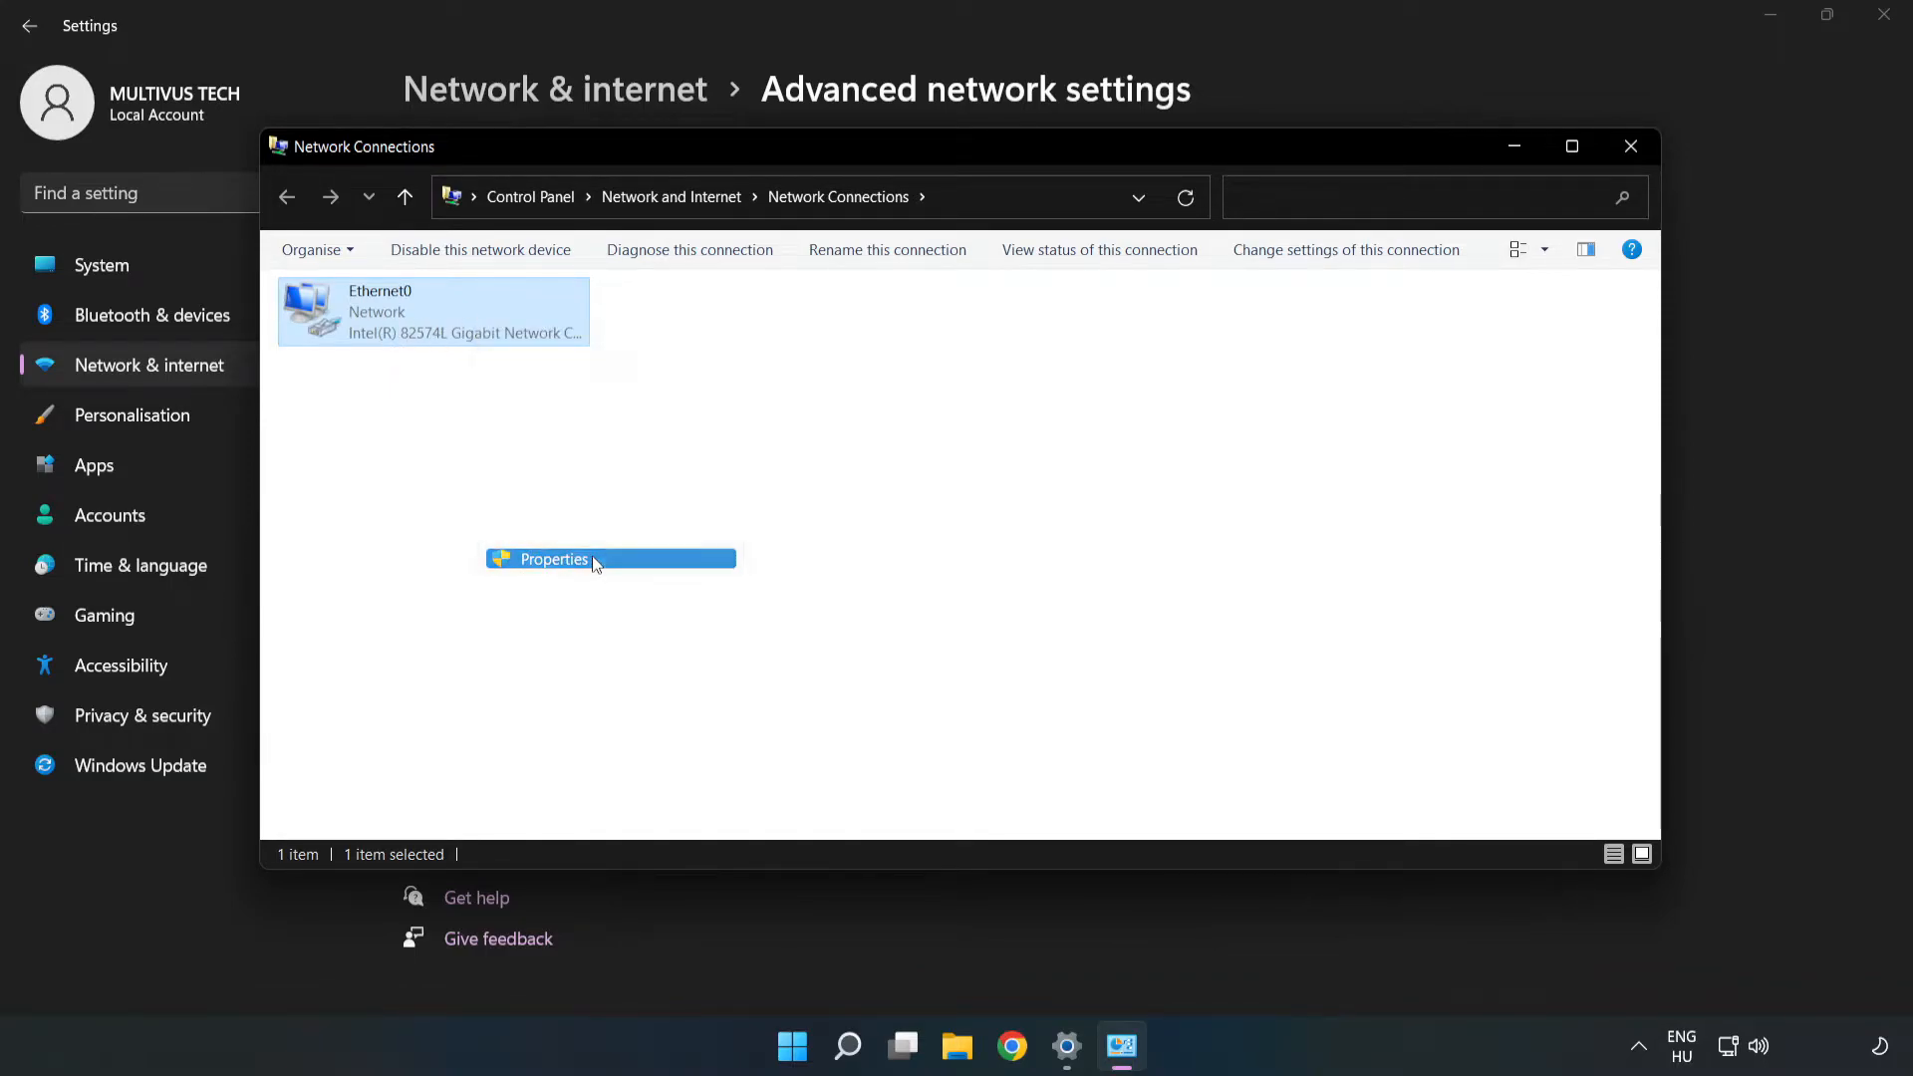
Select Internet Protocol Version 4 (TCP/IPv4) in Ethernet0 Properties.
{"action": "left_click", "coordinate": [554, 558]}
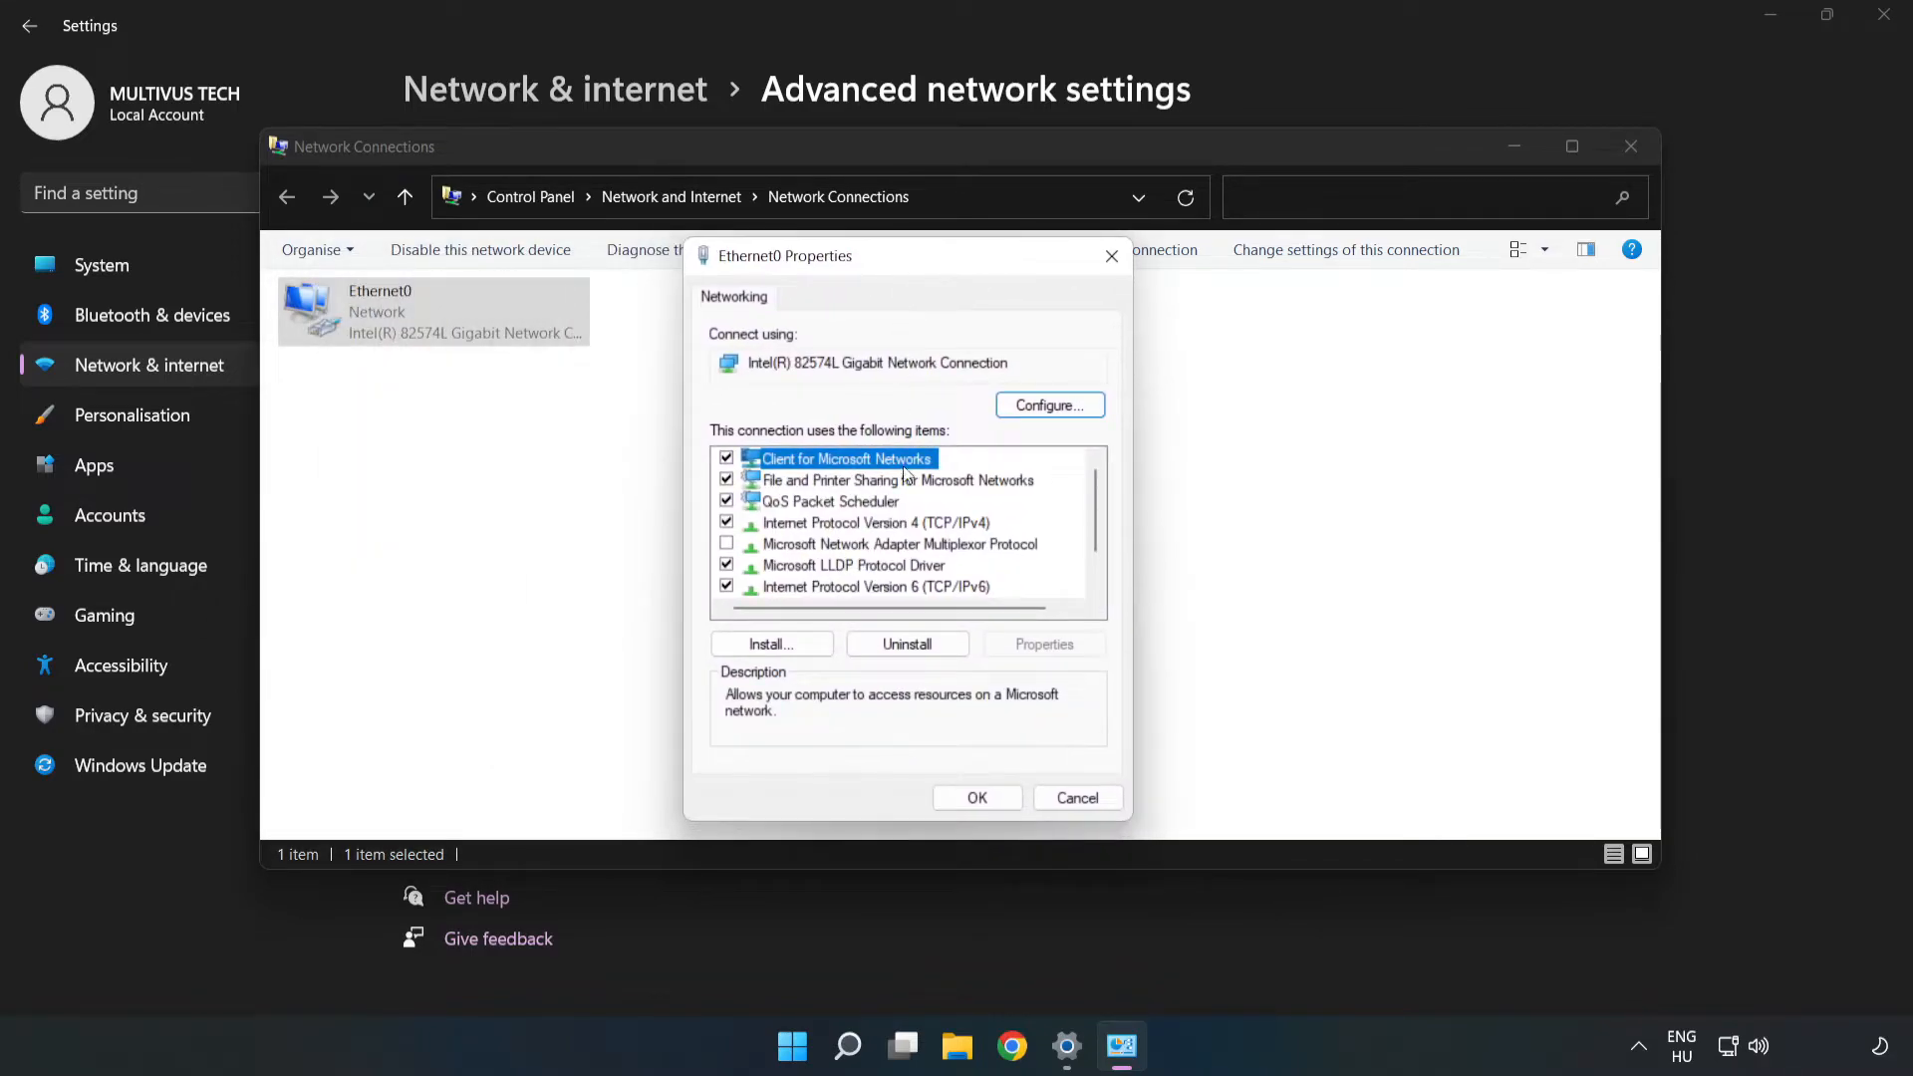
{"action": "left_click", "coordinate": [869, 522]}
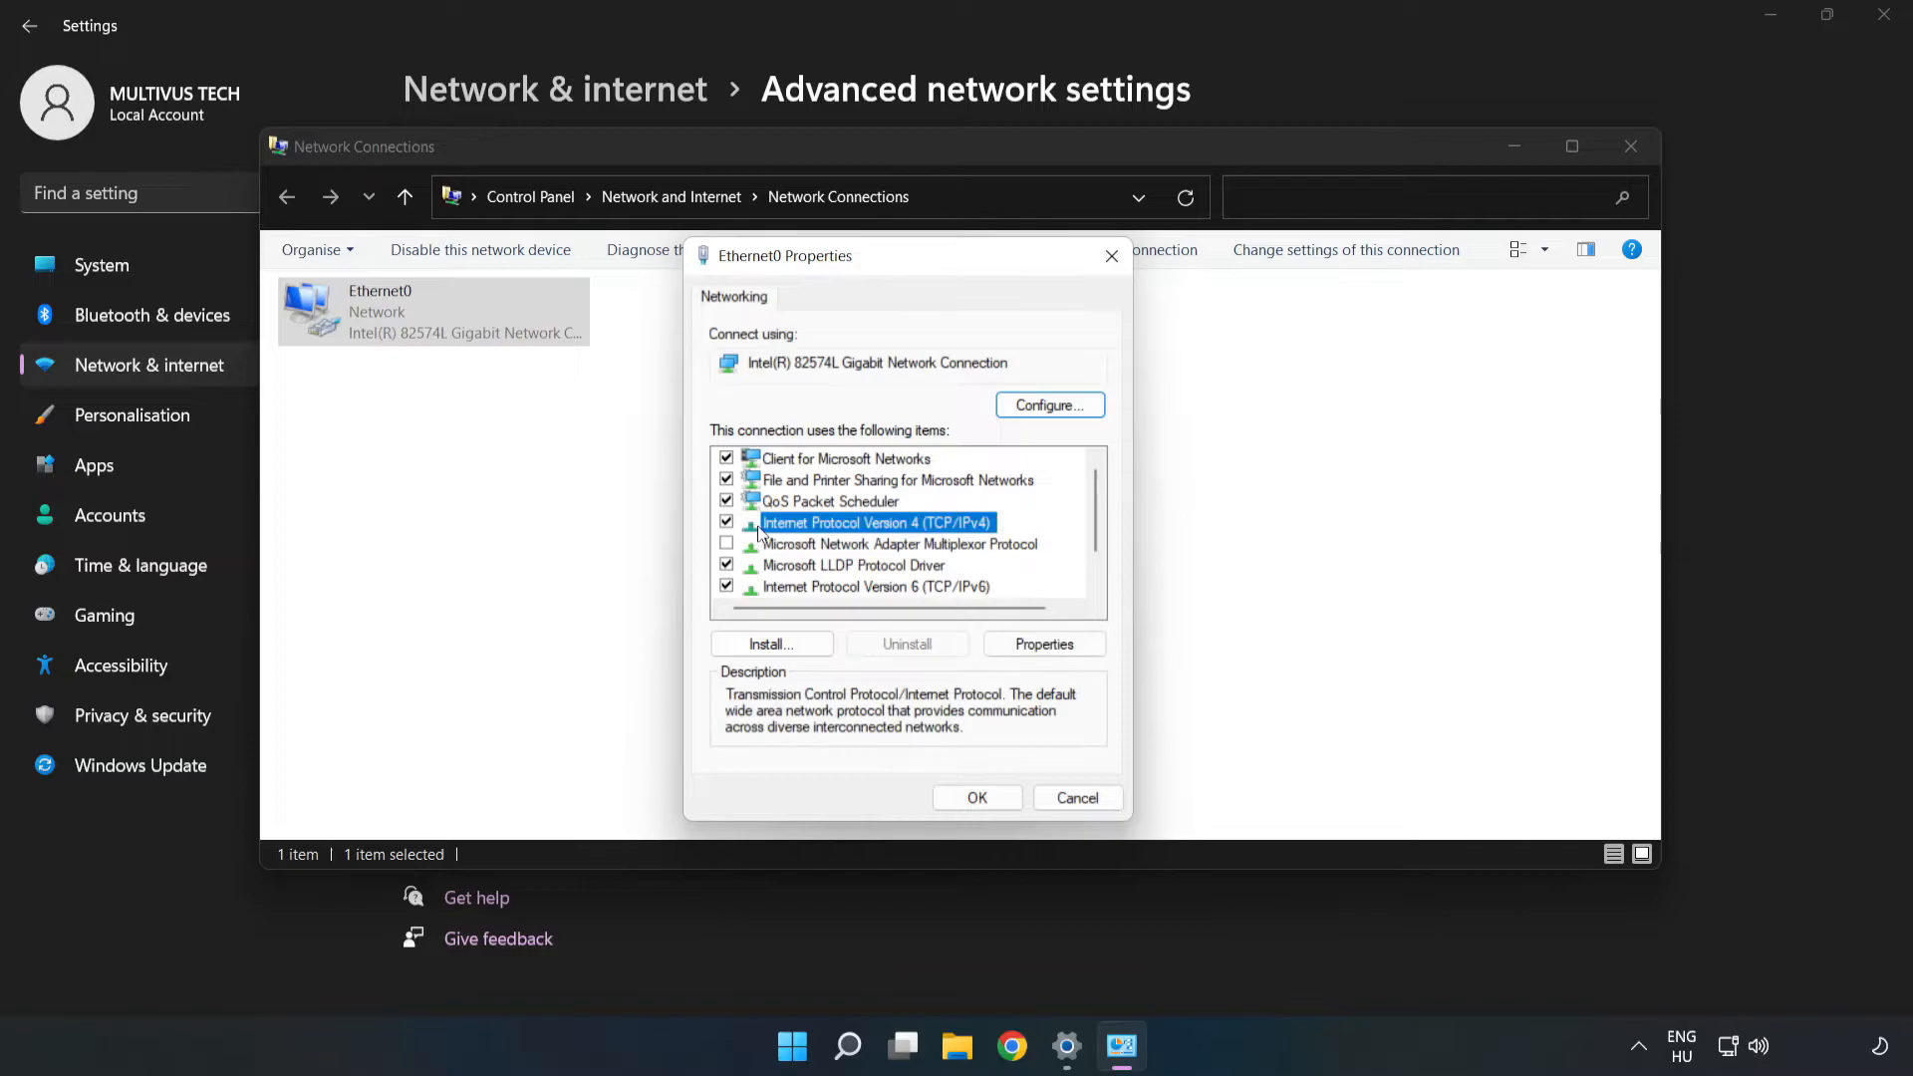
{"action": "mouse_move", "coordinate": [873, 530]}
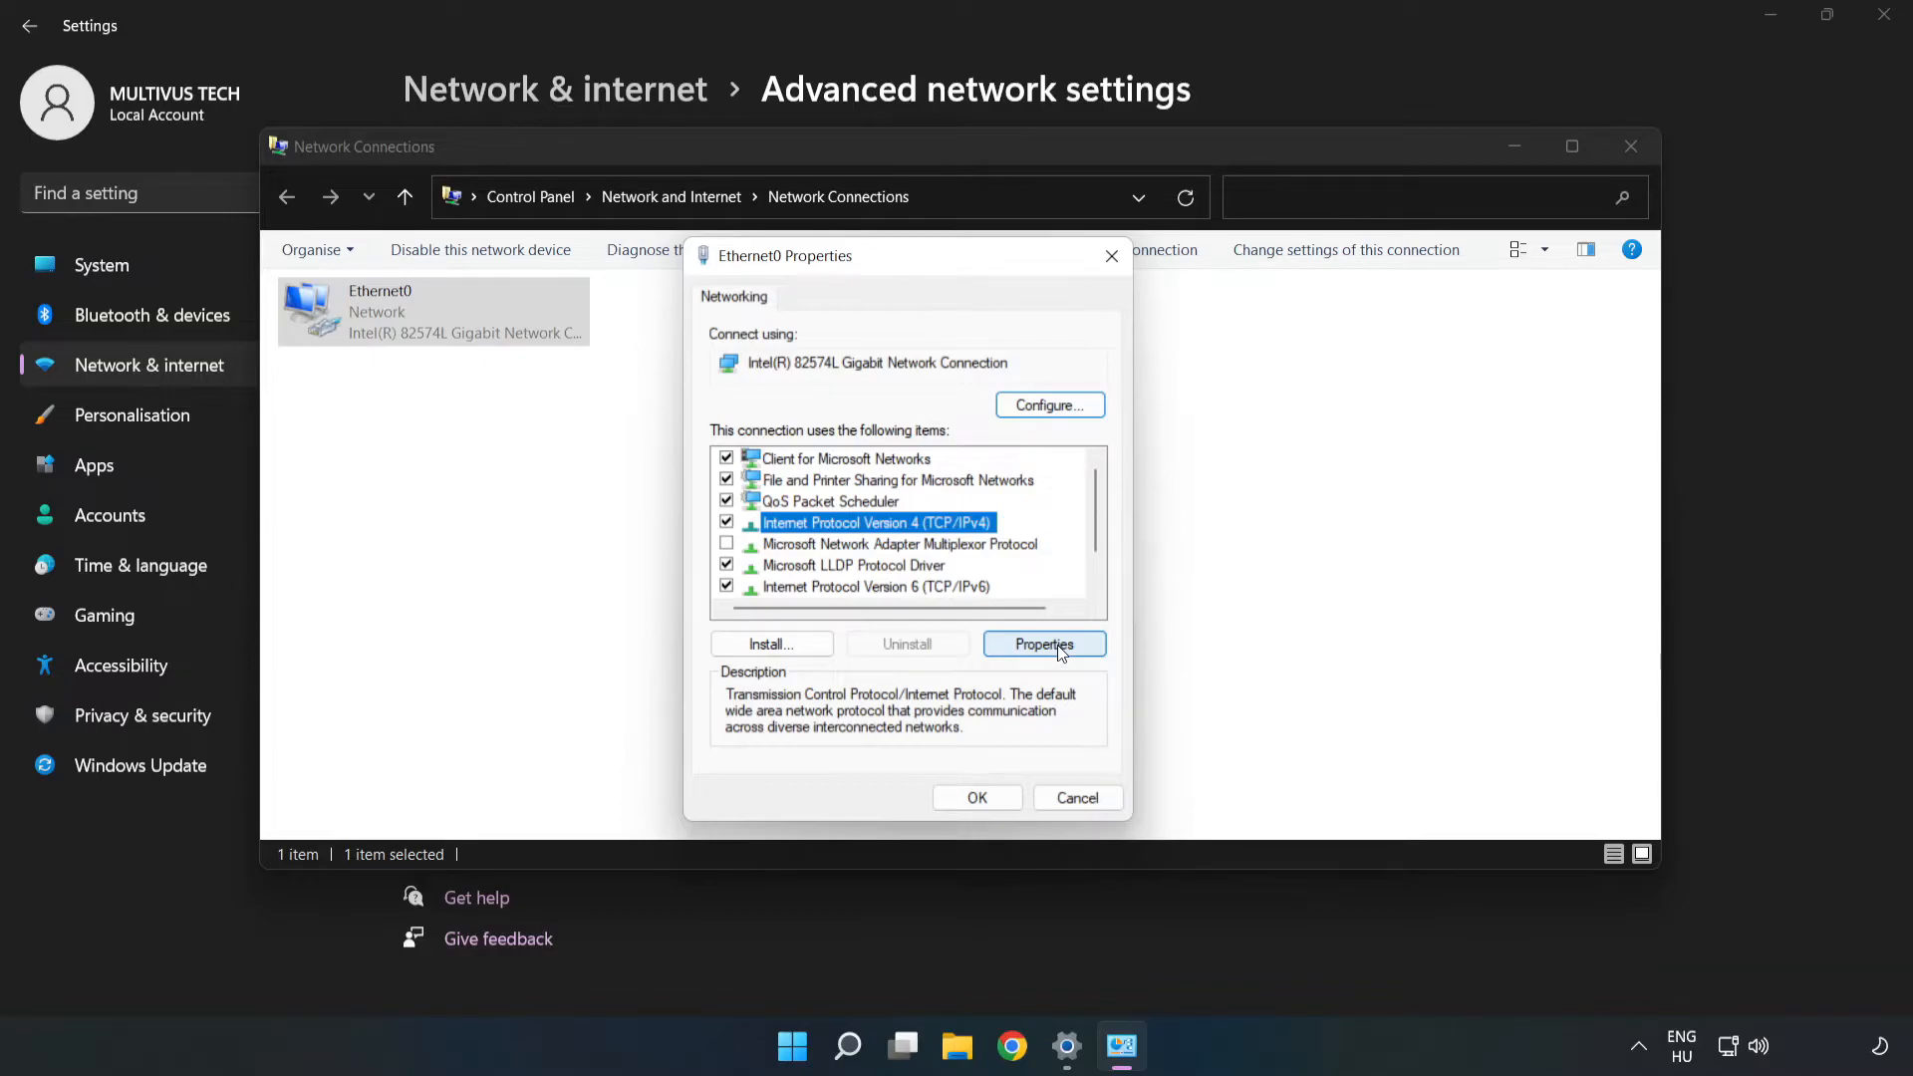
Set IPv4 DNS manually to 8.8.8.8 preferred and 8.8.4.4 alternative.
{"action": "left_click", "coordinate": [1044, 644]}
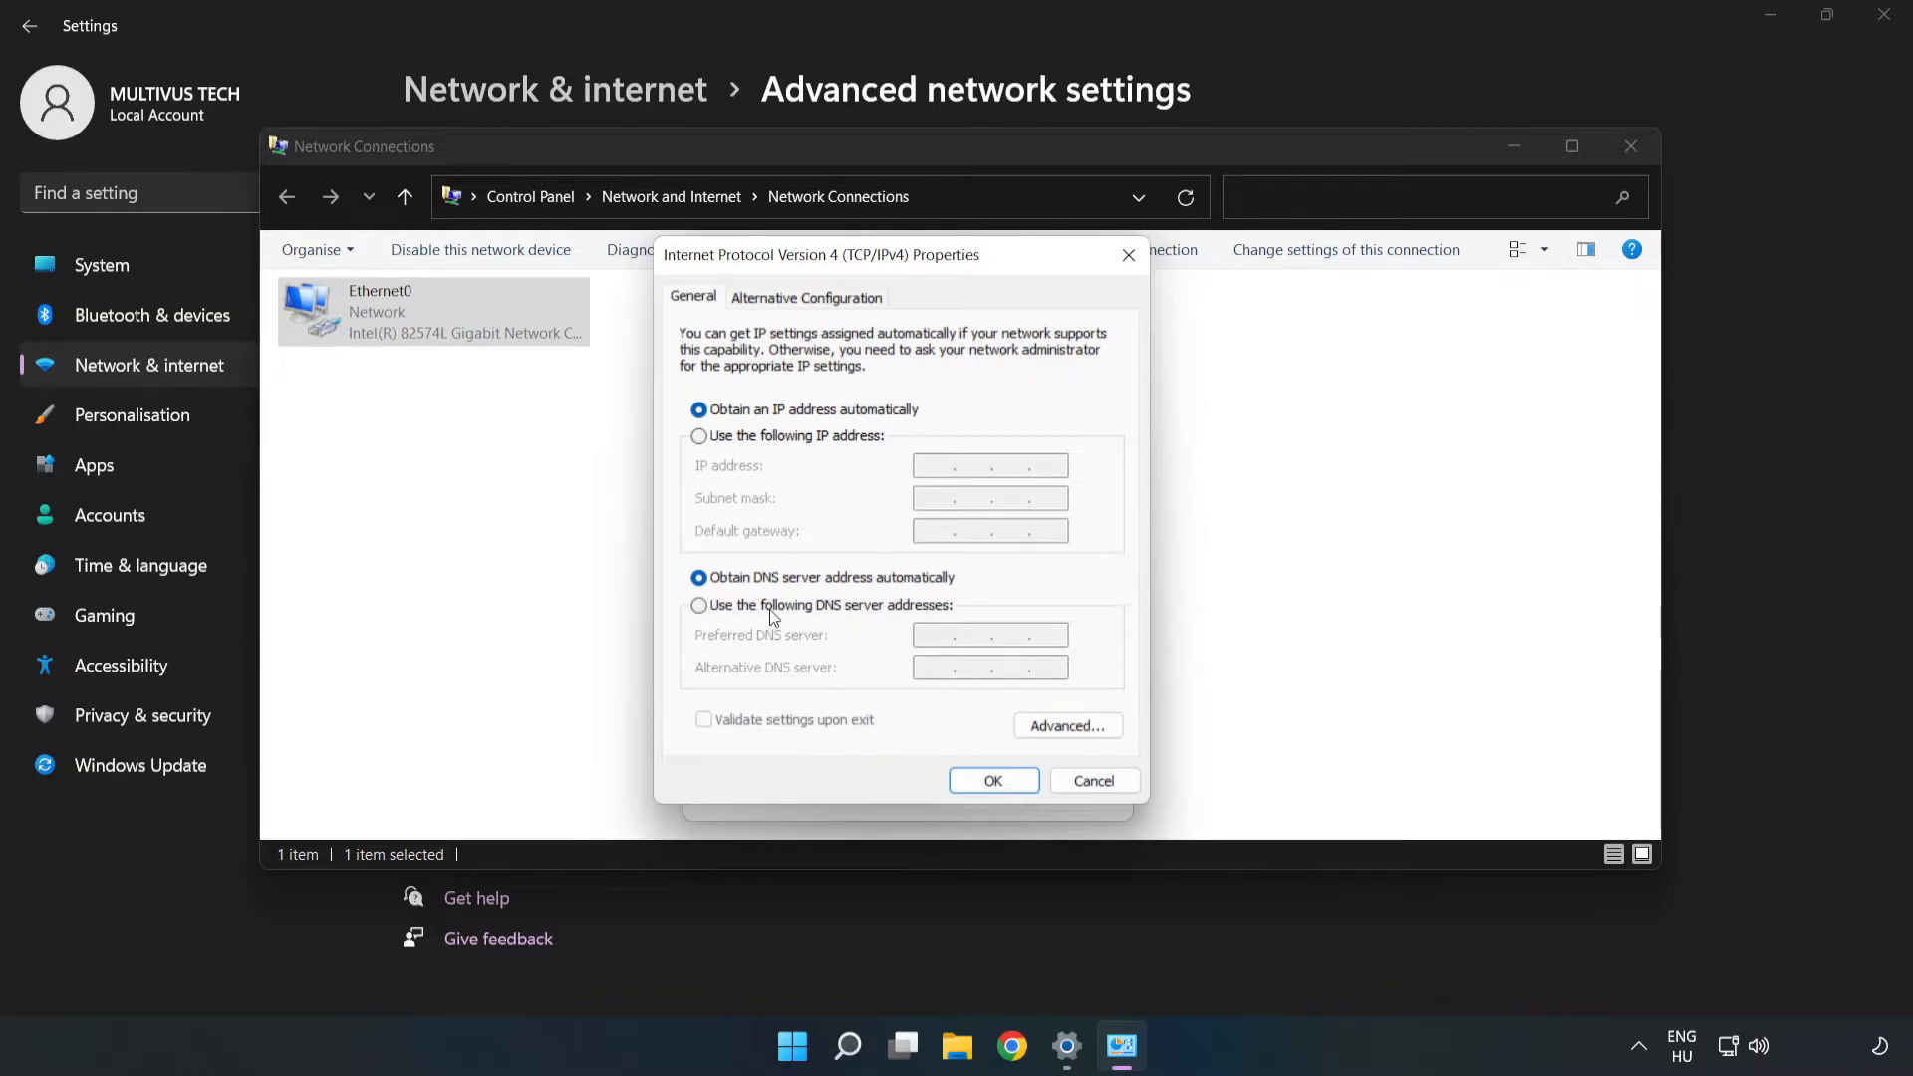
{"action": "left_click", "coordinate": [697, 606]}
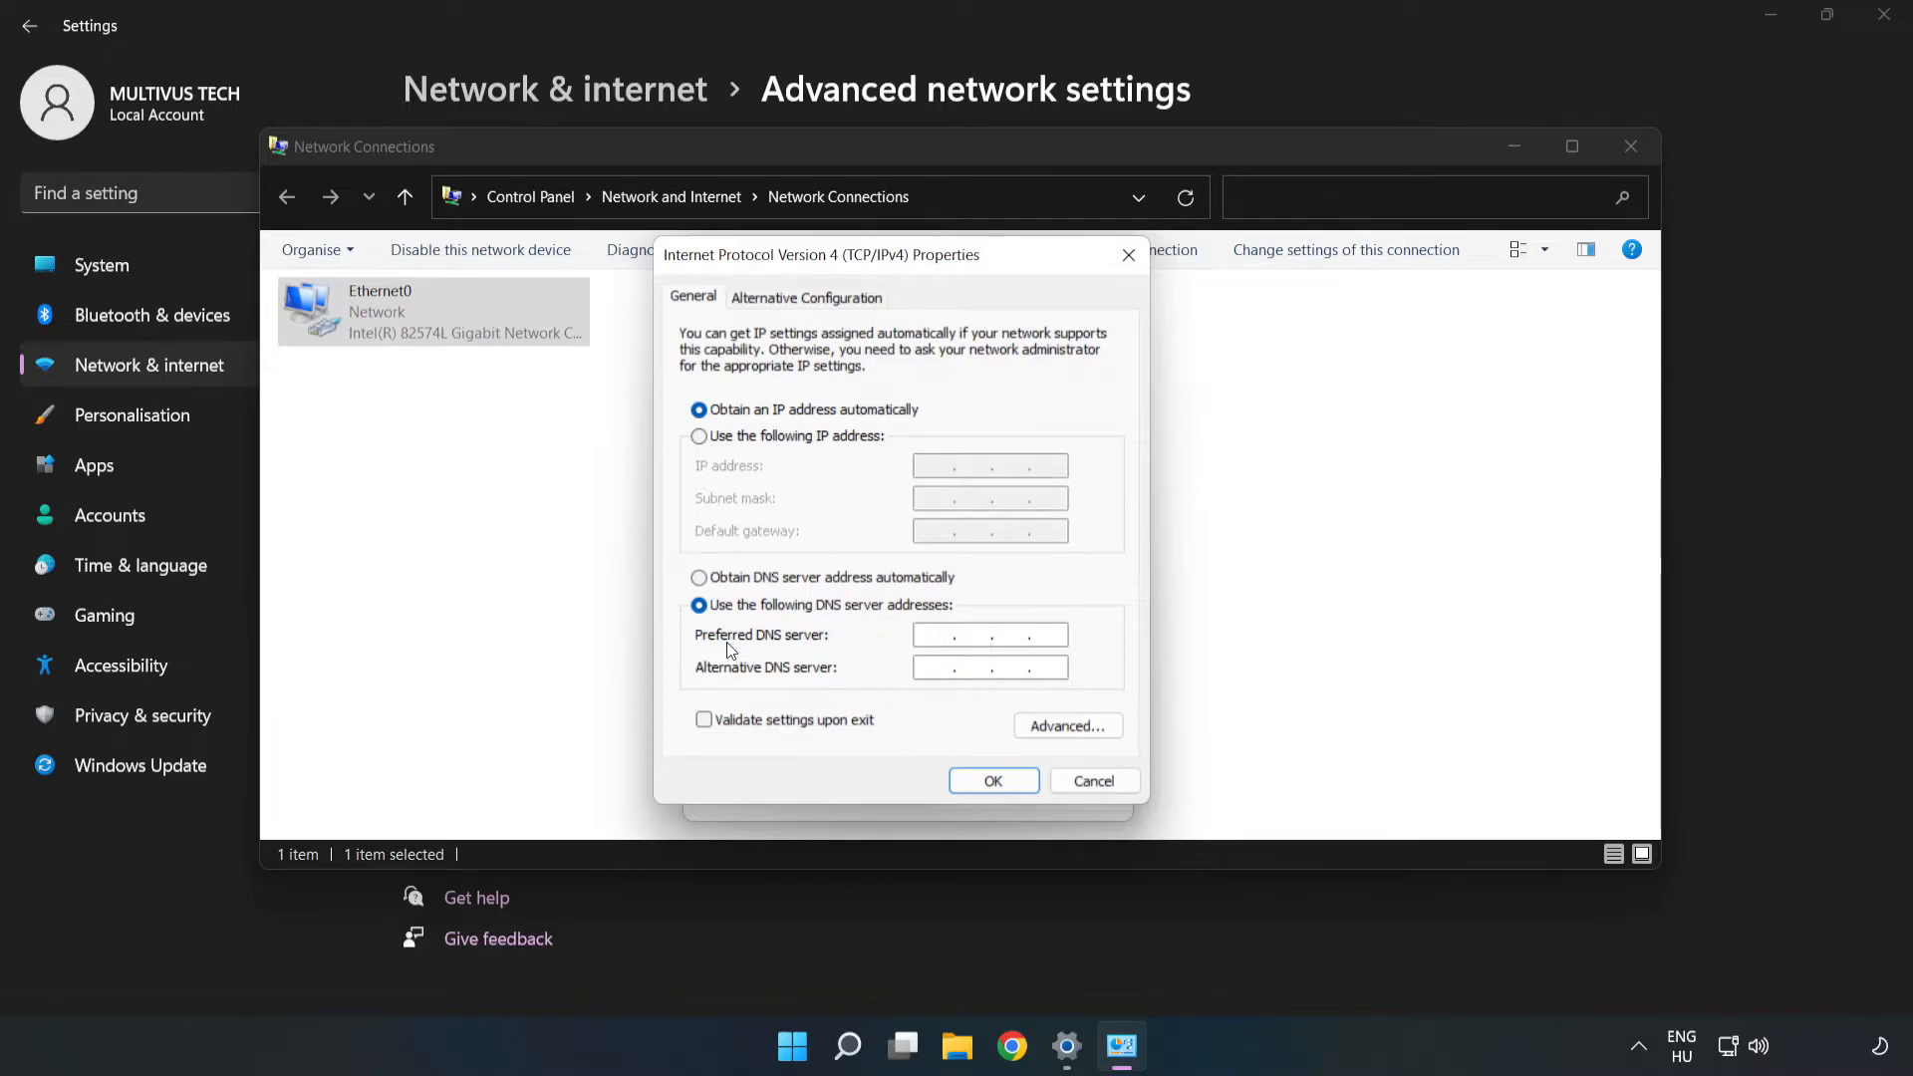
{"action": "left_click", "coordinate": [940, 636]}
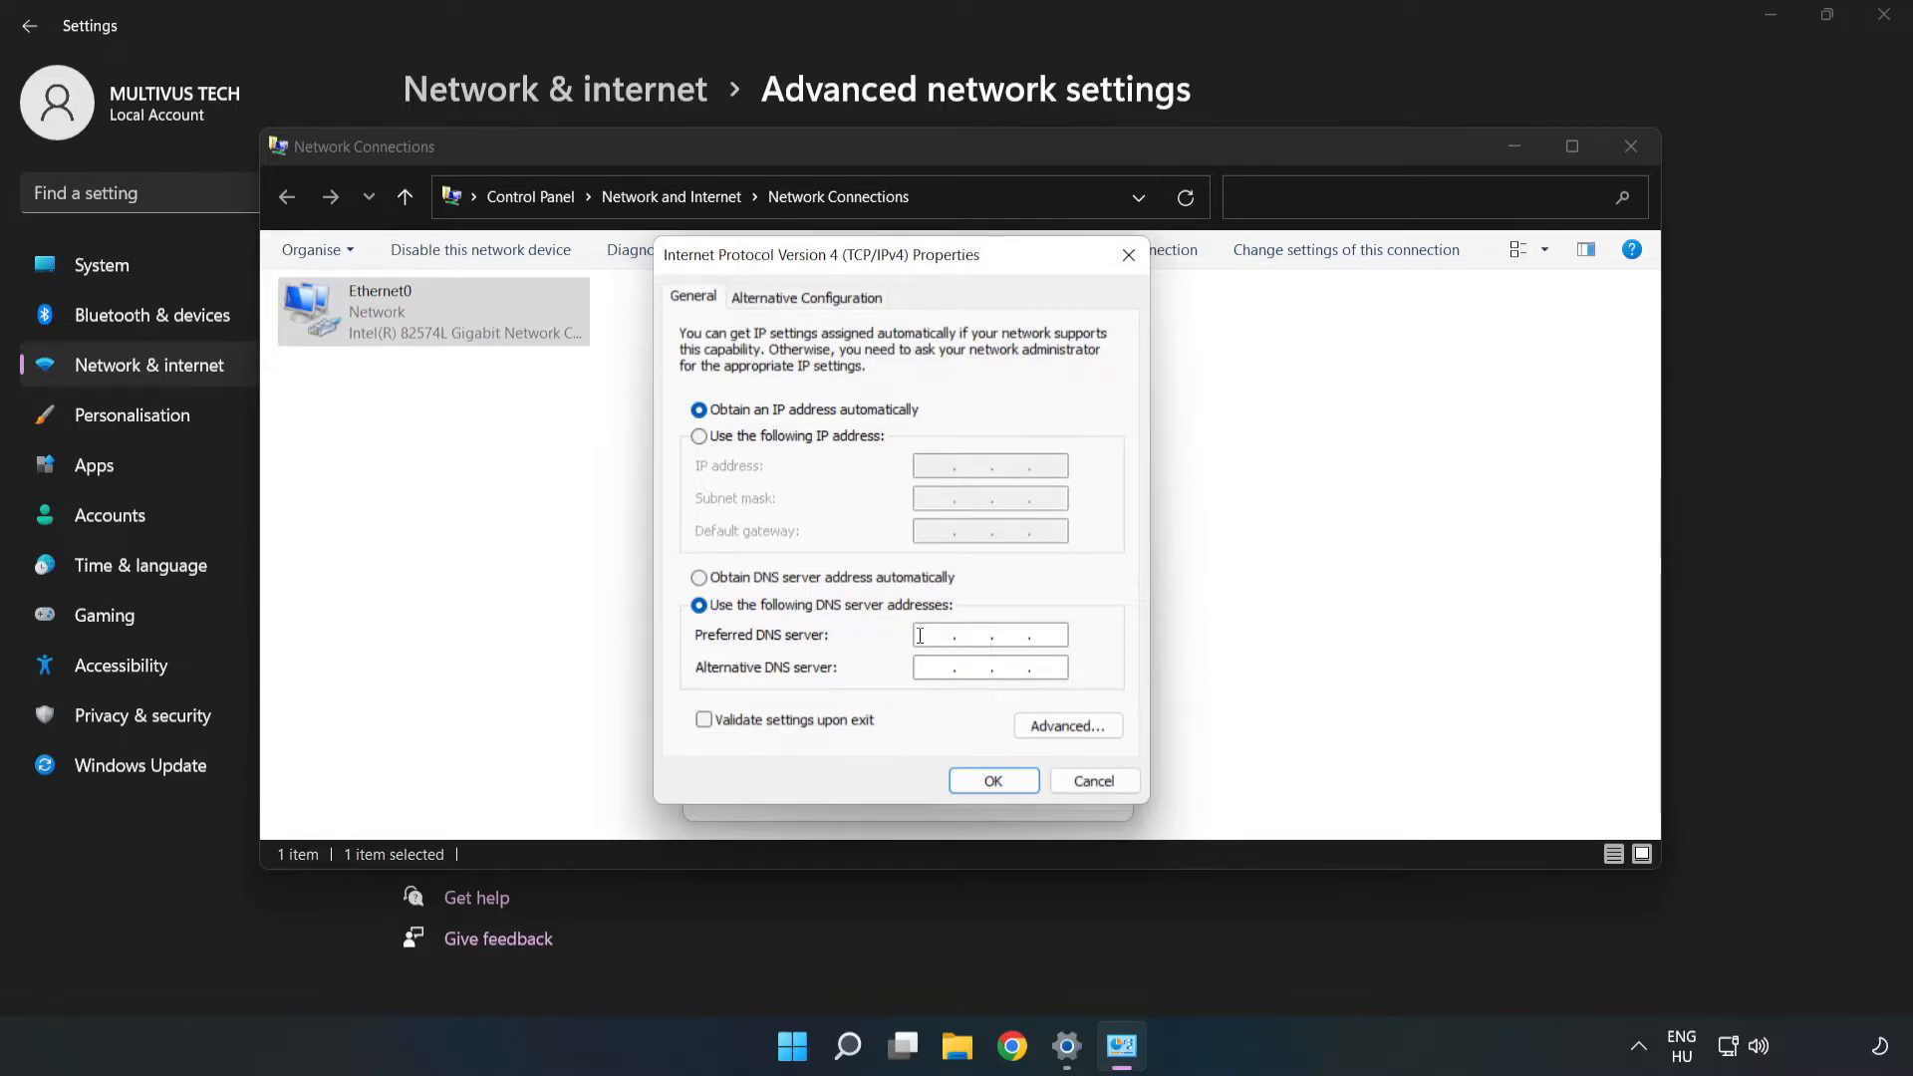
{"action": "type", "text": "8.8.8.8"}
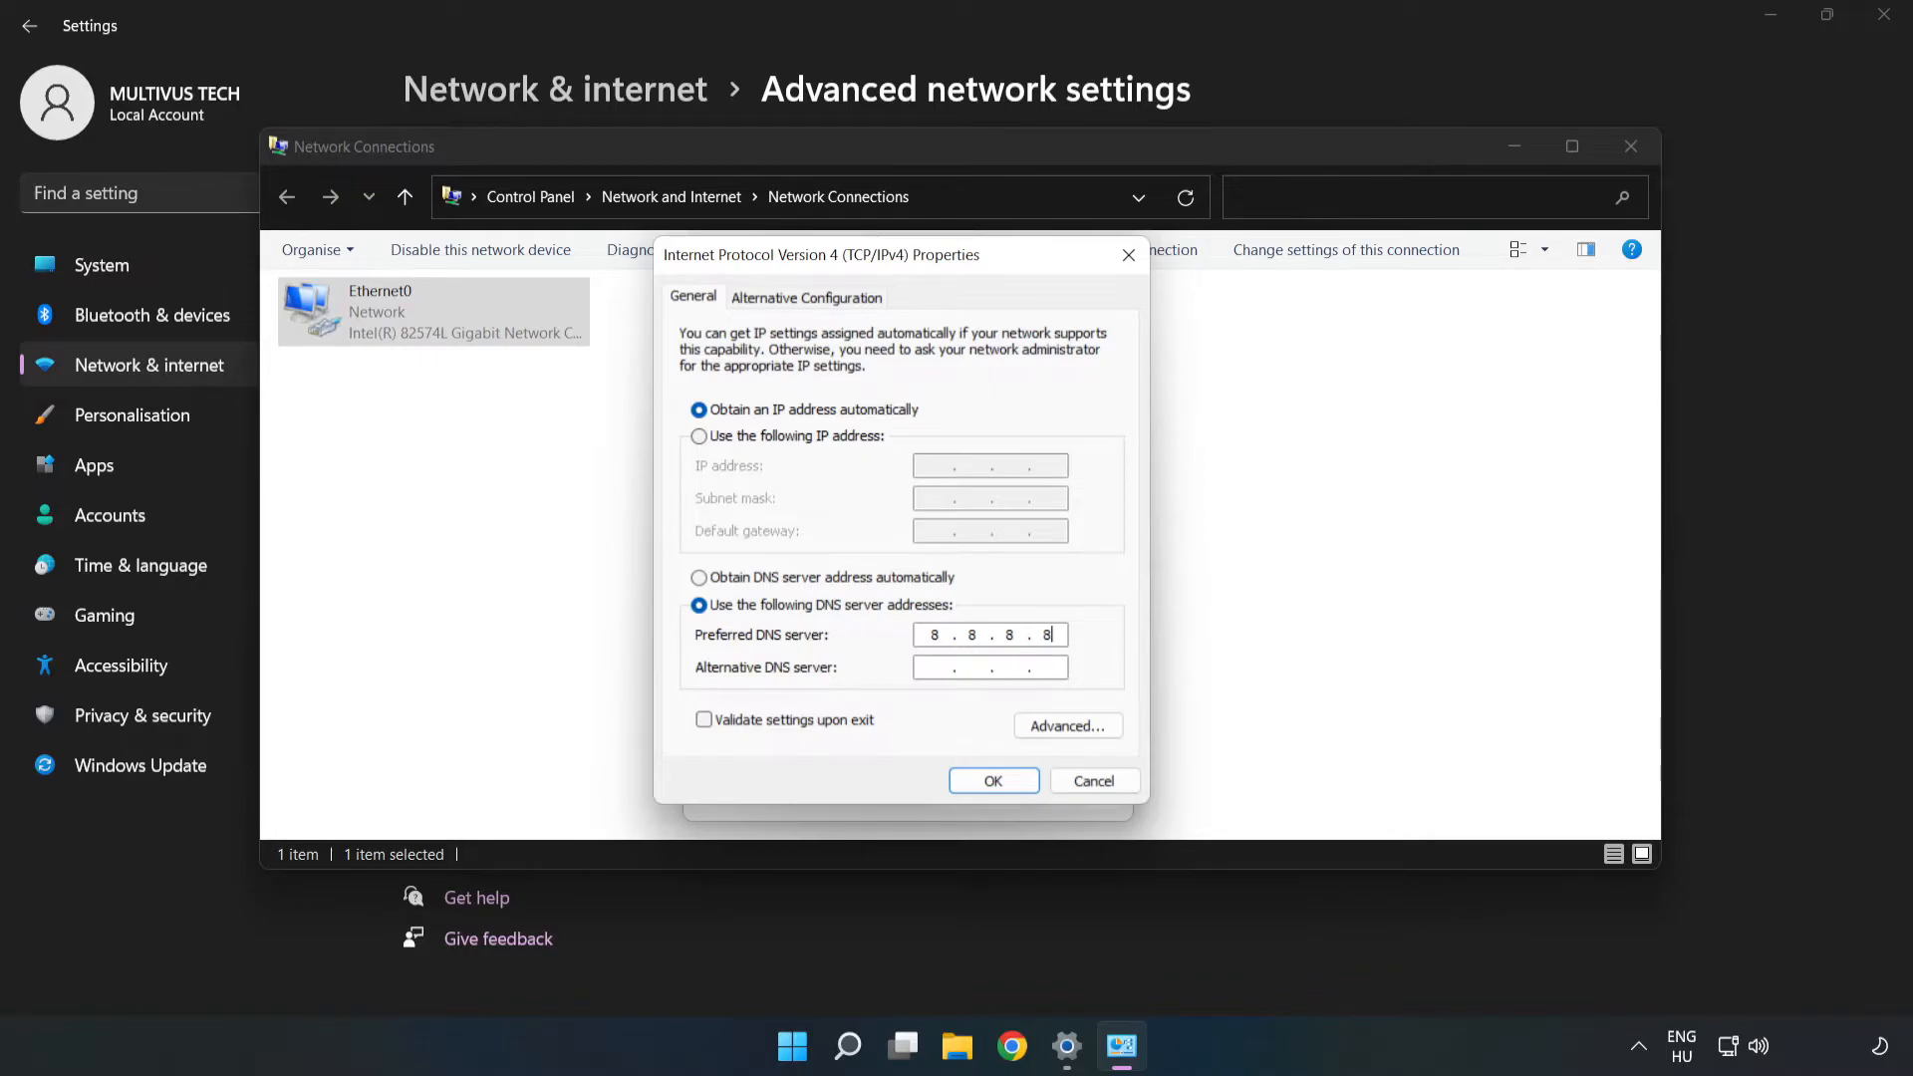
{"action": "left_click", "coordinate": [951, 666]}
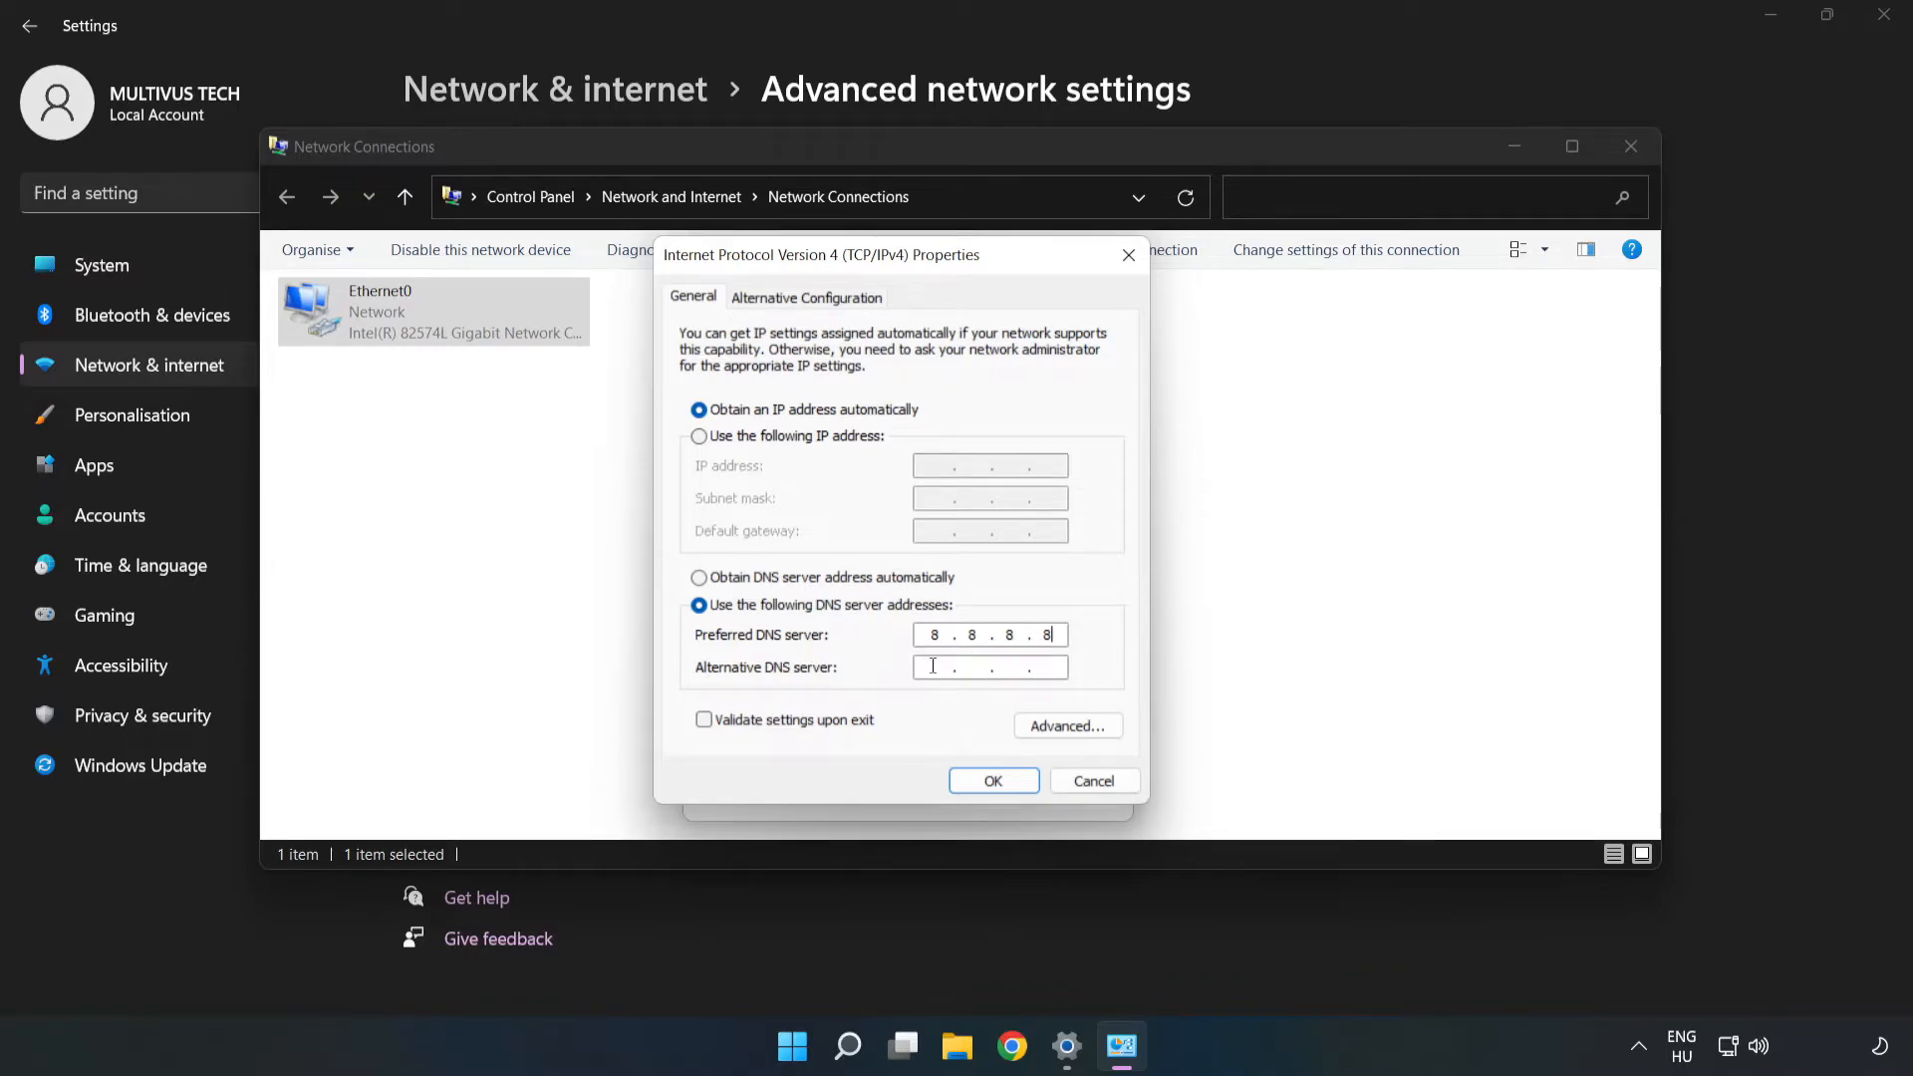
{"action": "type", "text": "8 . 8 . 4 . 4"}
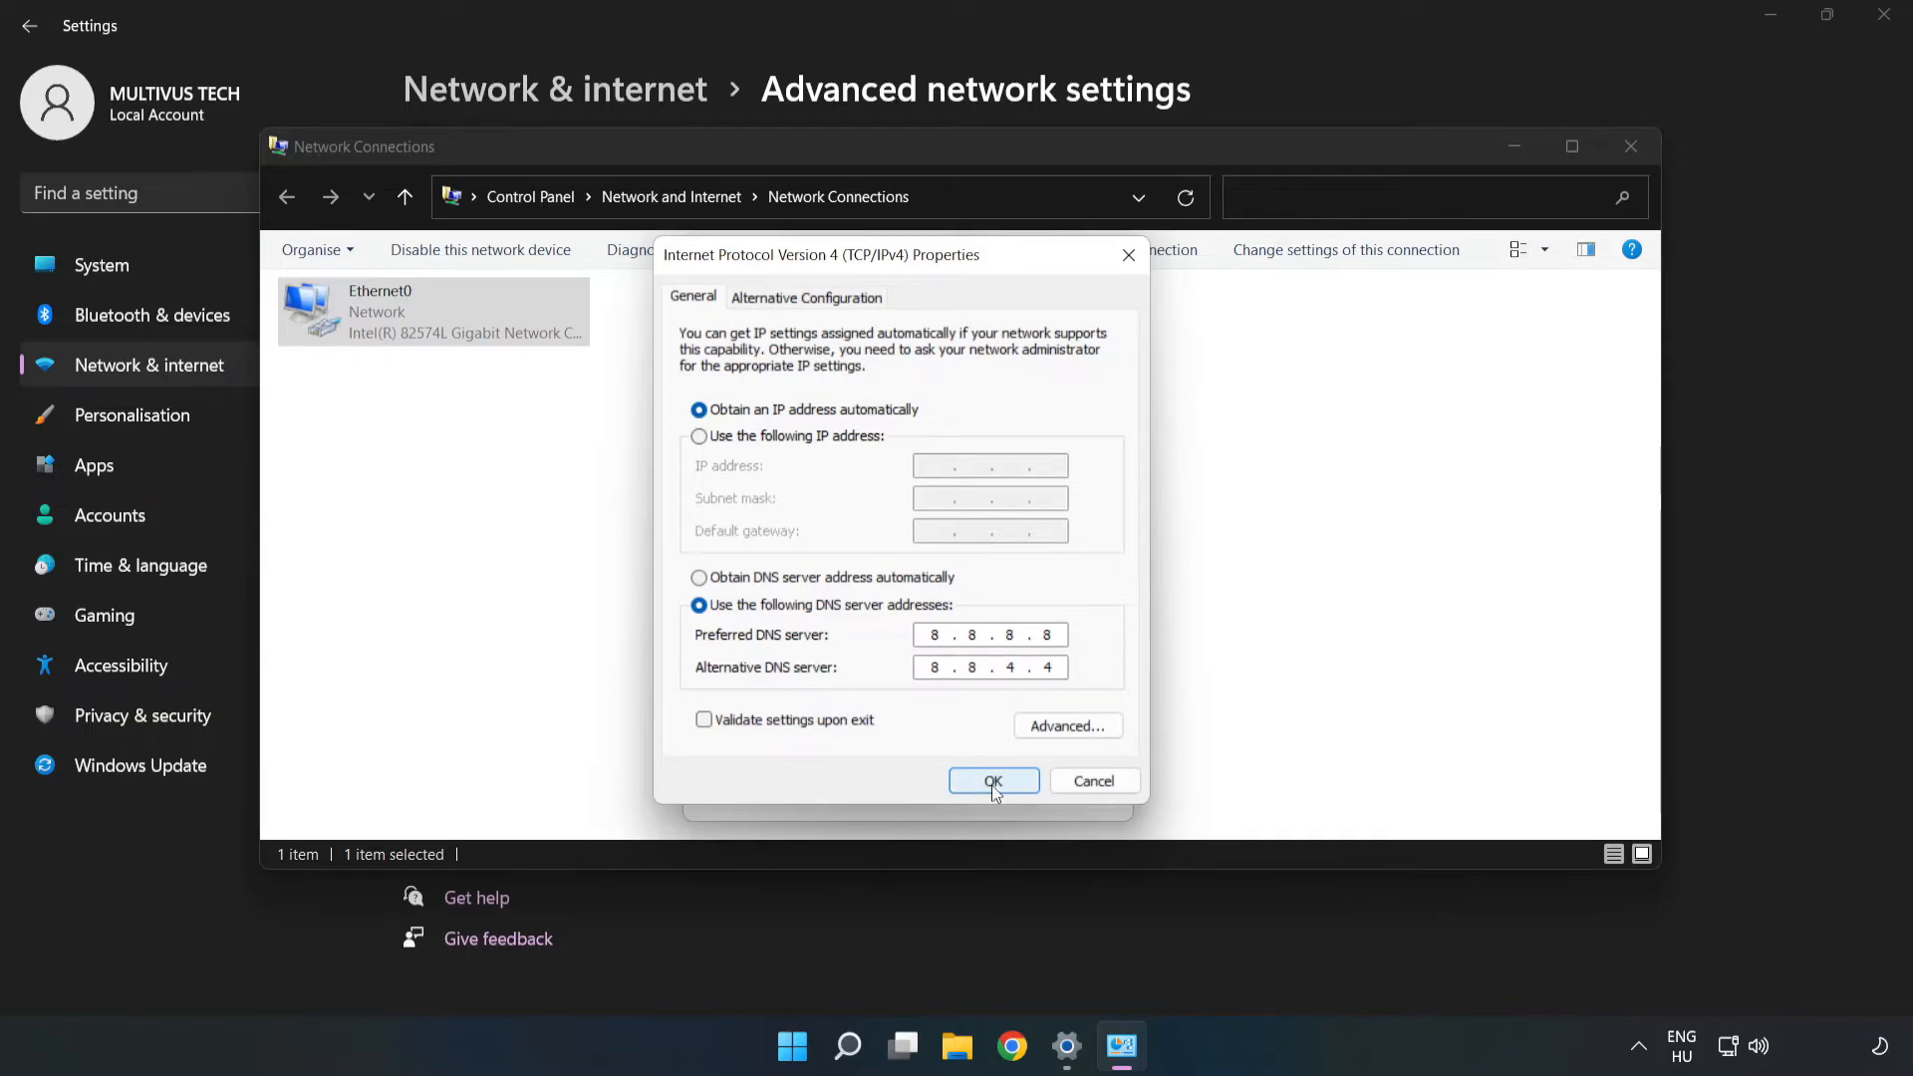
Confirm the DNS settings and close the properties, Network Connections and Settings windows.
{"action": "left_click", "coordinate": [993, 781]}
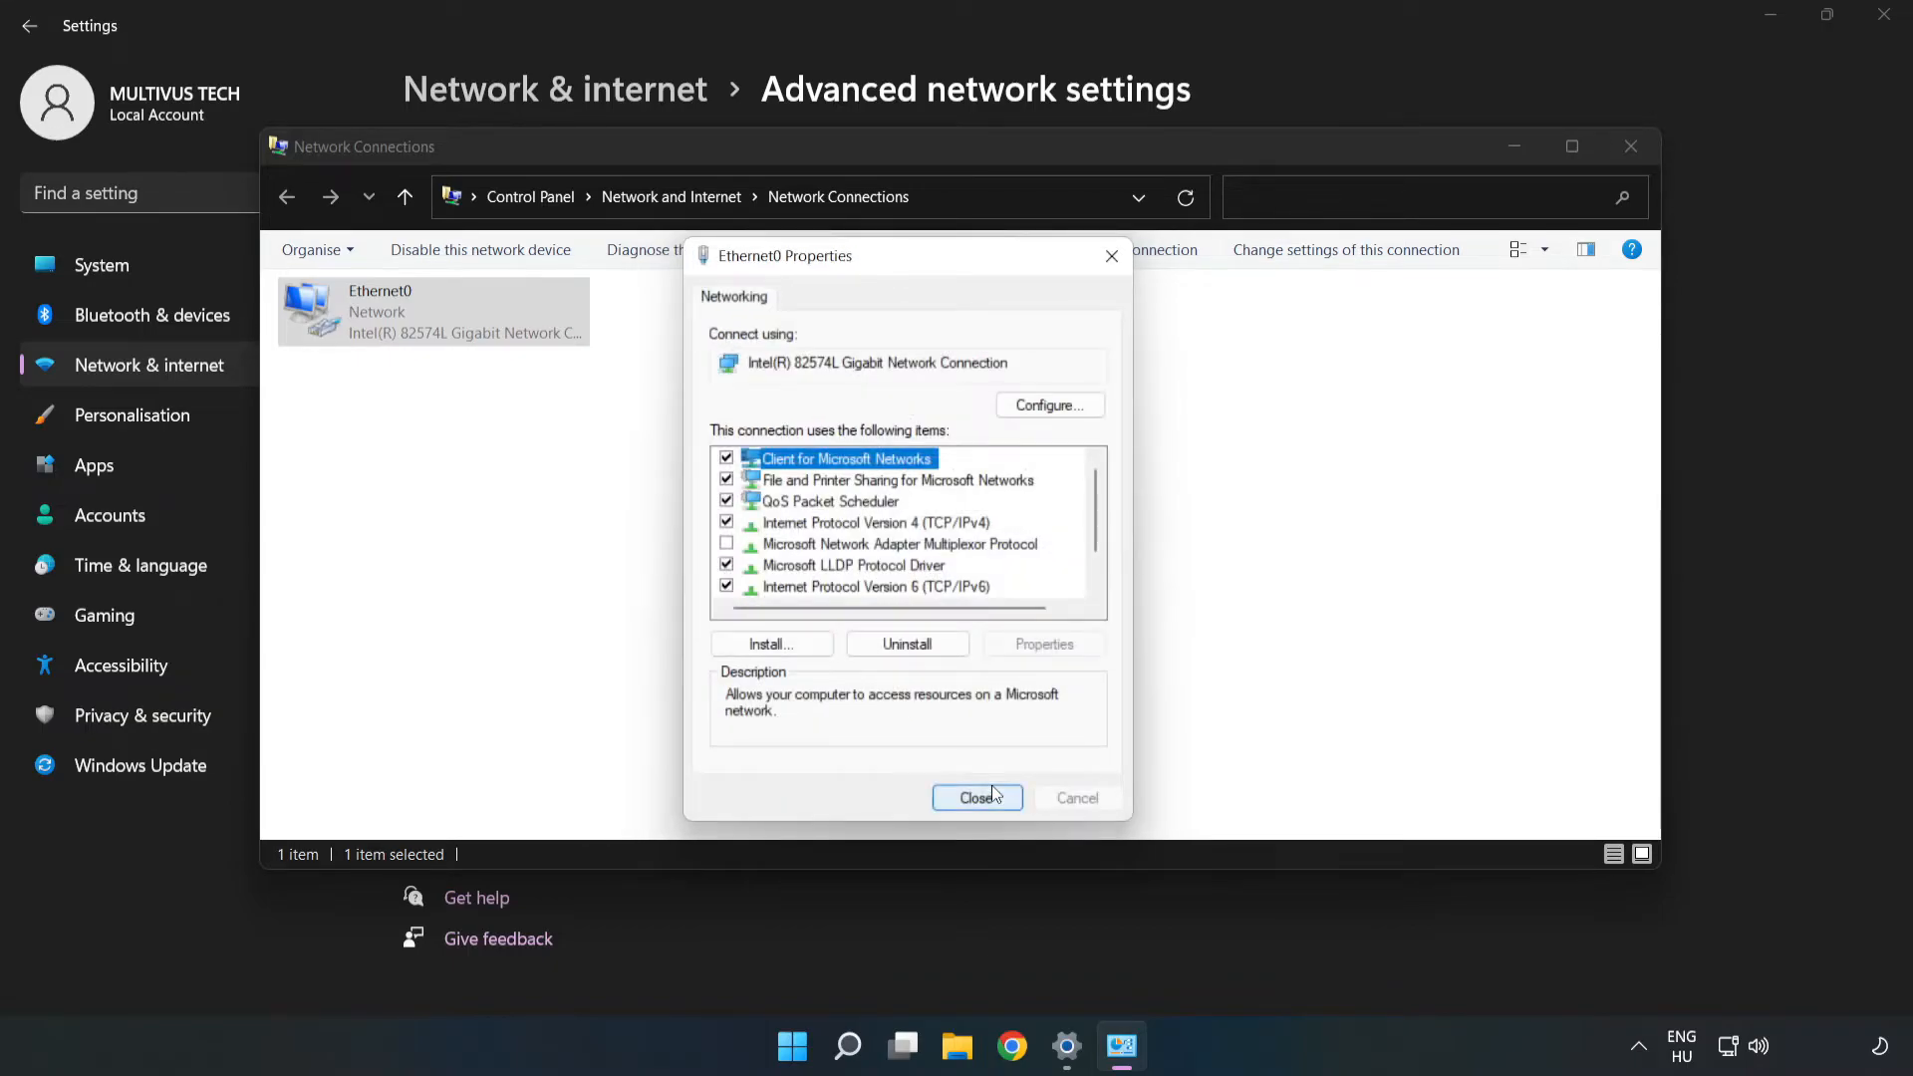
{"action": "left_click", "coordinate": [977, 797]}
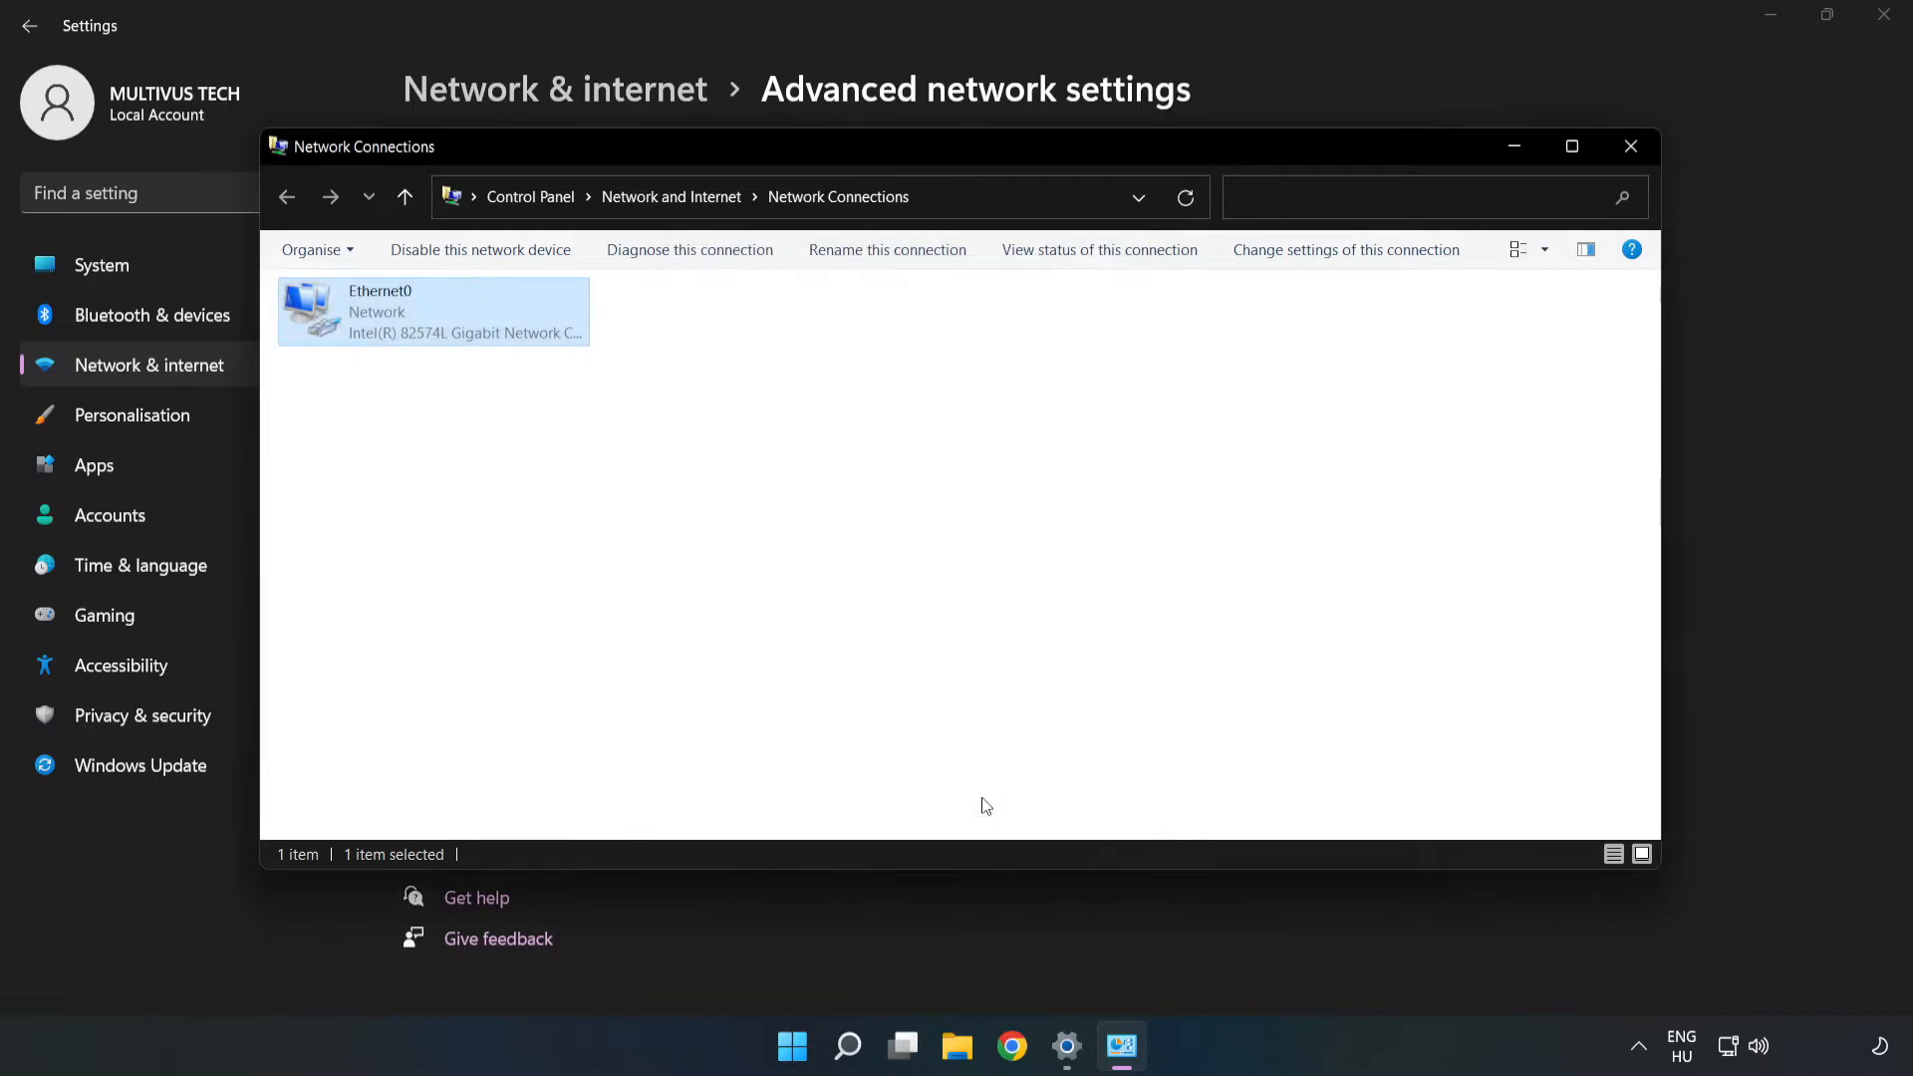
{"action": "left_click", "coordinate": [1630, 145]}
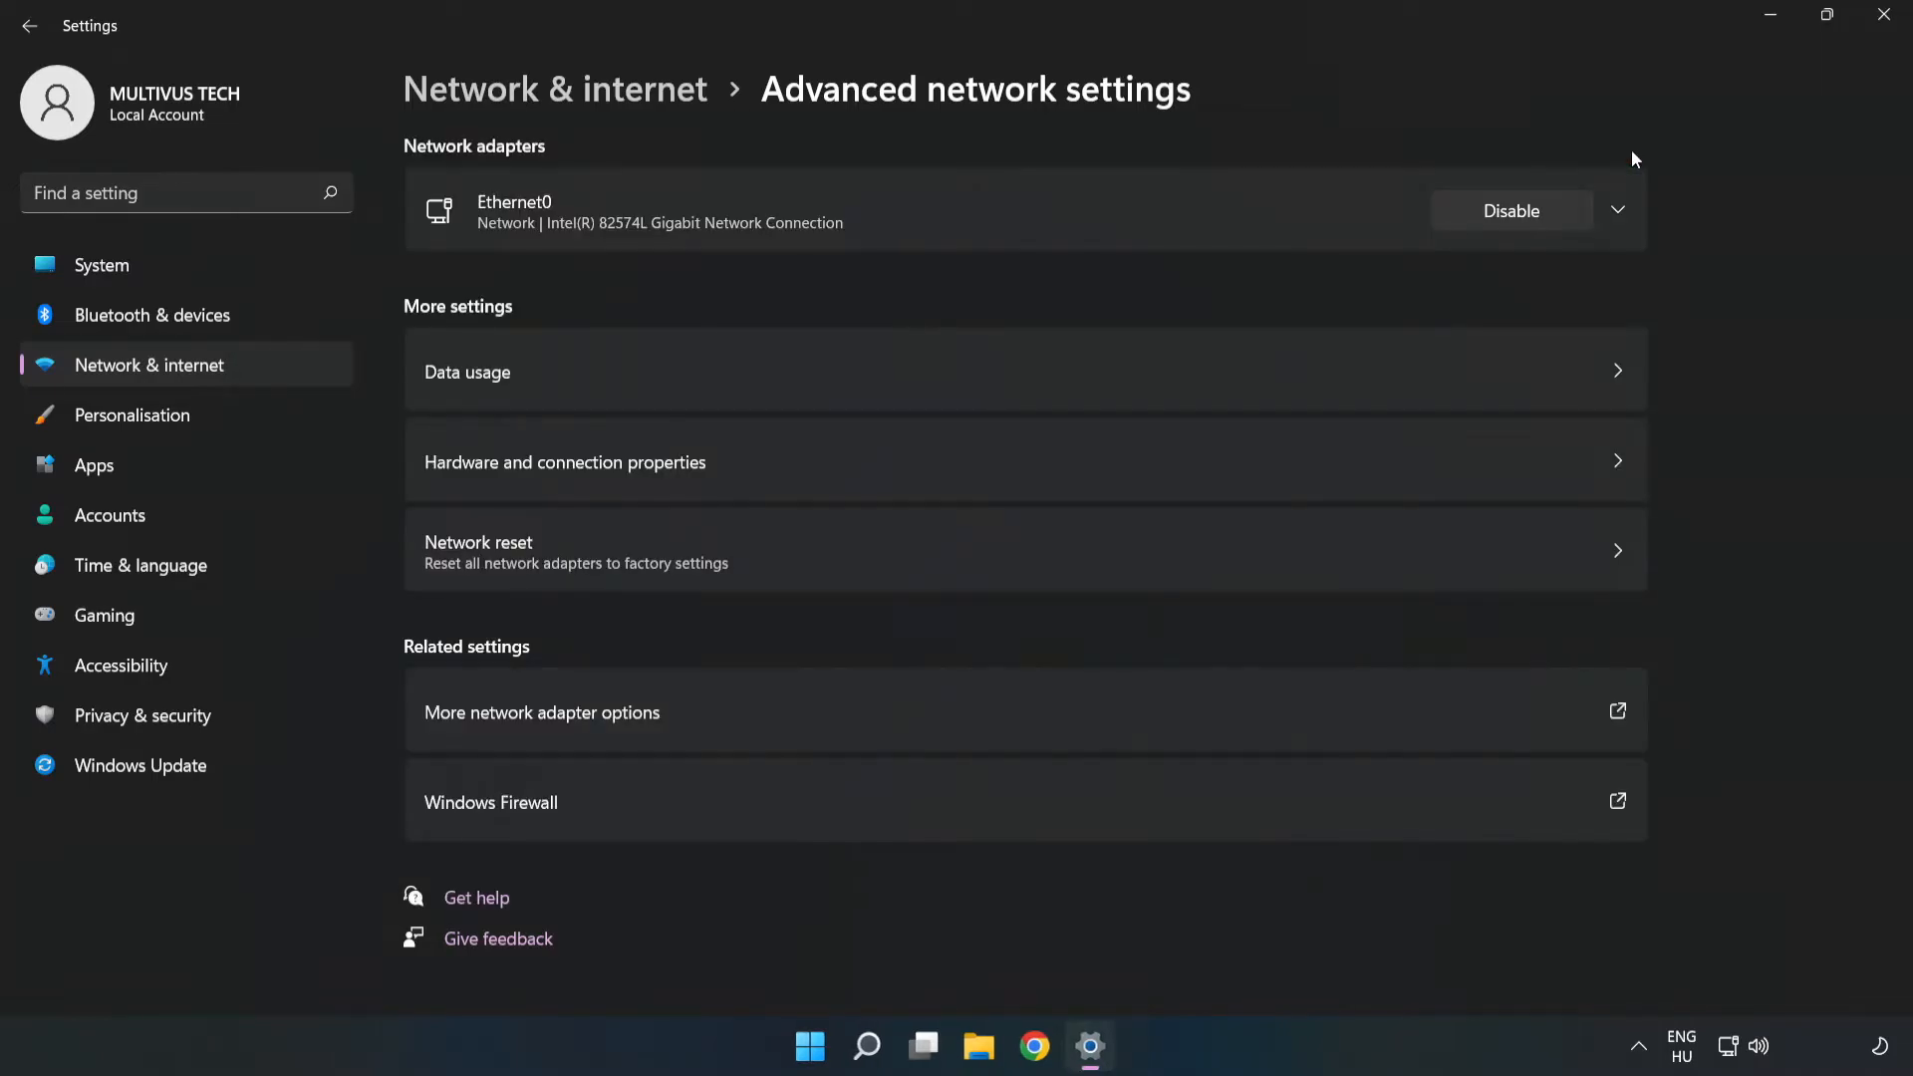
{"action": "left_click", "coordinate": [1881, 14]}
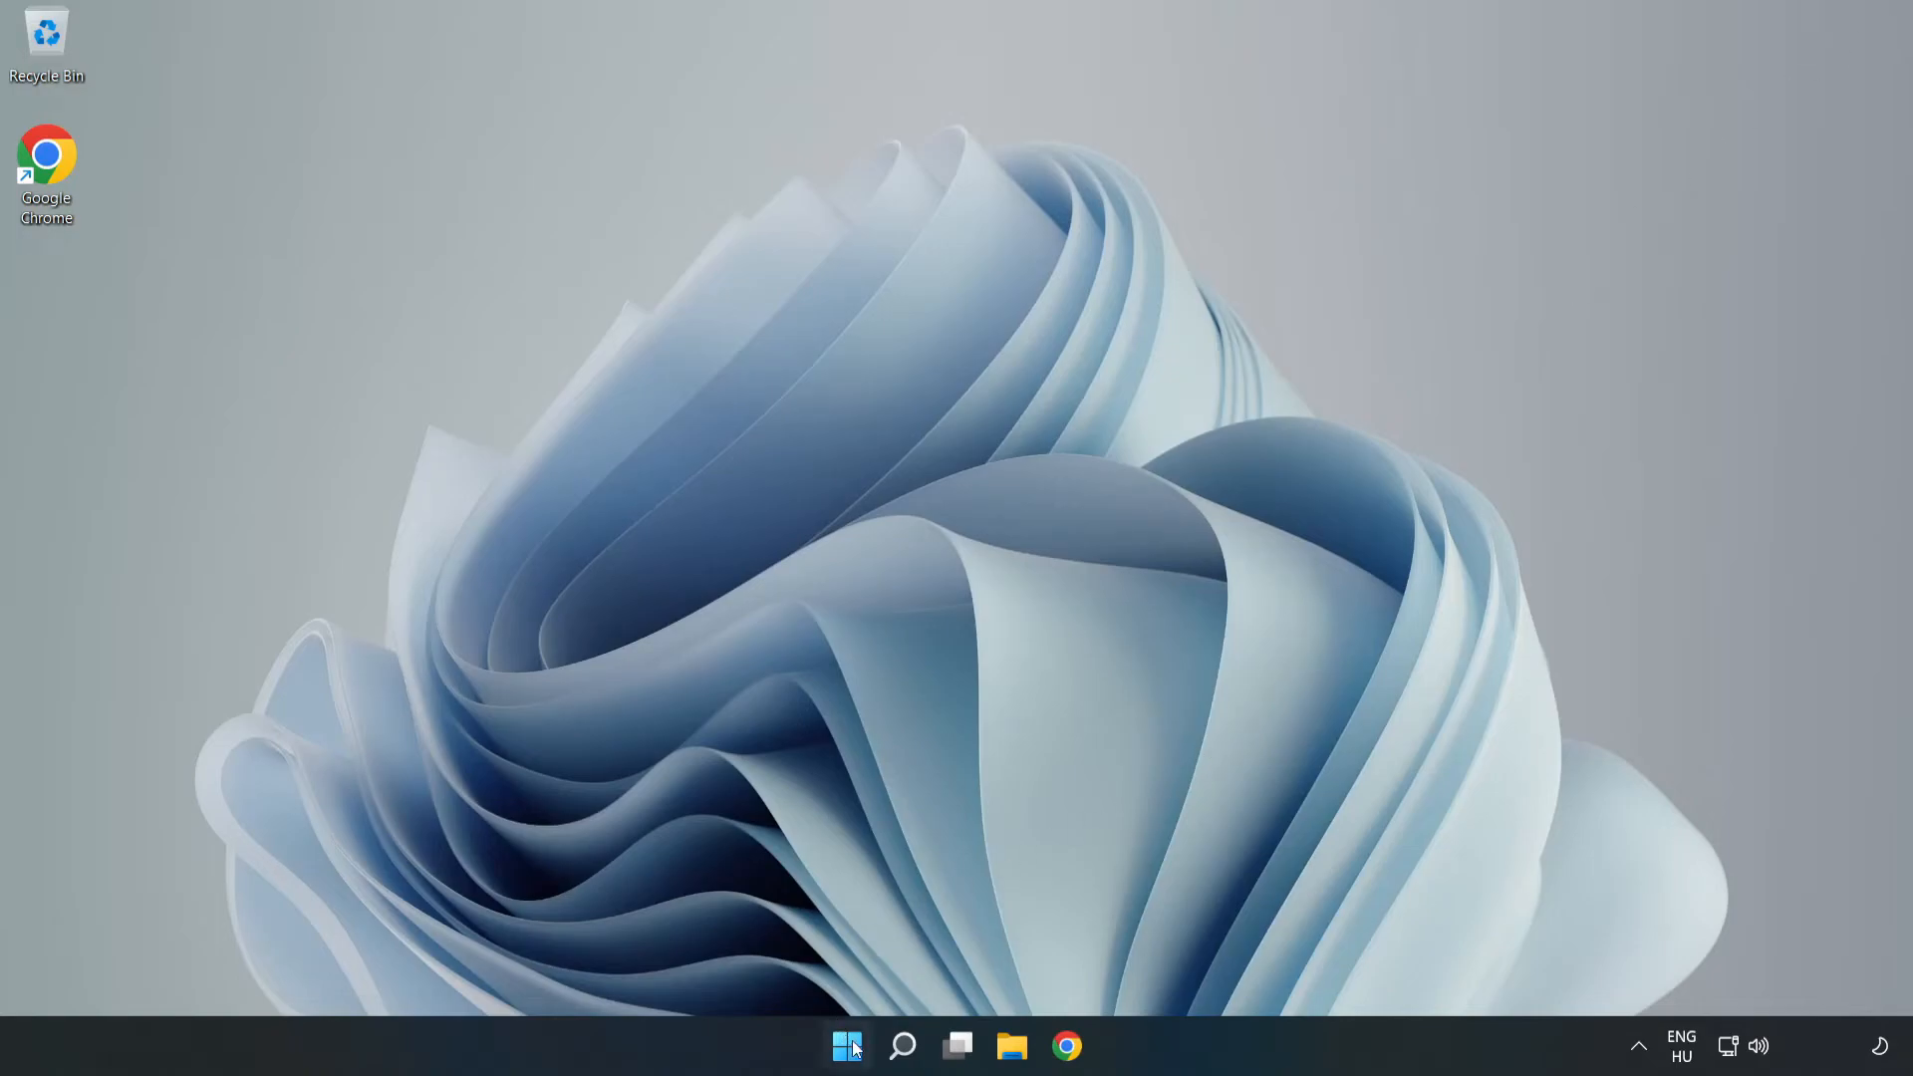
Reopen Network & internet settings from the system tray.
{"action": "left_click", "coordinate": [845, 1044]}
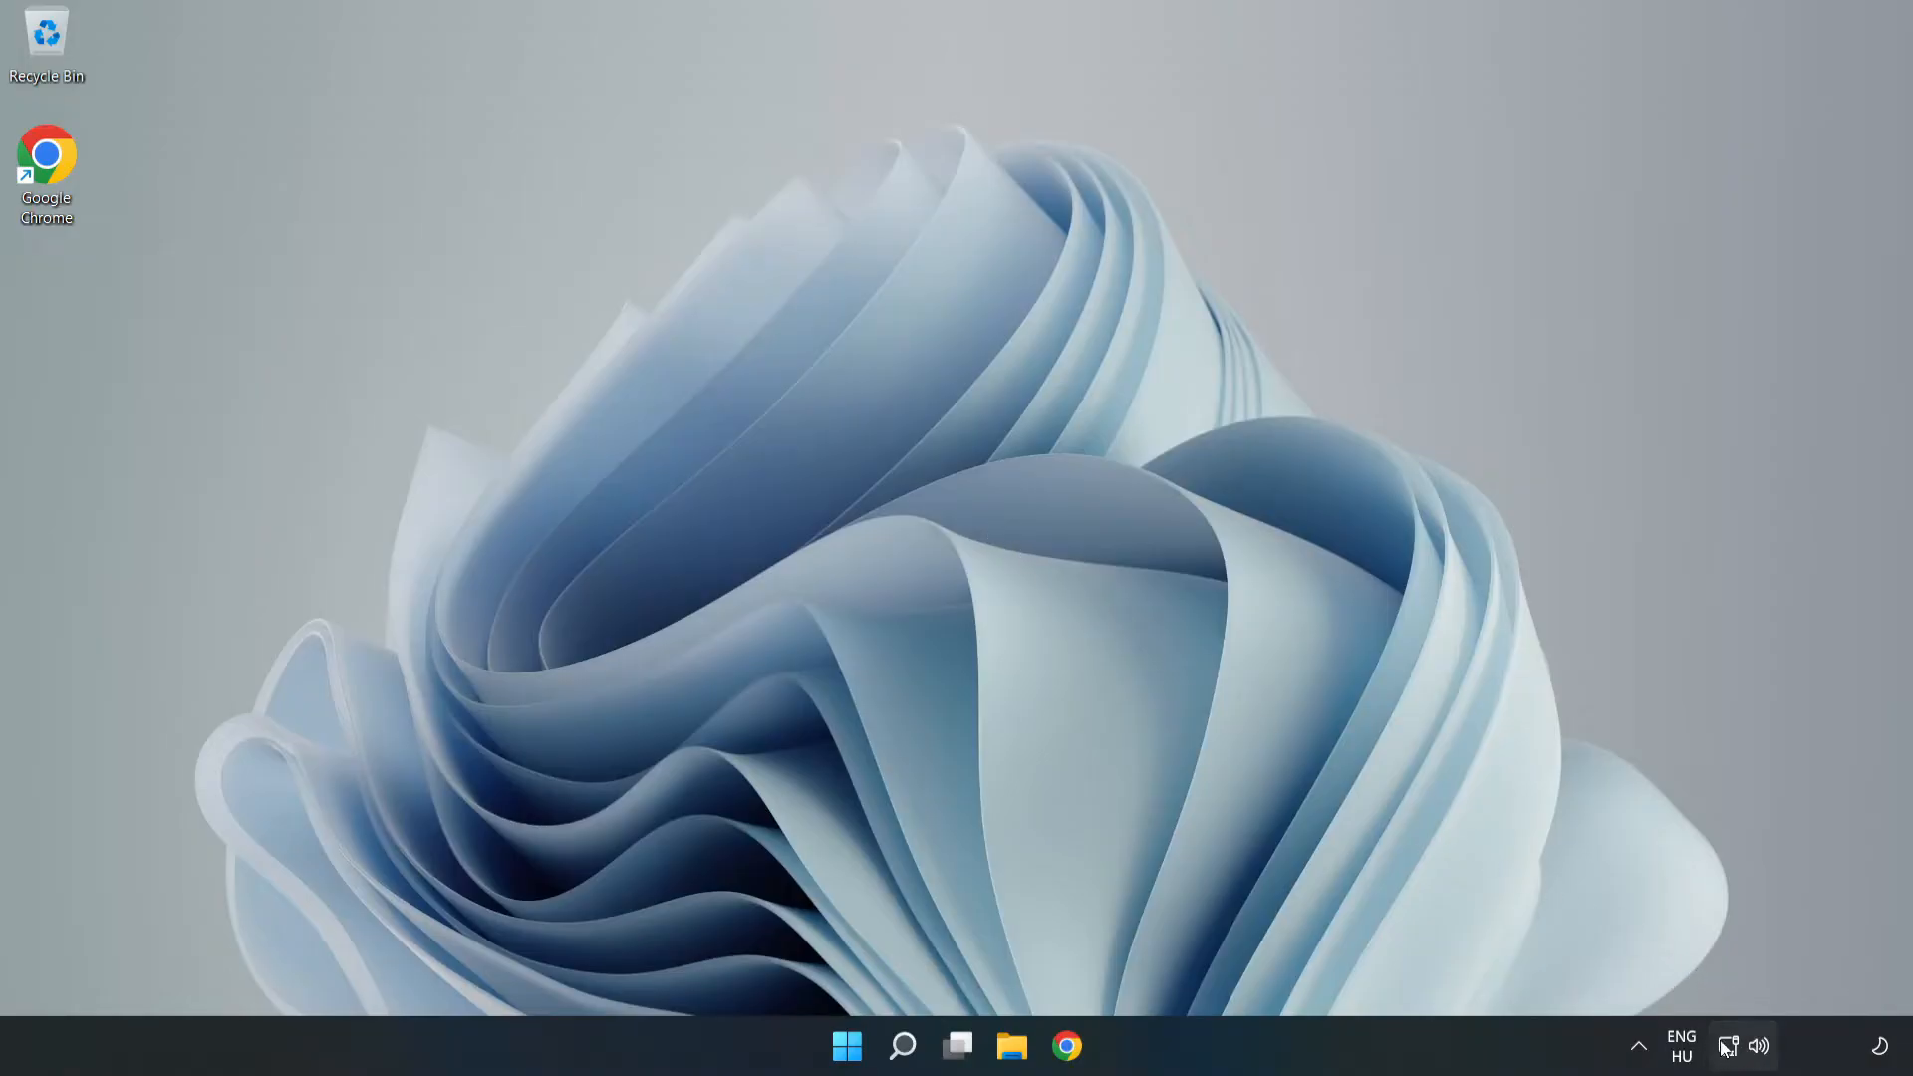
{"action": "mouse_move", "coordinate": [1729, 1048]}
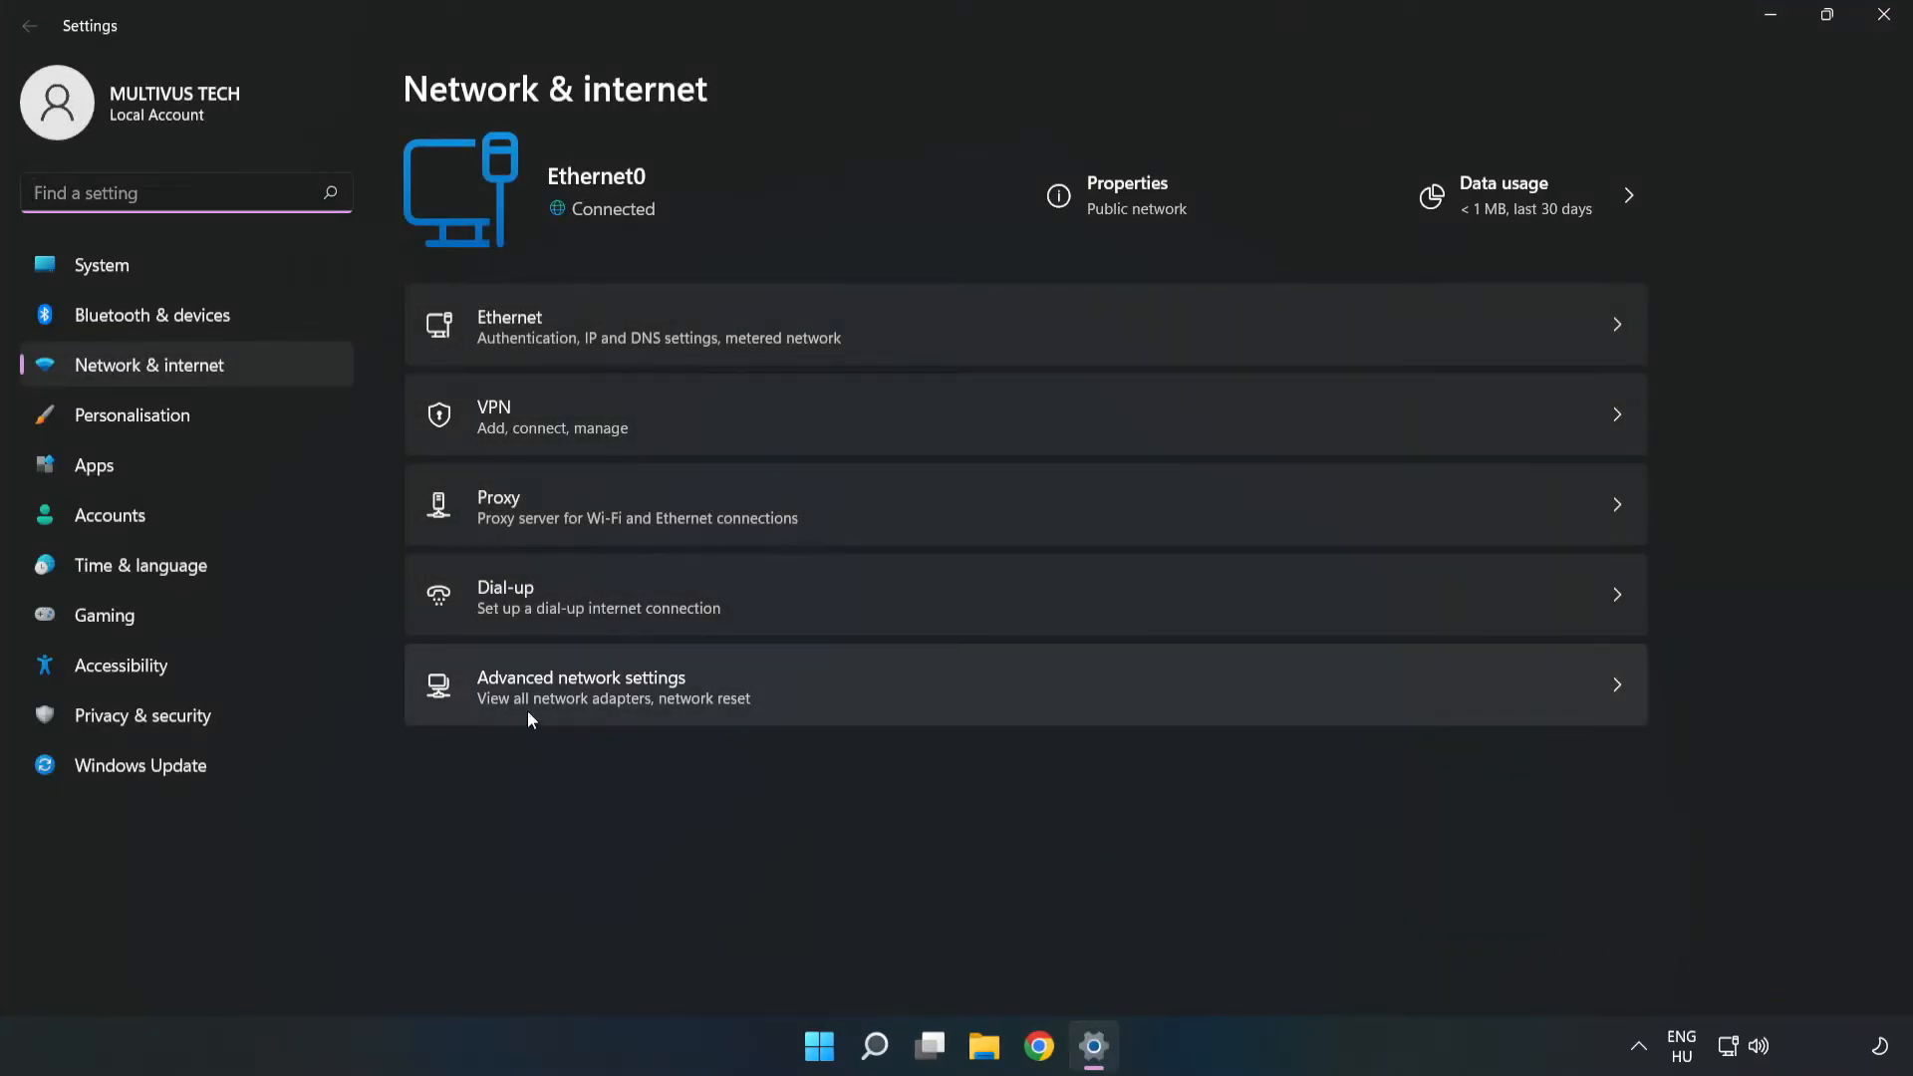
{"action": "mouse_move", "coordinate": [885, 705]}
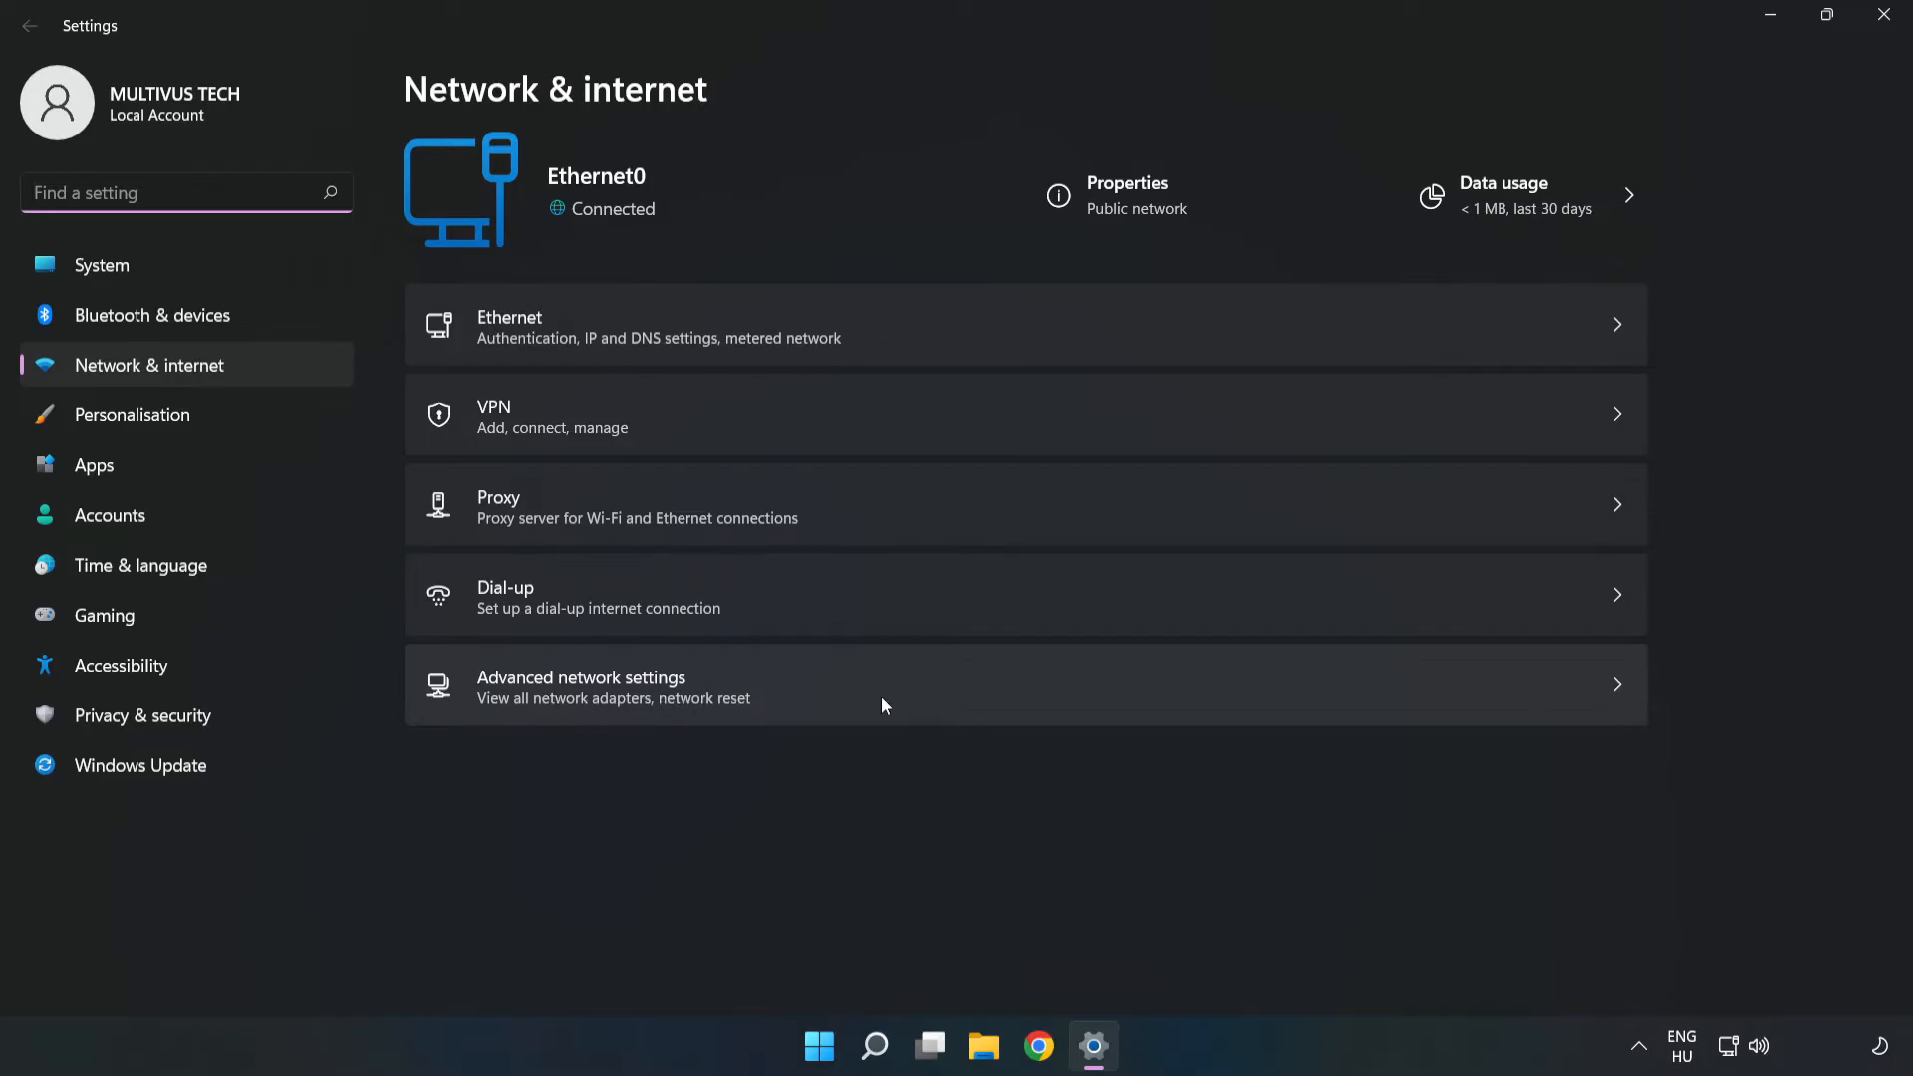
Go to Advanced network settings to reach the Network reset option.
{"action": "left_click", "coordinate": [582, 686]}
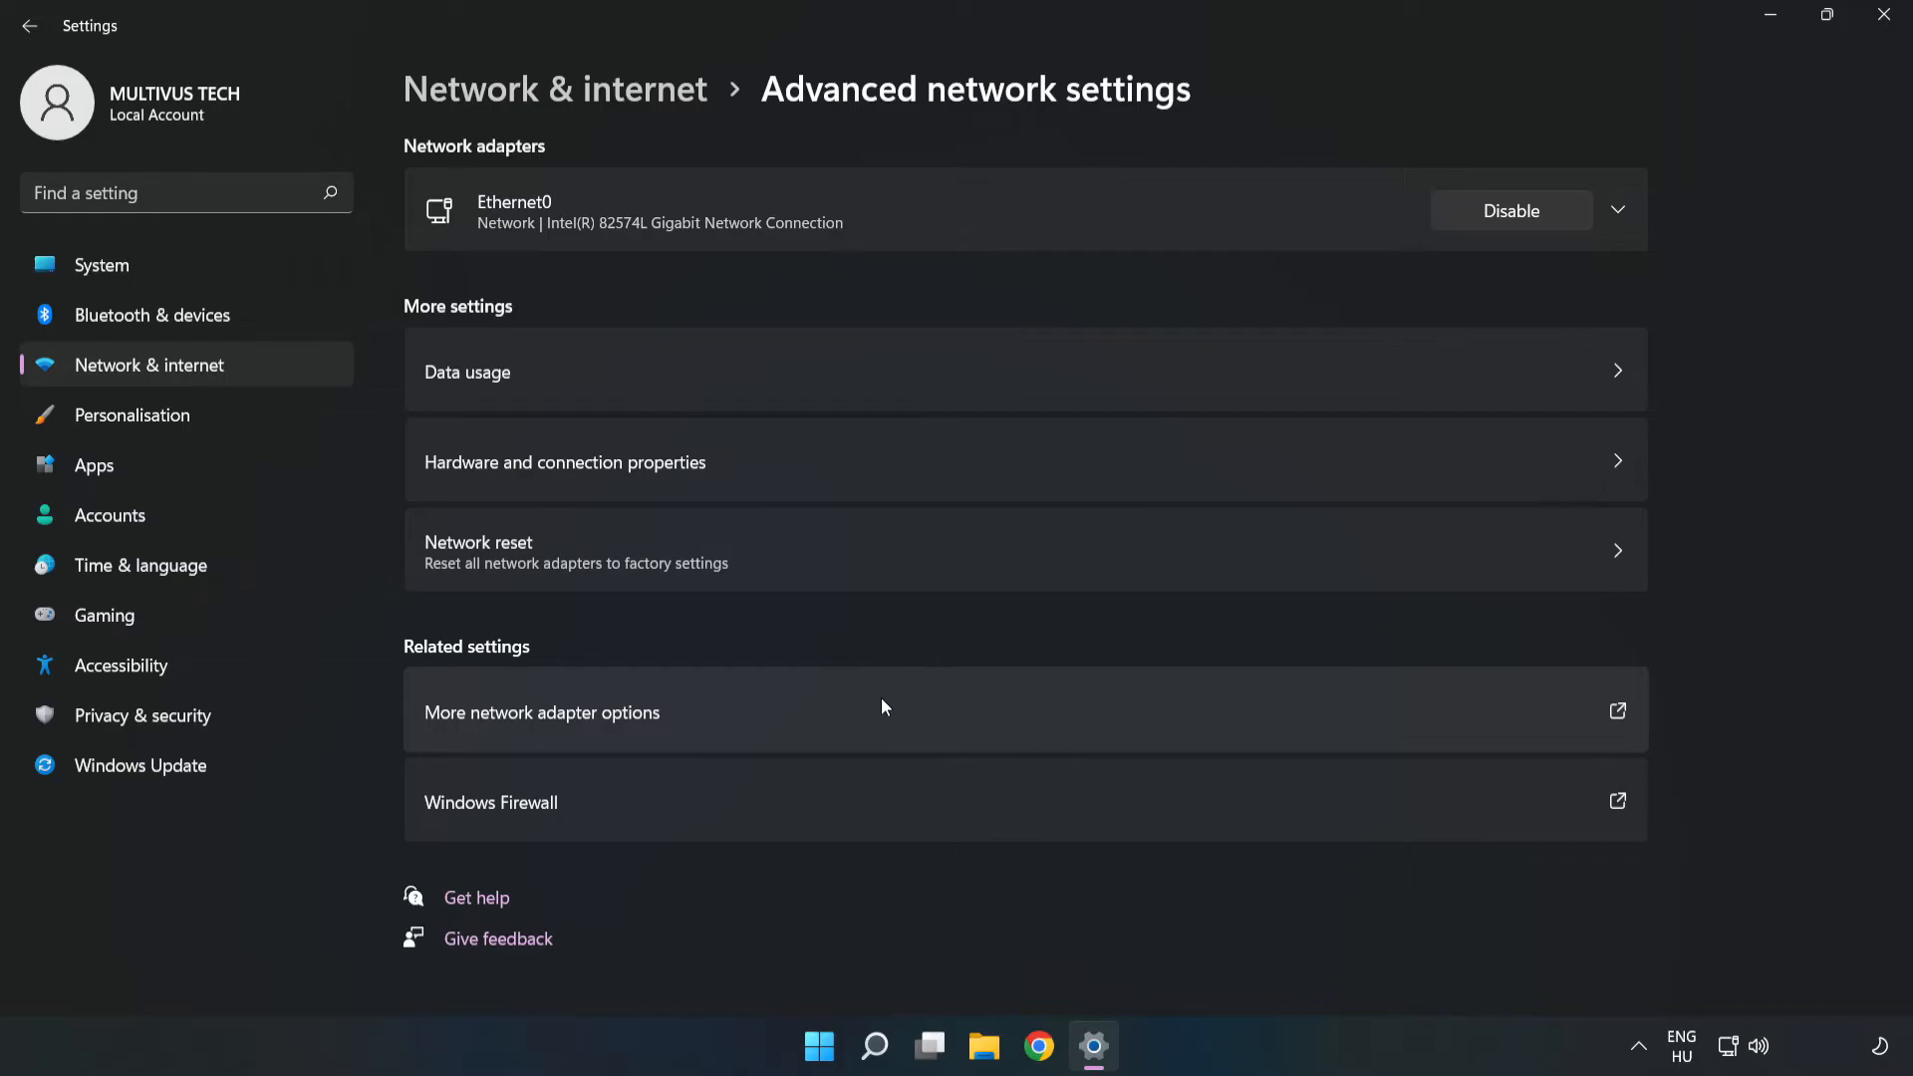
{"action": "mouse_move", "coordinate": [596, 596]}
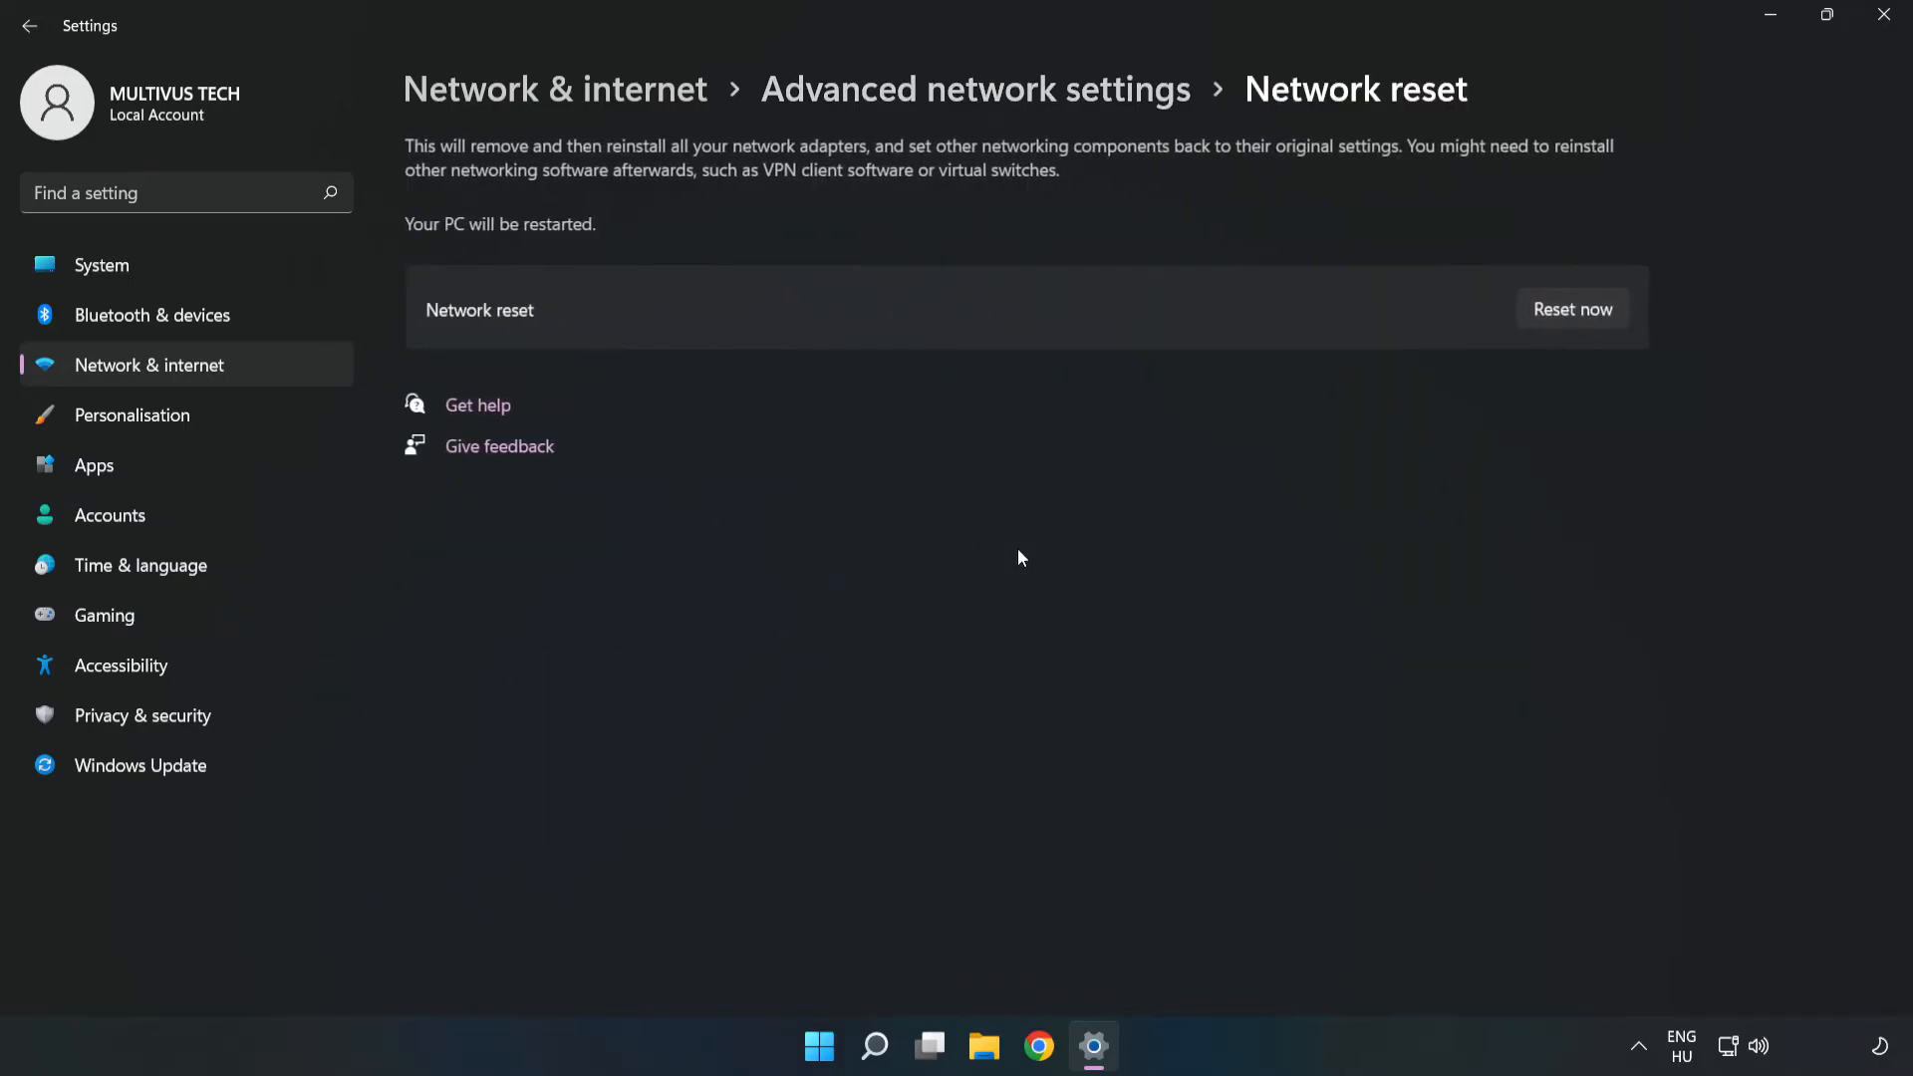
{"action": "mouse_move", "coordinate": [1096, 309]}
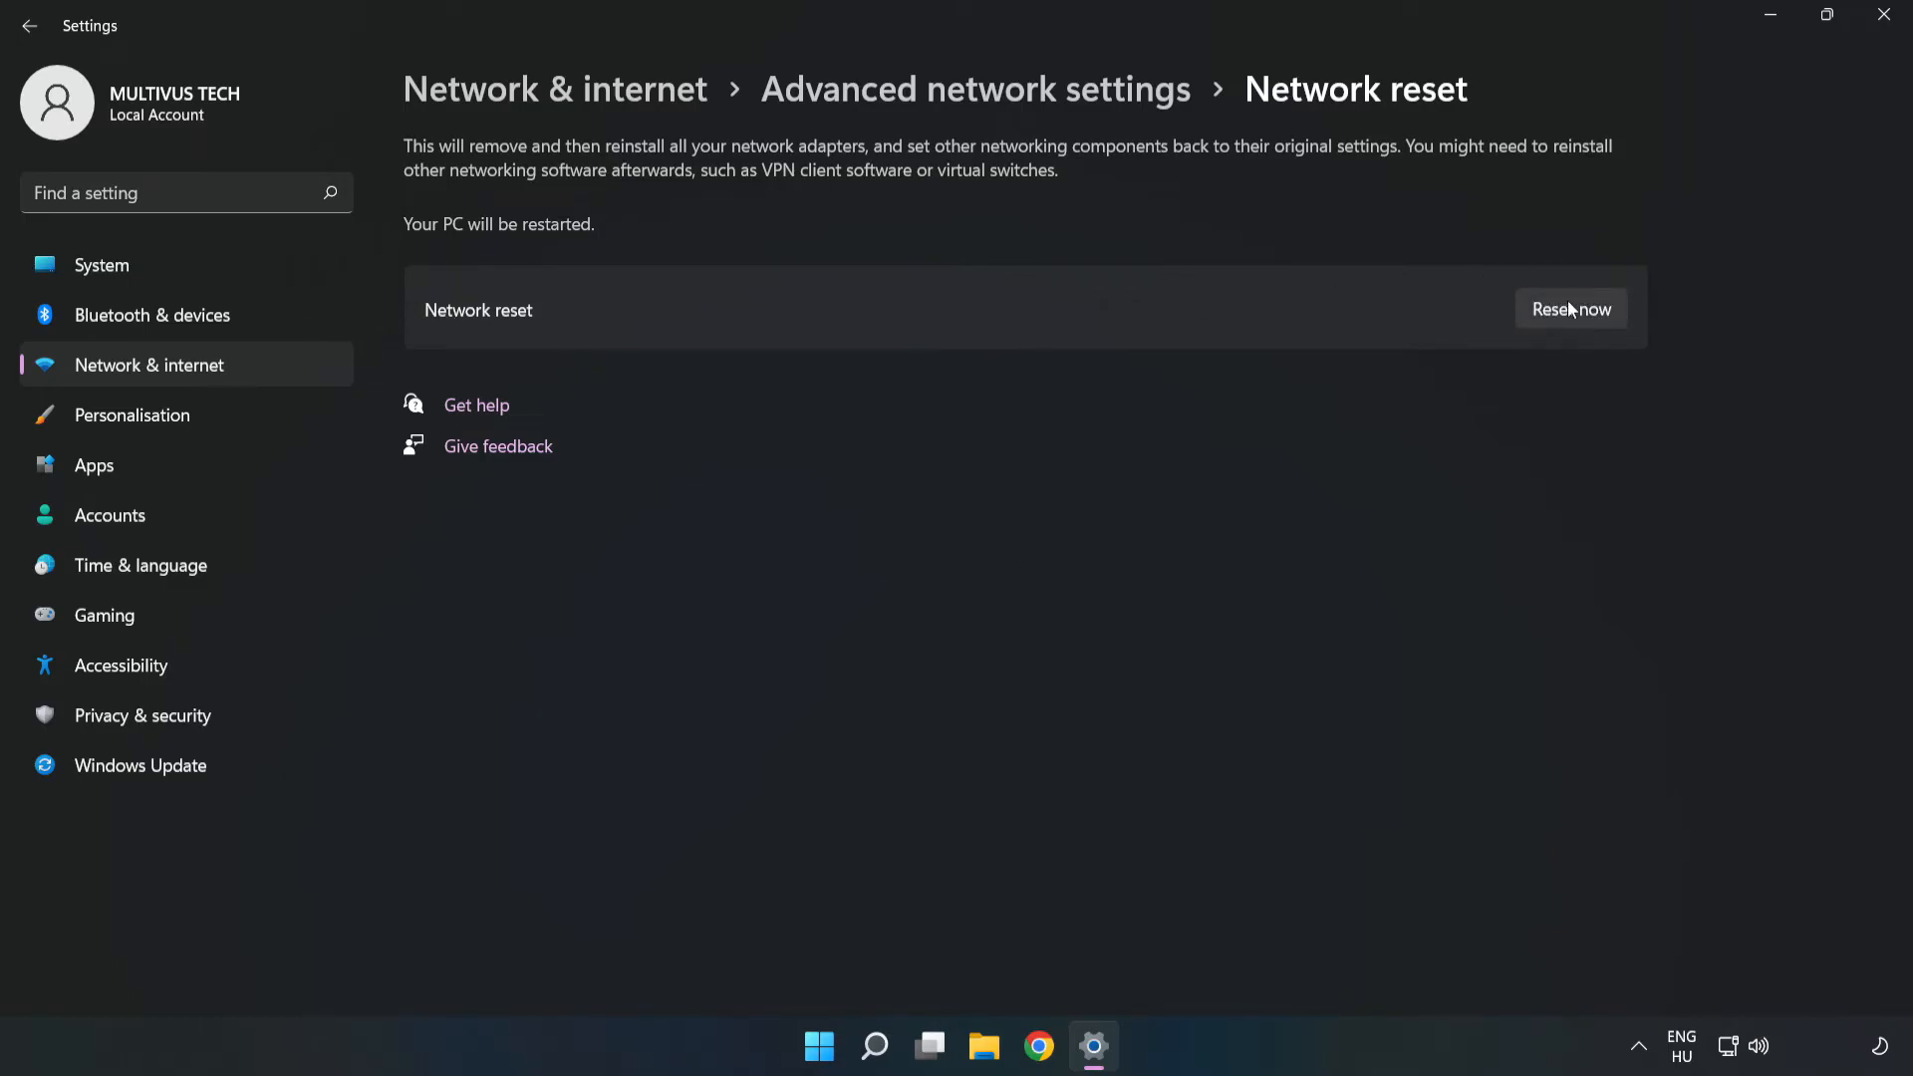
Confirm the network reset and dismiss the five-minute shutdown notice.
{"action": "left_click", "coordinate": [1570, 307]}
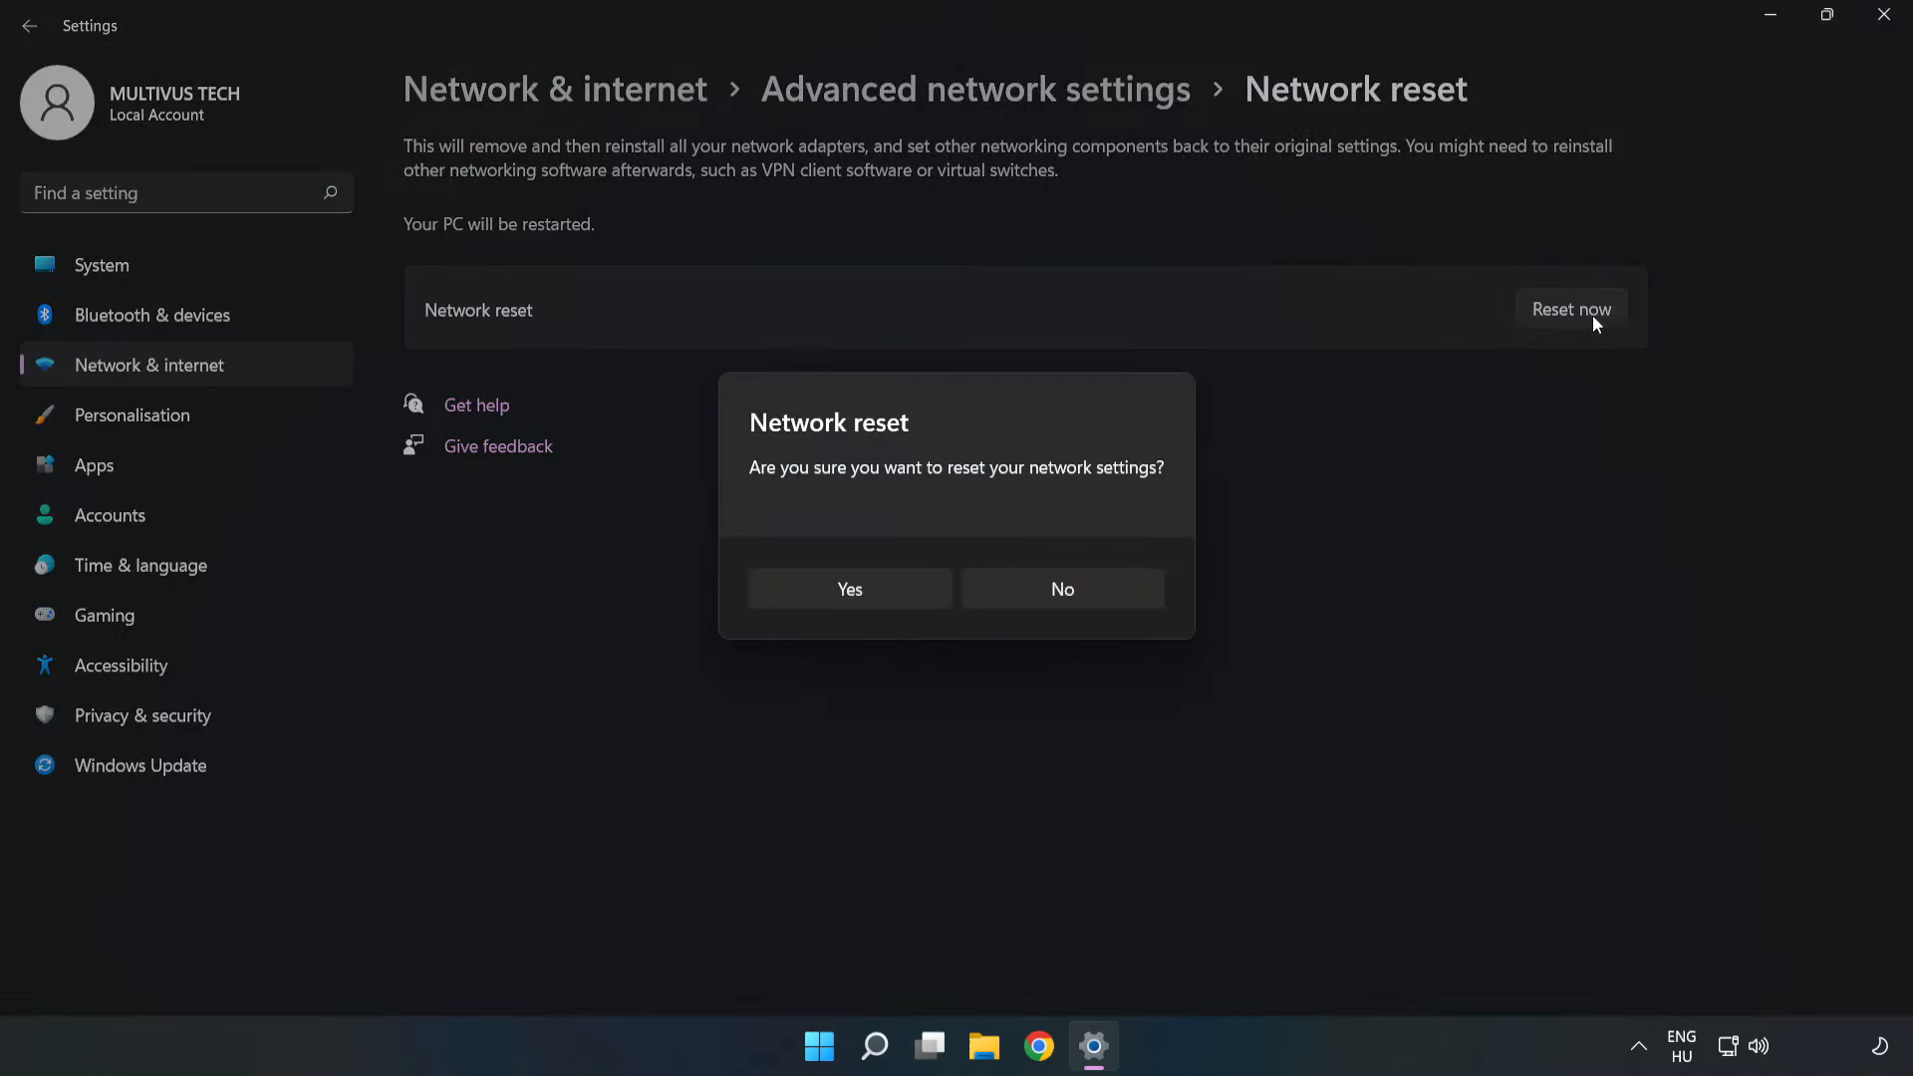
{"action": "mouse_move", "coordinate": [857, 492]}
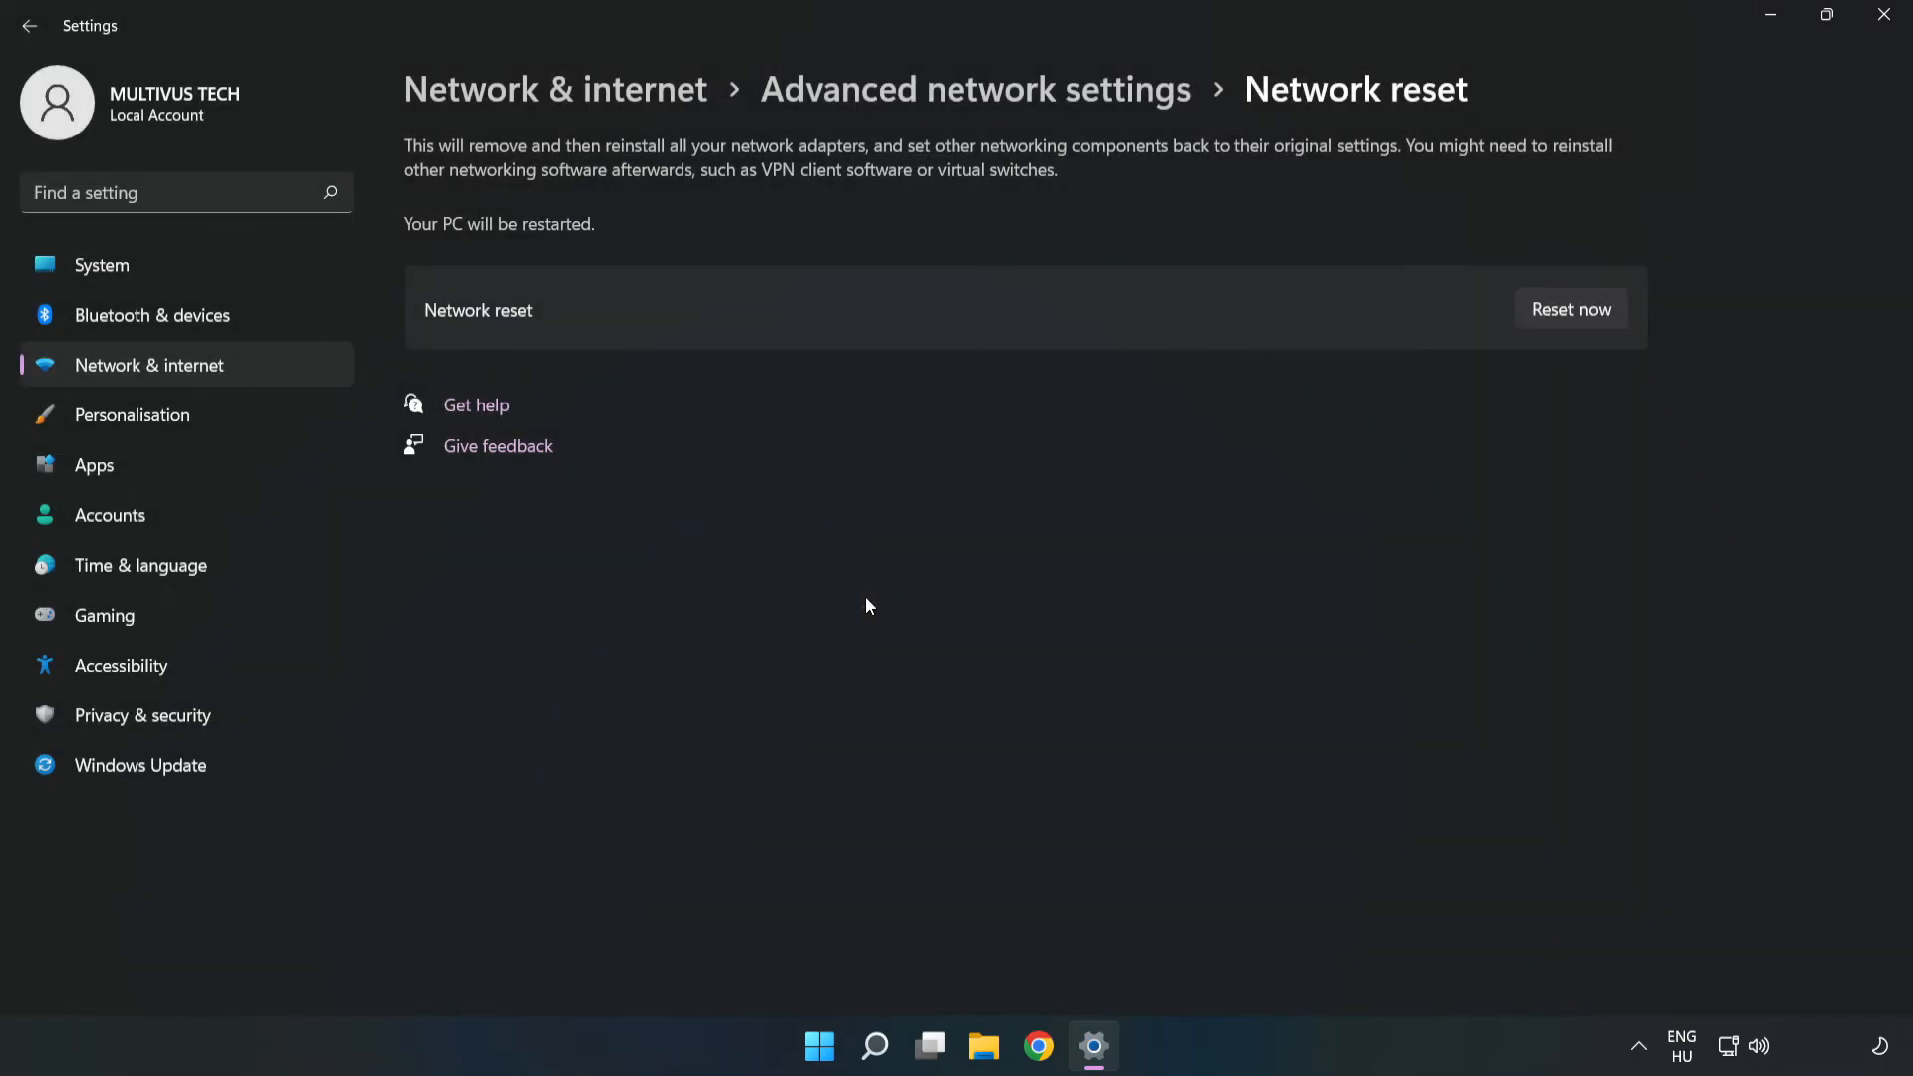
{"action": "left_click", "coordinate": [1570, 308]}
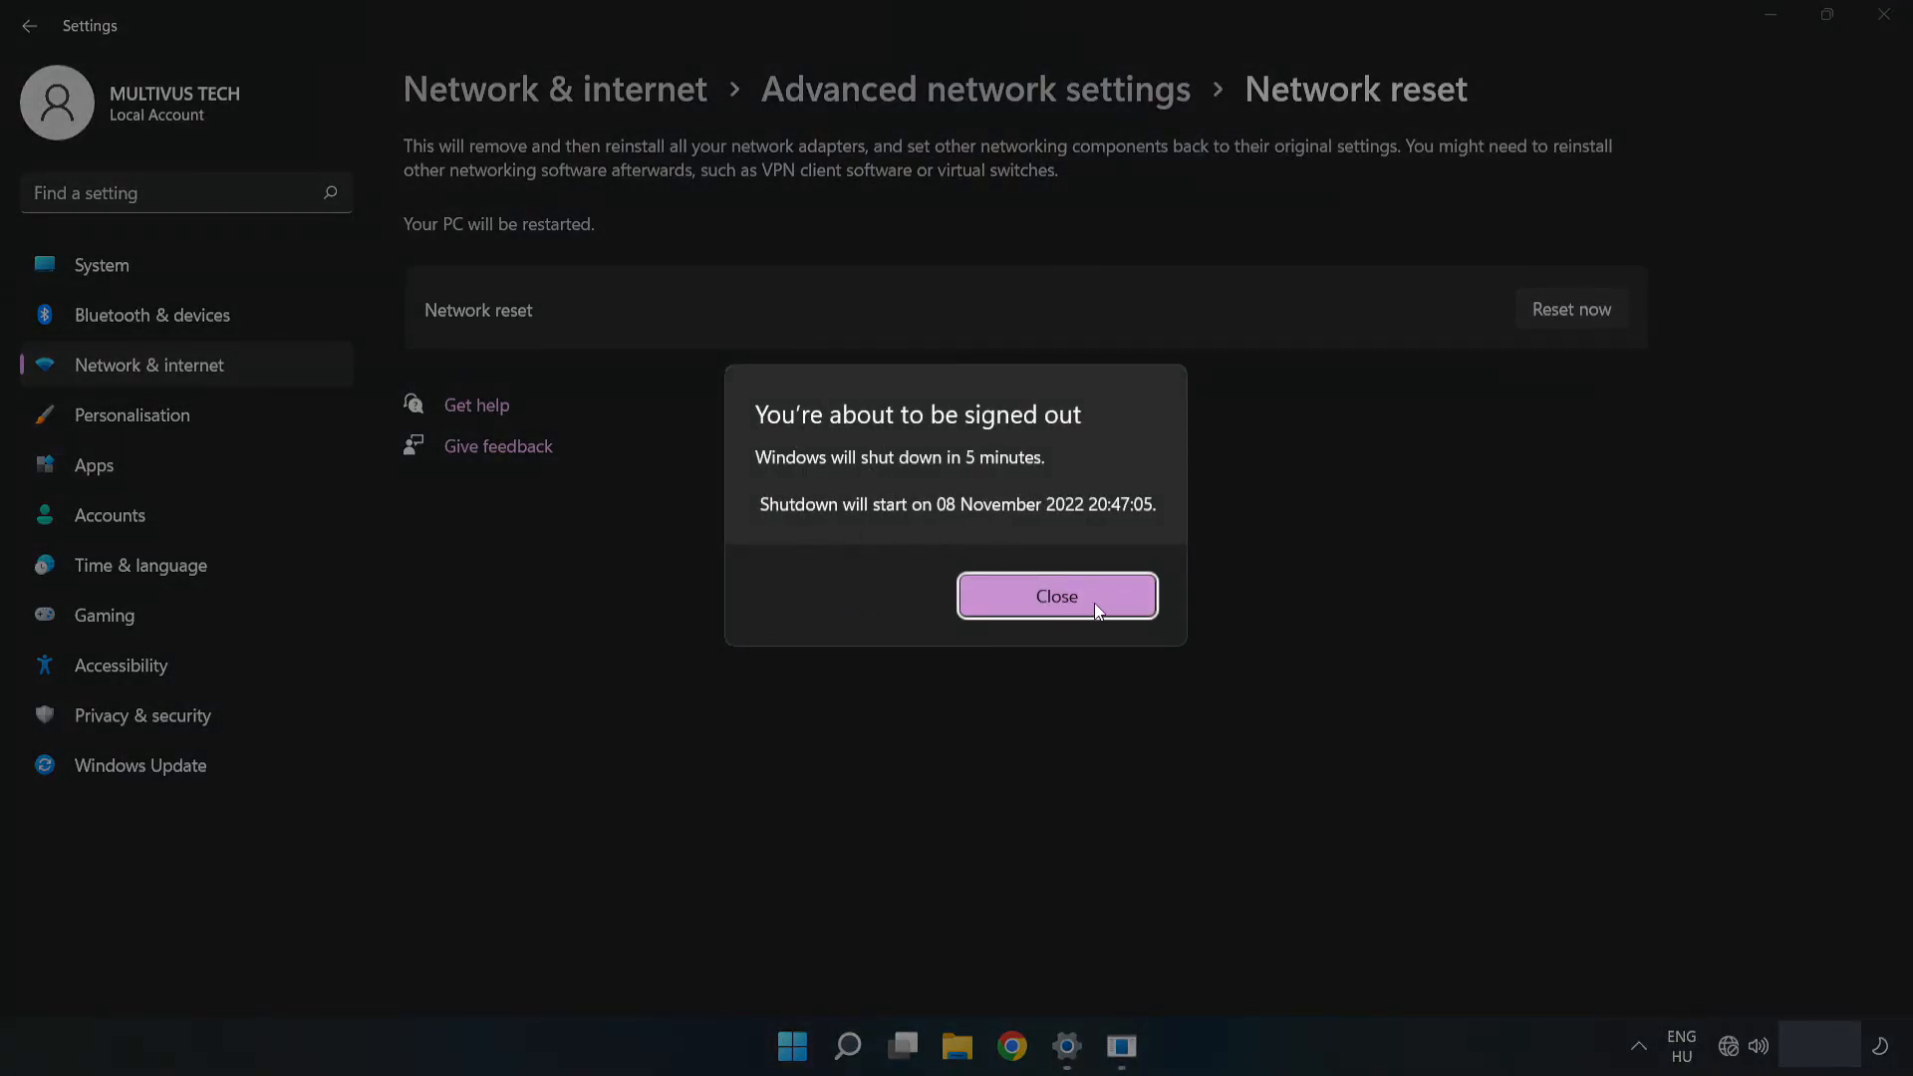
{"action": "left_click", "coordinate": [1056, 596]}
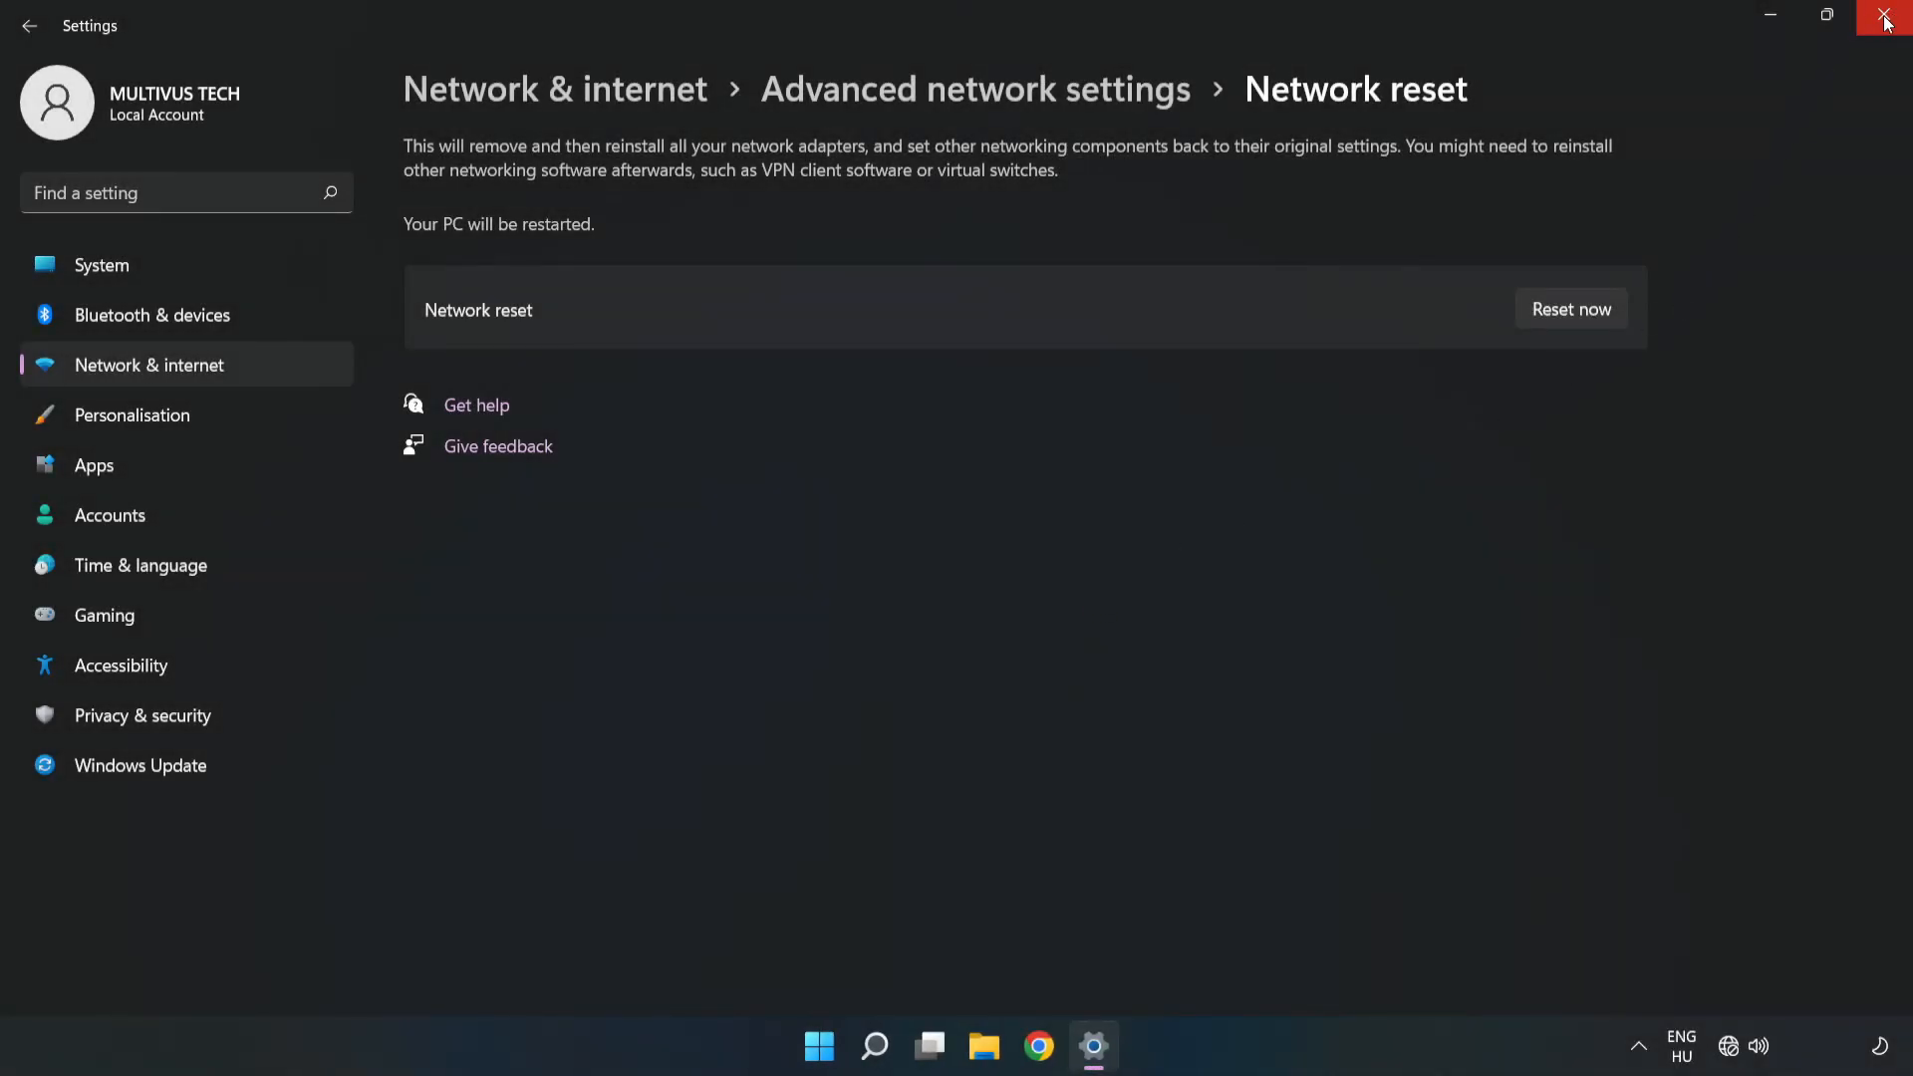
Close Settings and show the Start menu's power options with Restart available.
{"action": "left_click", "coordinate": [1881, 16]}
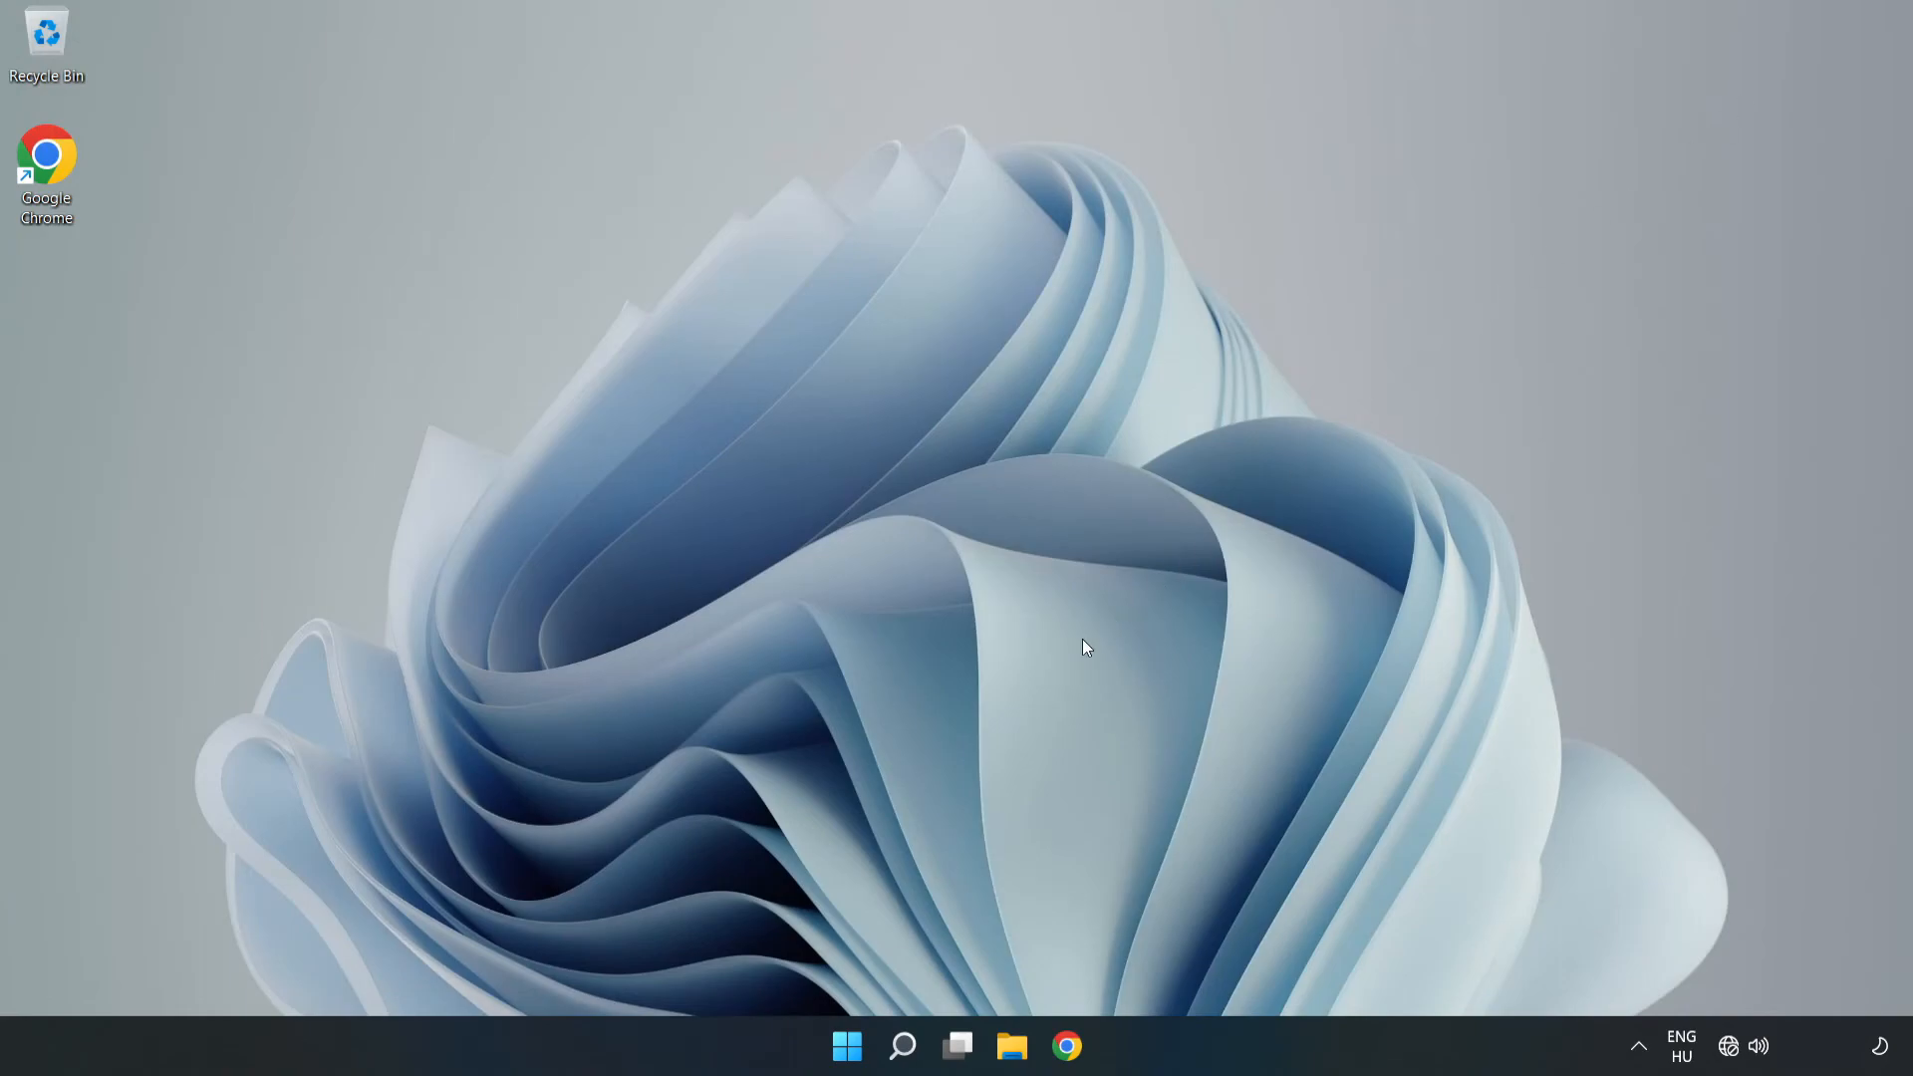
{"action": "left_click", "coordinate": [845, 1044]}
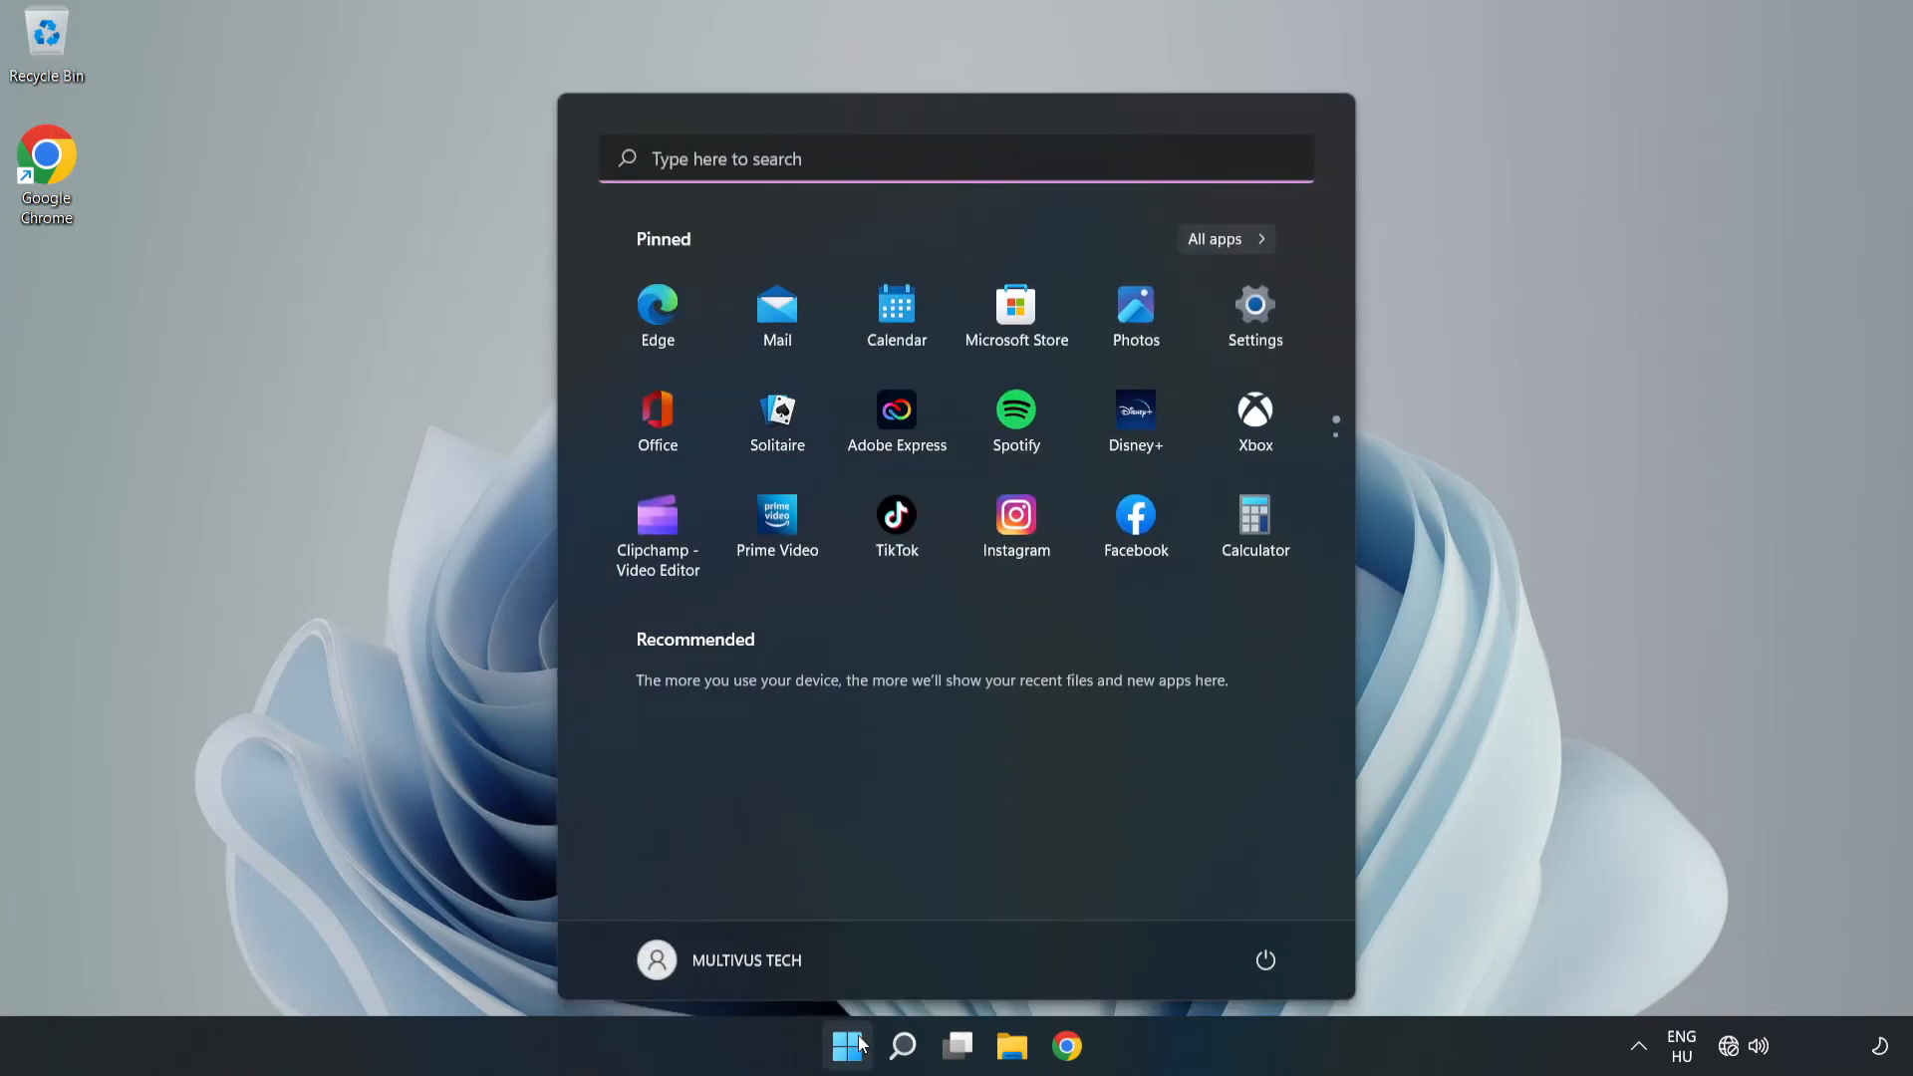
{"action": "left_click", "coordinate": [1263, 958]}
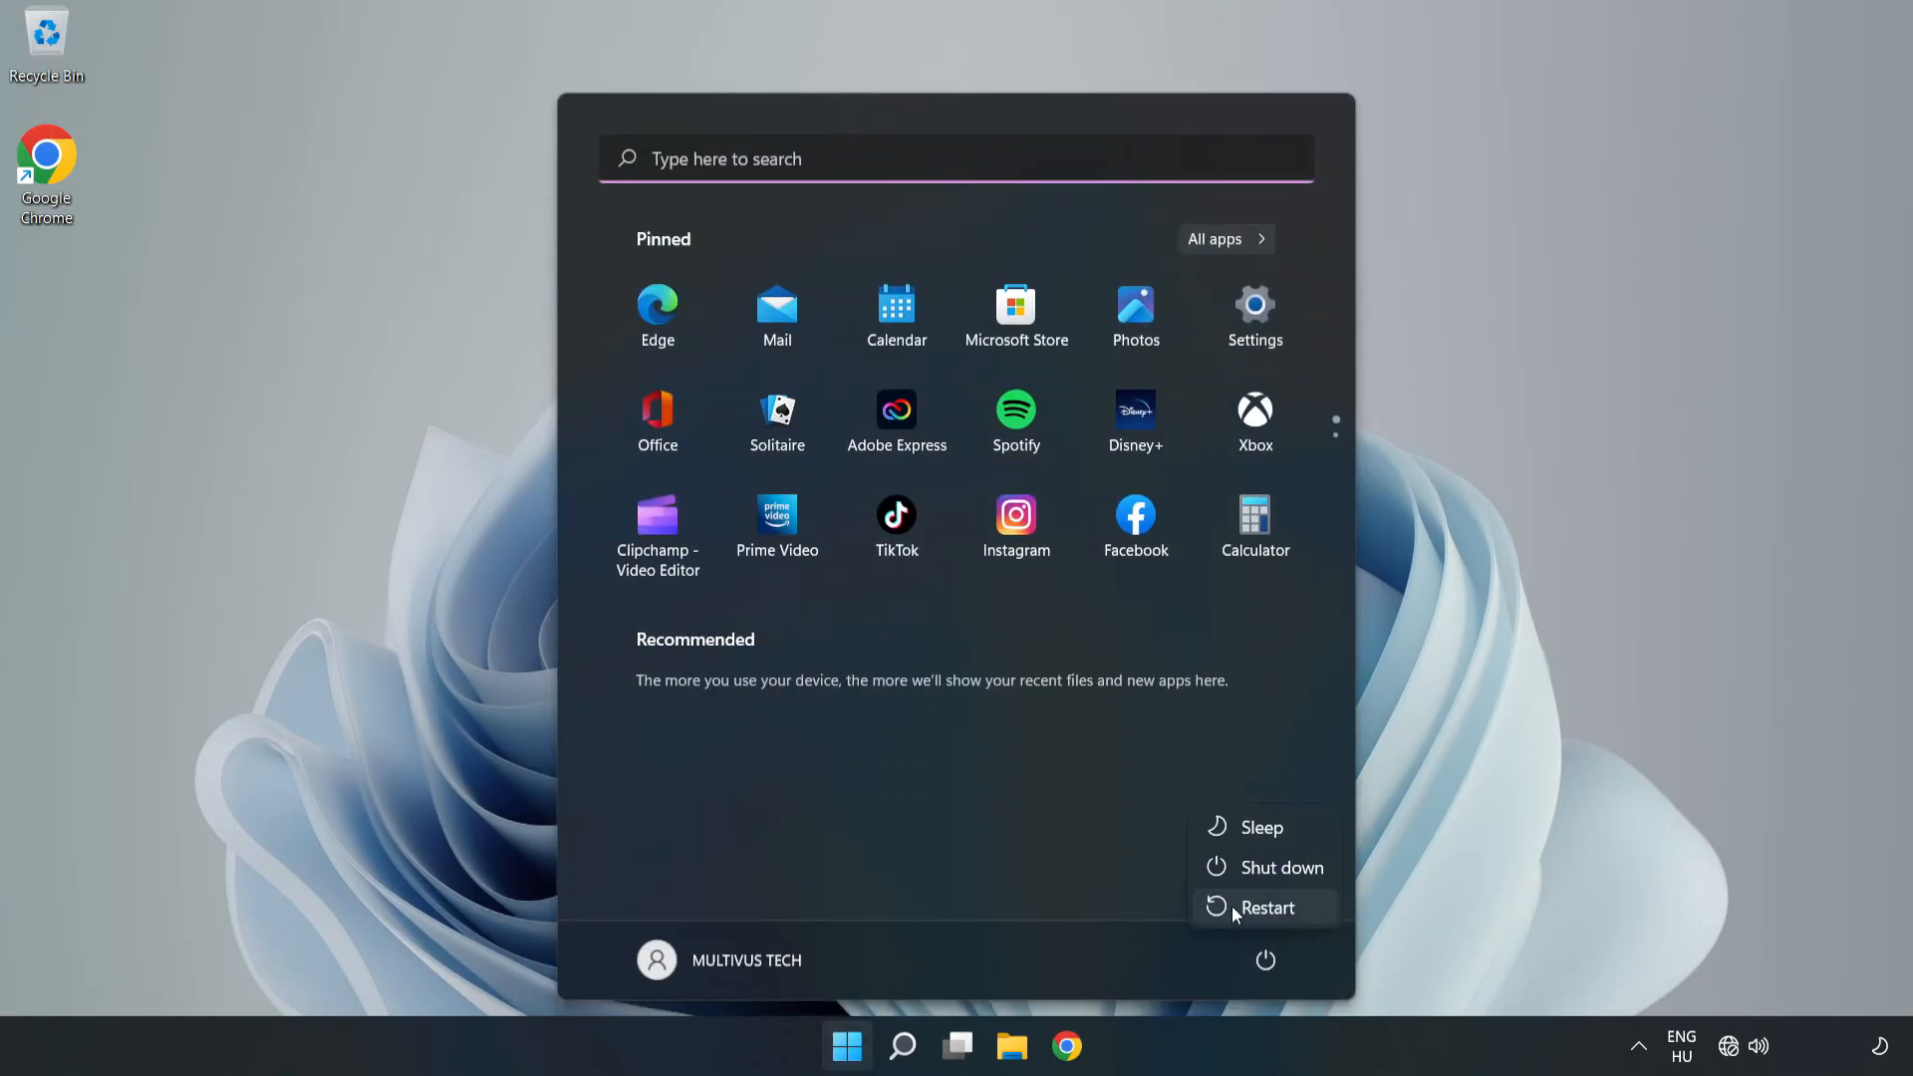